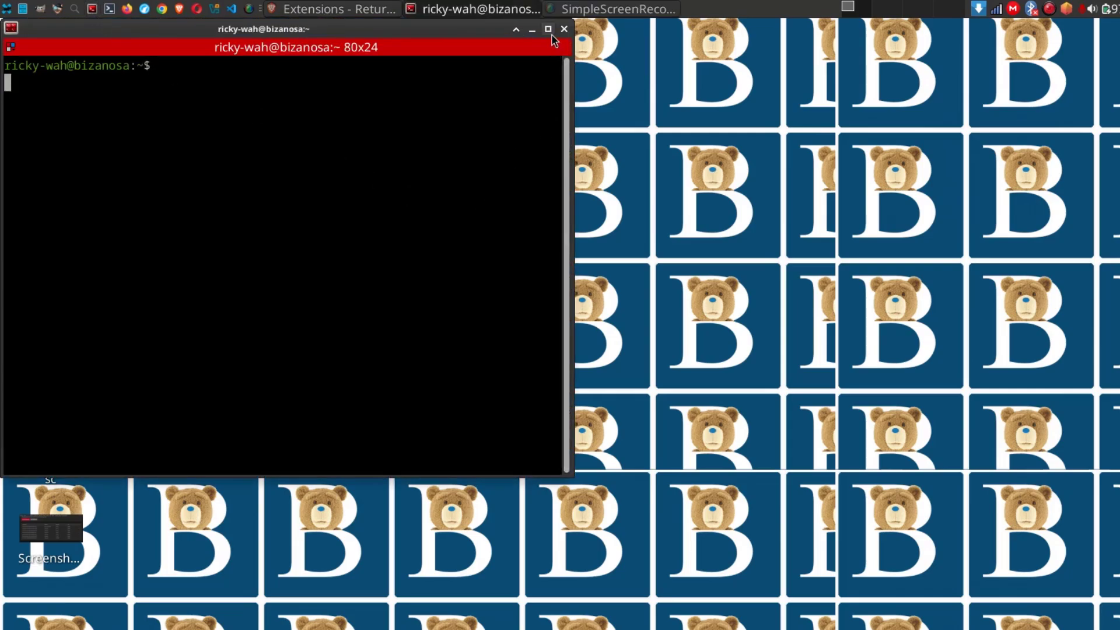
Step: Maximize the terminal and run 'dnf search simplescreenrecorder' to confirm the package exists
left_click(548, 29)
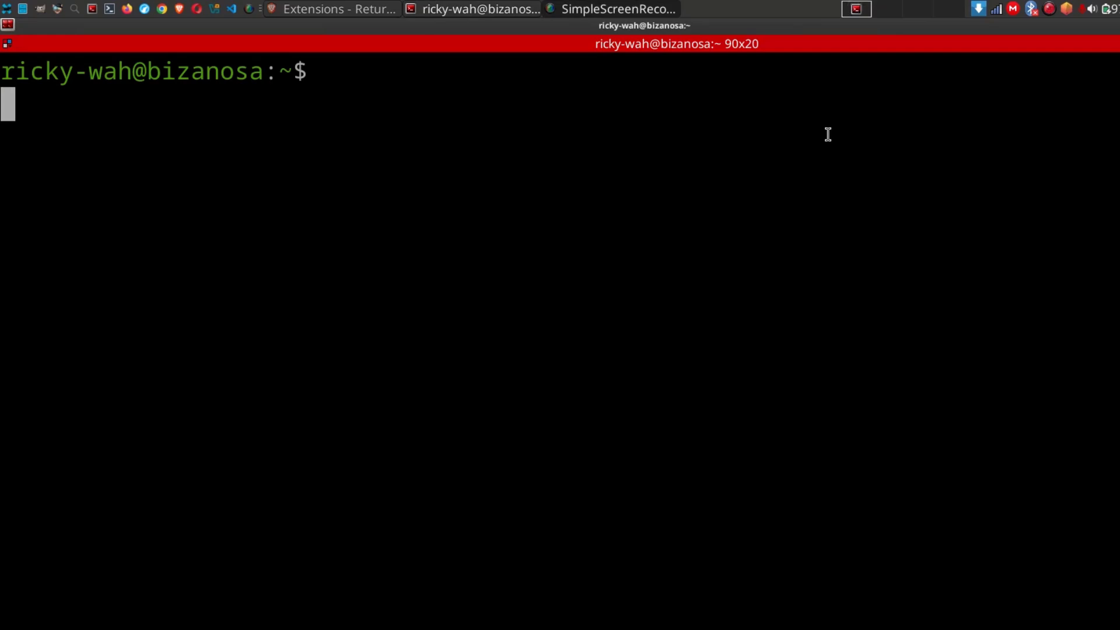
type("dnf")
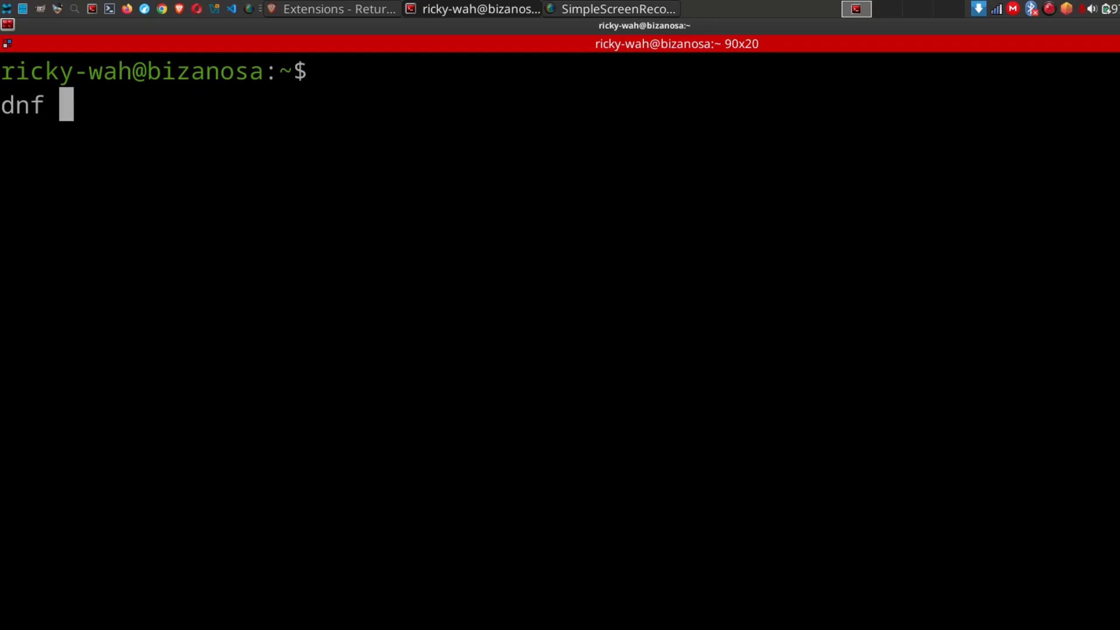
type("search s")
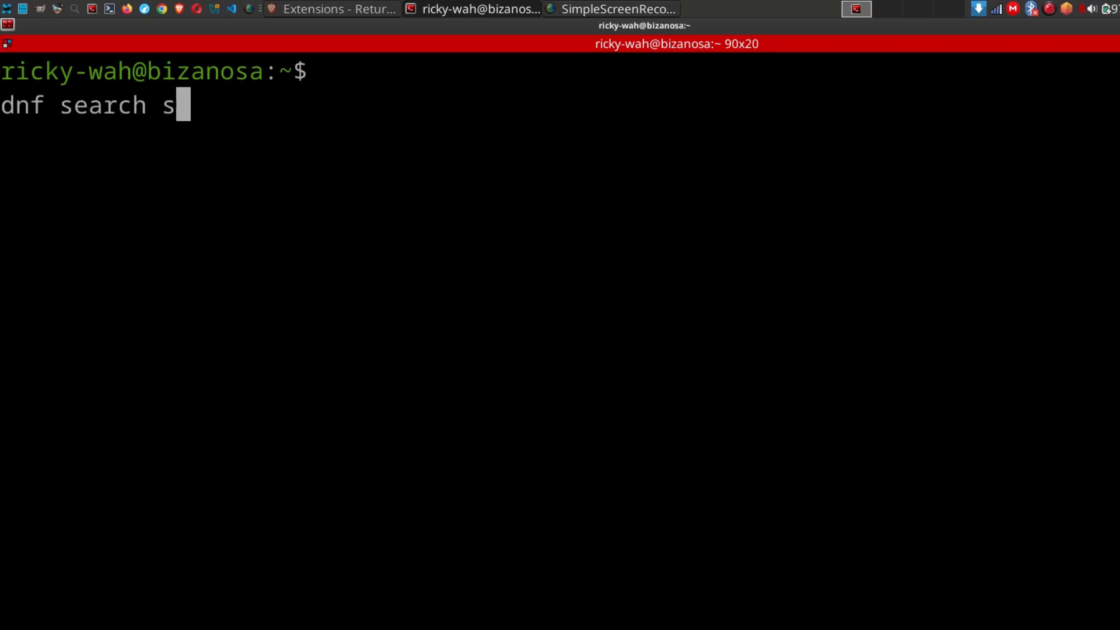
type("implescr")
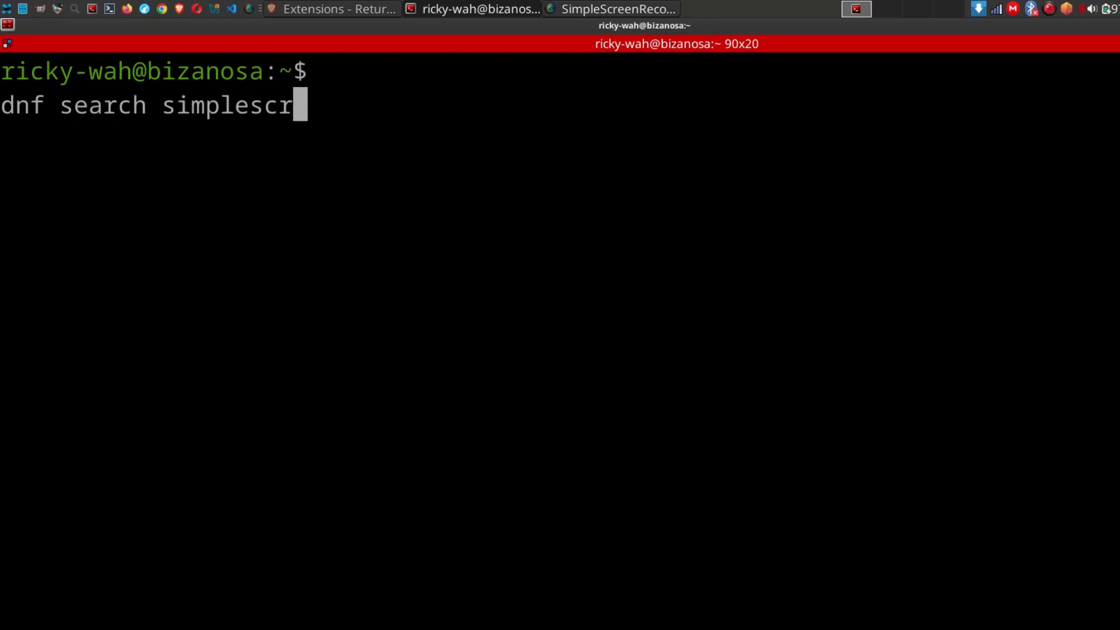
type("eenreco")
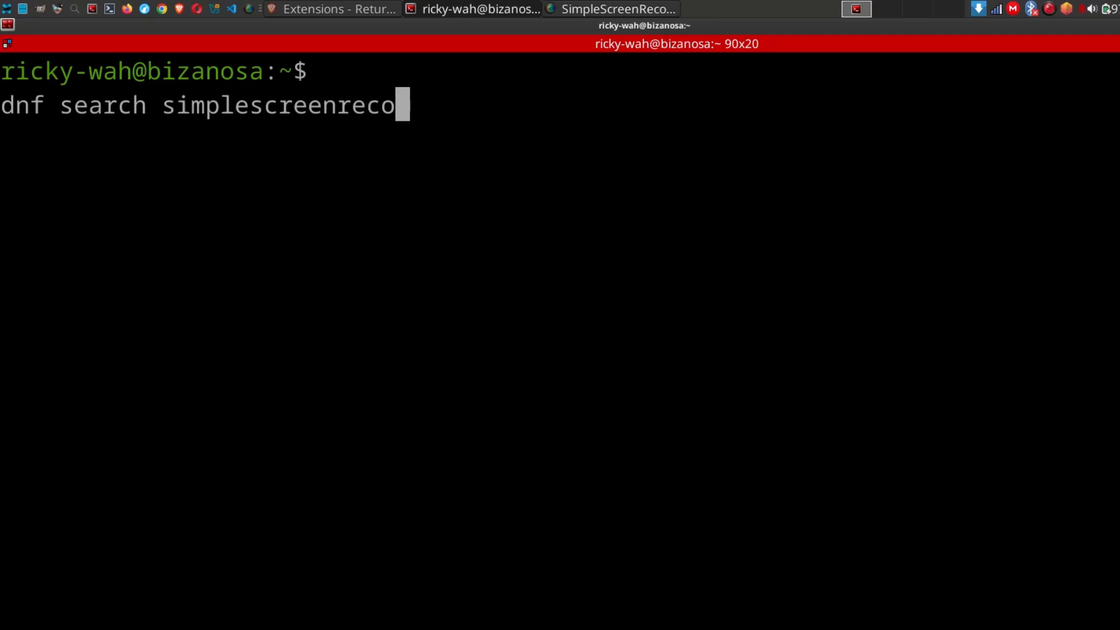
type("rder")
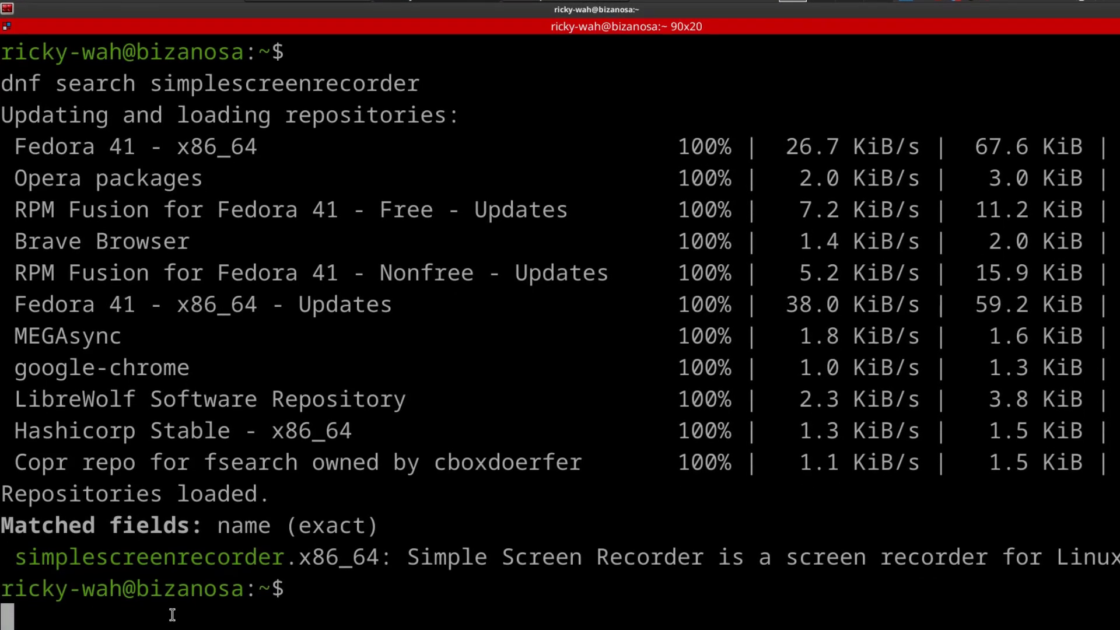
type("dnf search simplescreenrecorder")
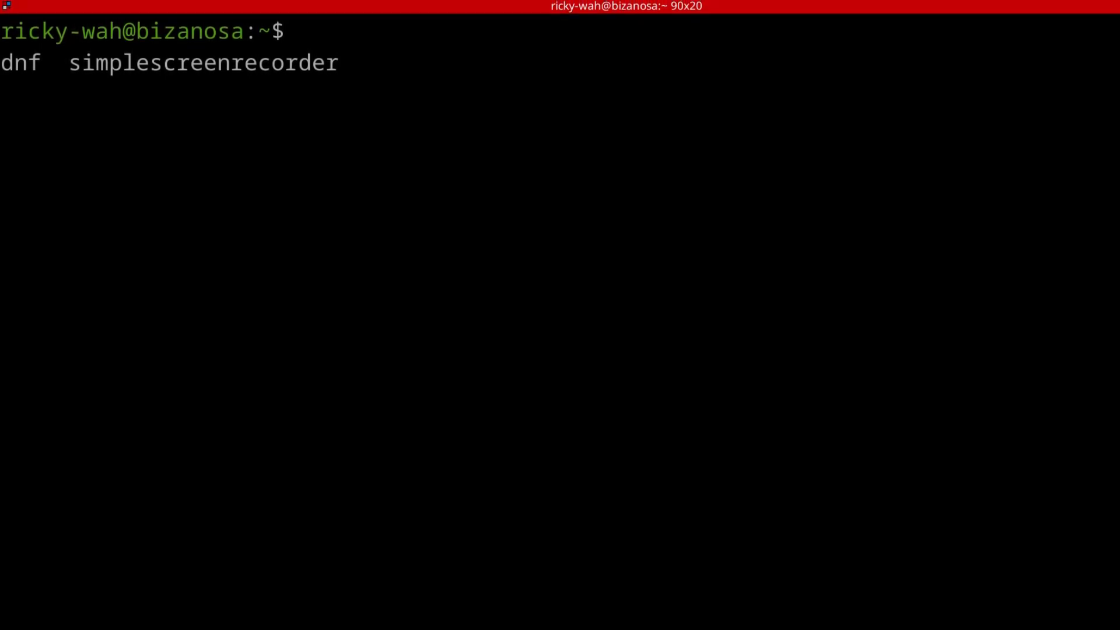
Step: Run the dnf install of simplescreenrecorder with sudo, see it's already installed, and clear the screen
type("install")
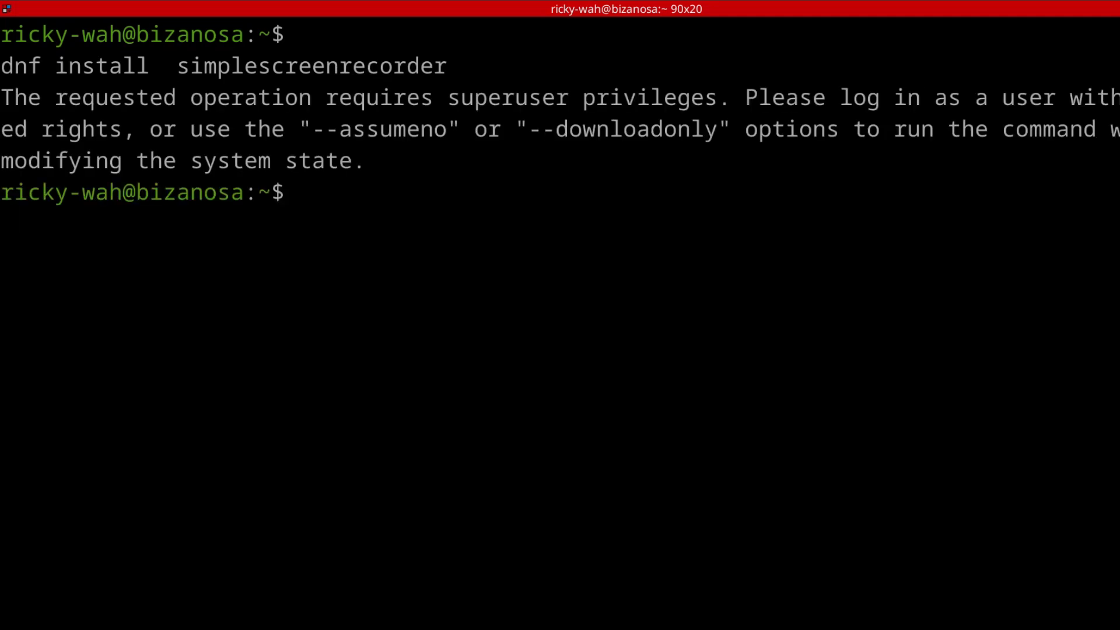
type("s")
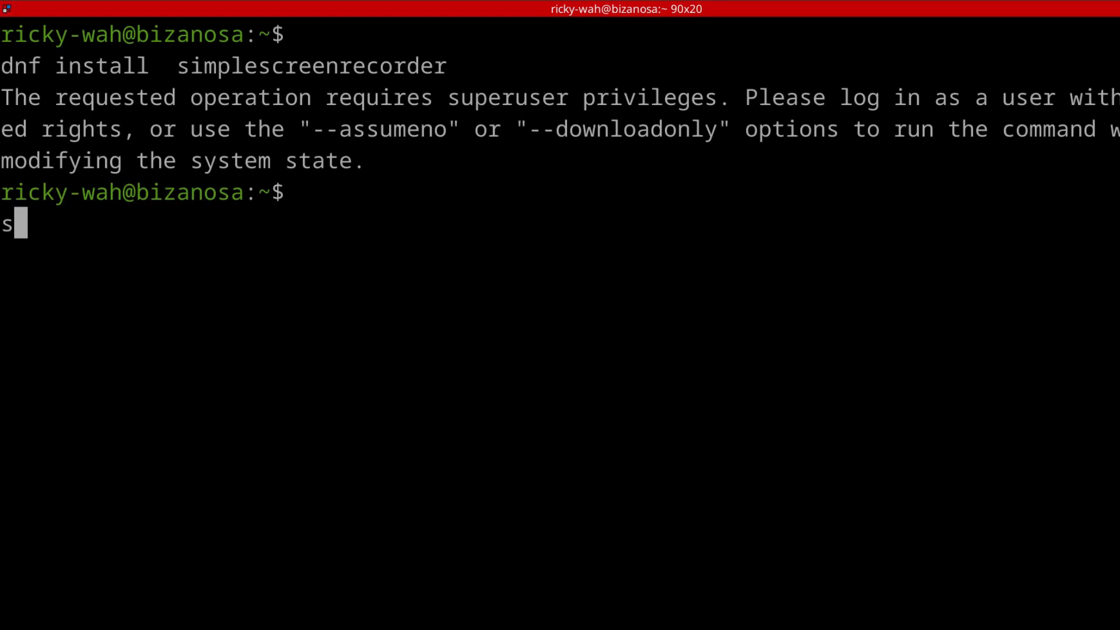
type("udo !")
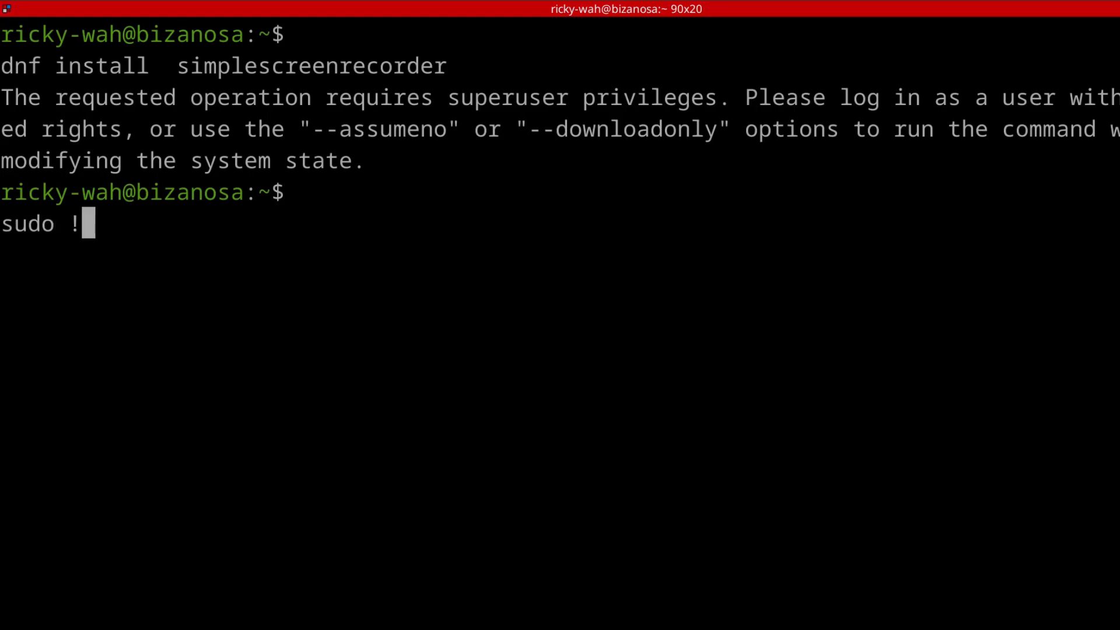
type("!")
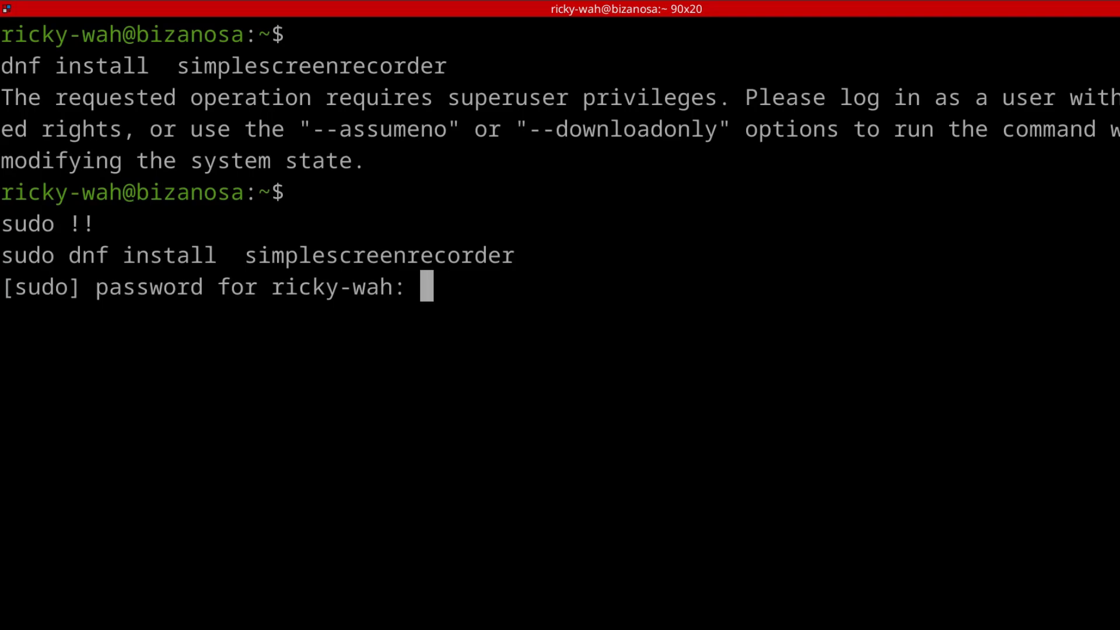
key("Enter")
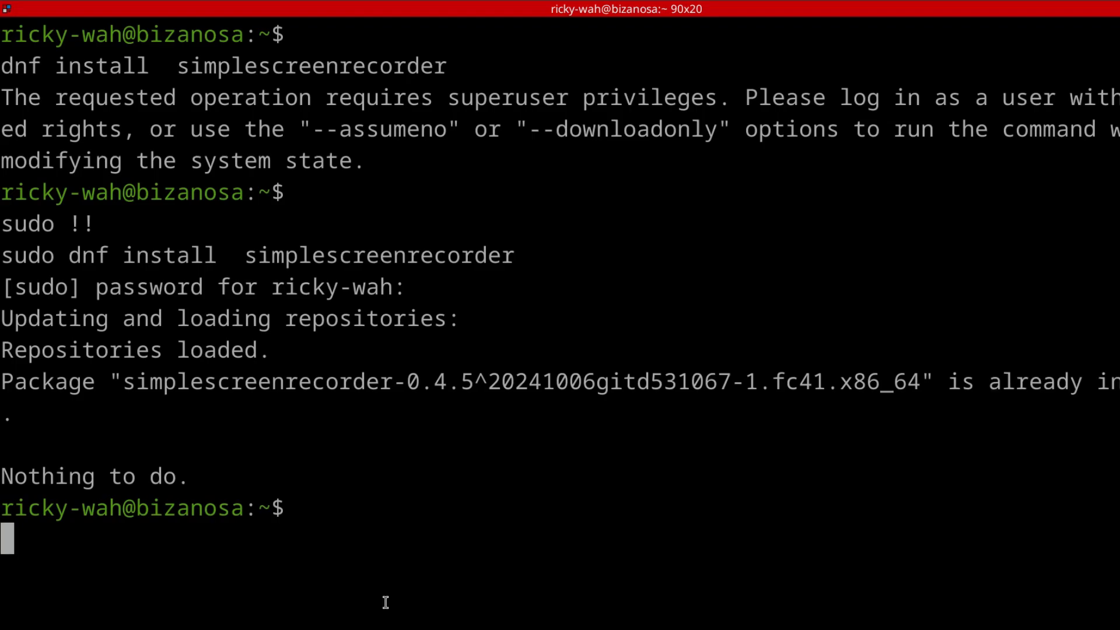
key("ctrl+l")
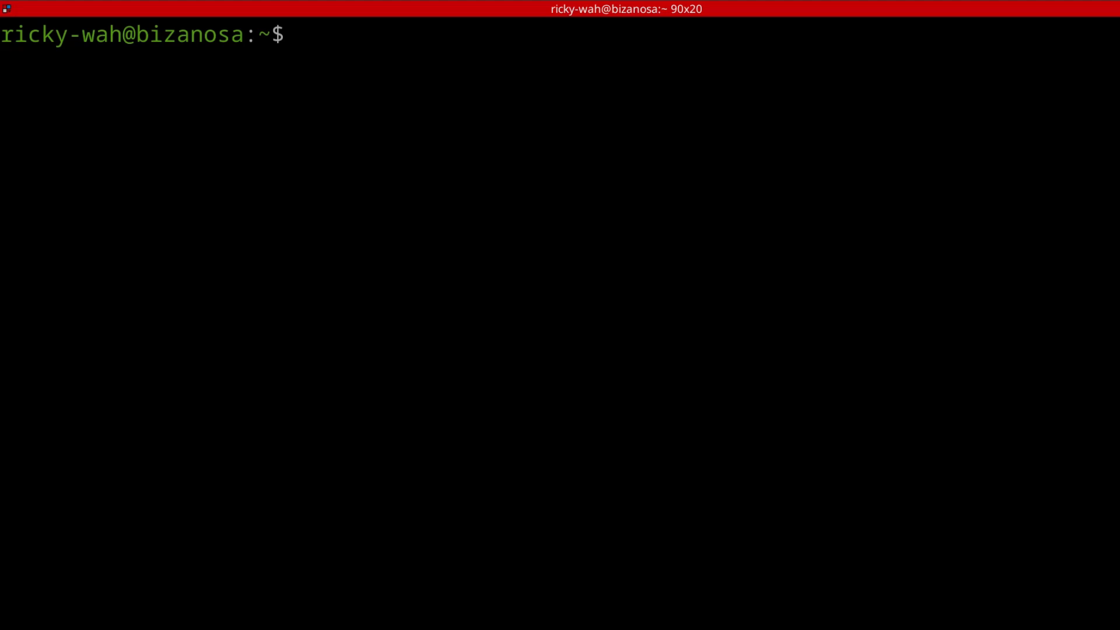
Step: Discard a half-typed 'apt search' and type 'sudo apt install simplescreenrecorder' instead
type("apt se")
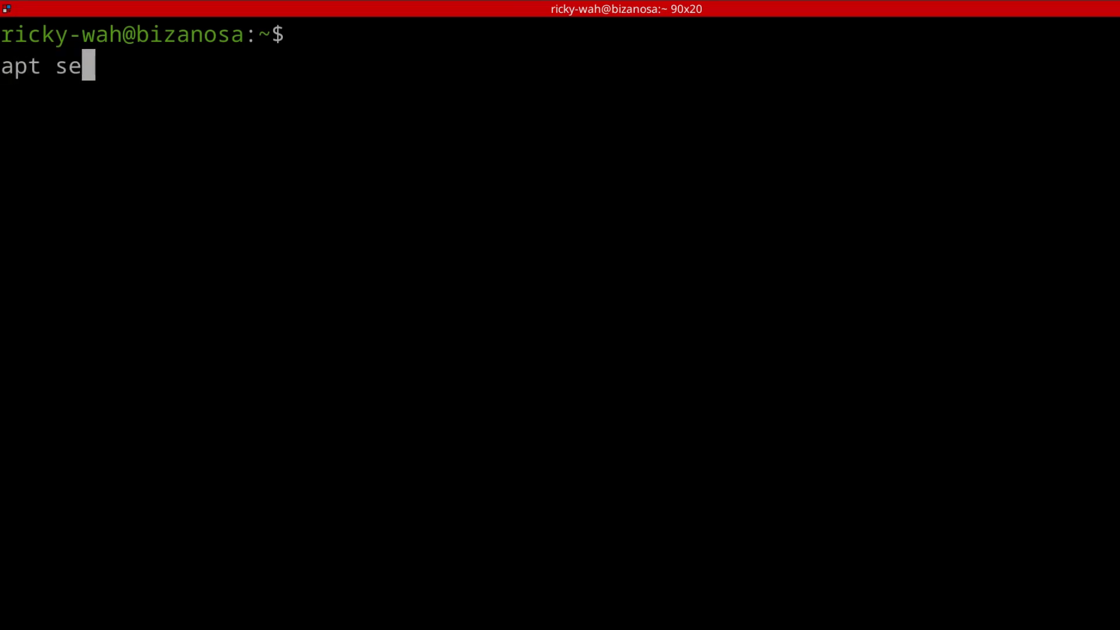
type("arch s")
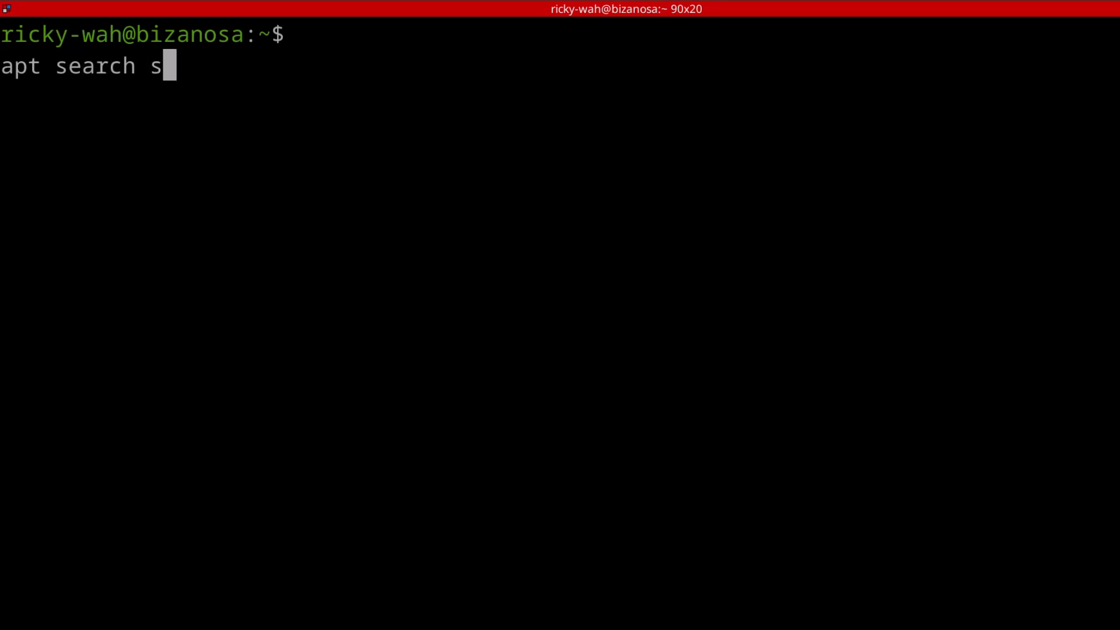
key("ctrl+c")
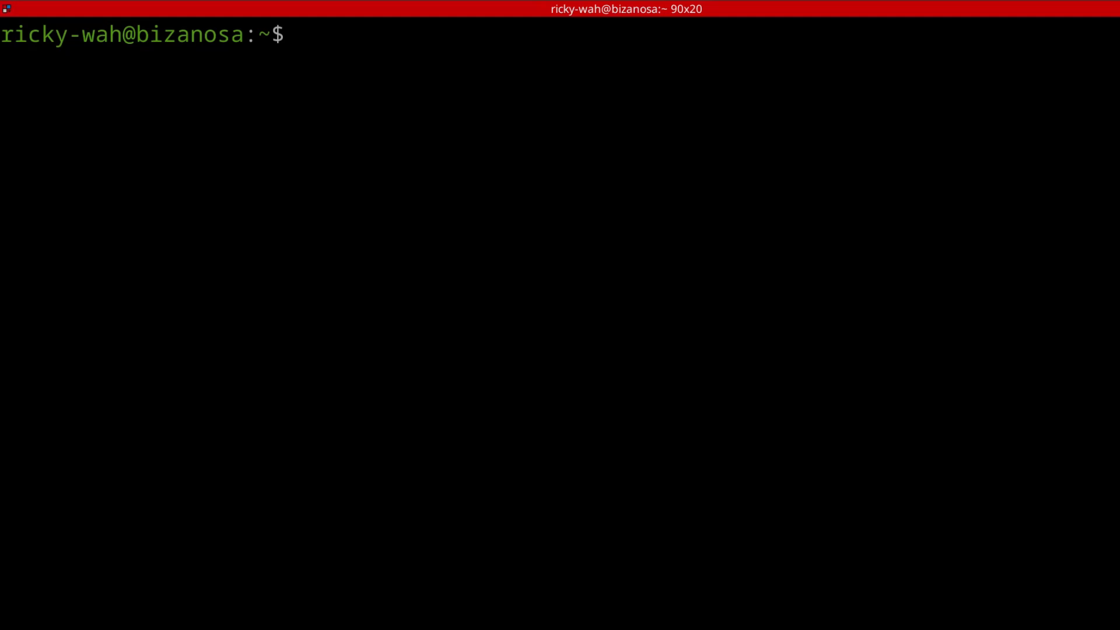
type("sudo a")
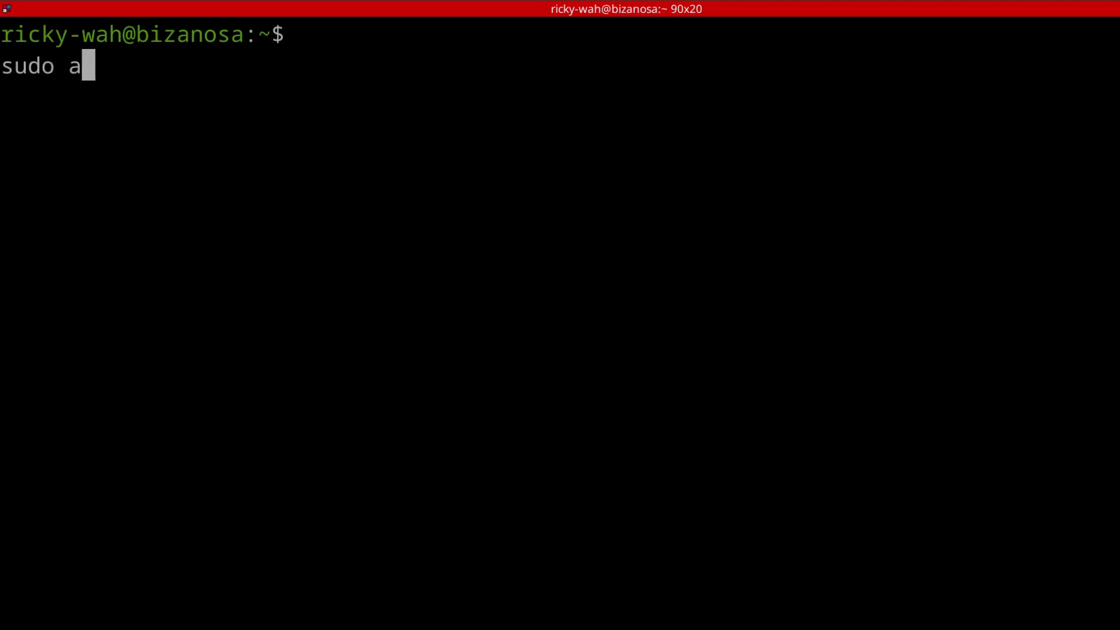
type("pt install simple")
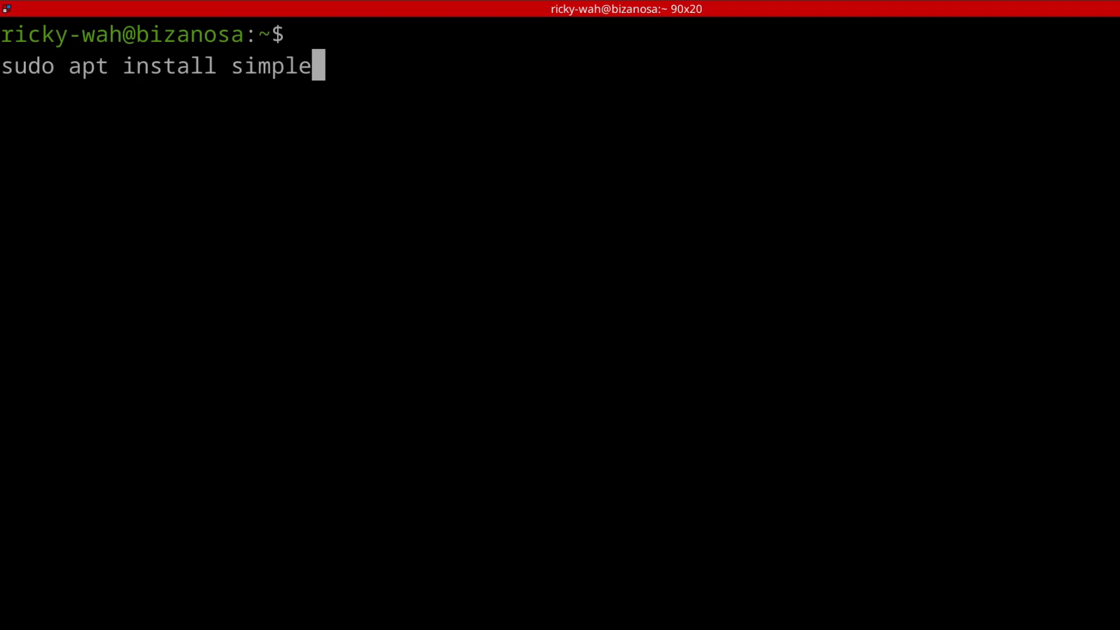
type("screenrec")
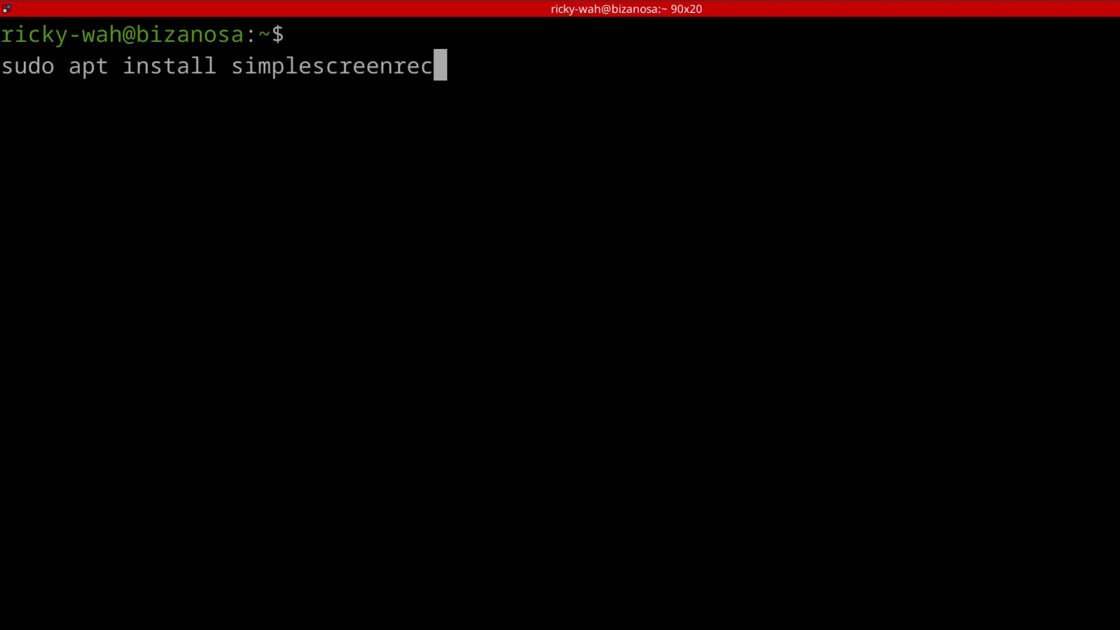
type("order")
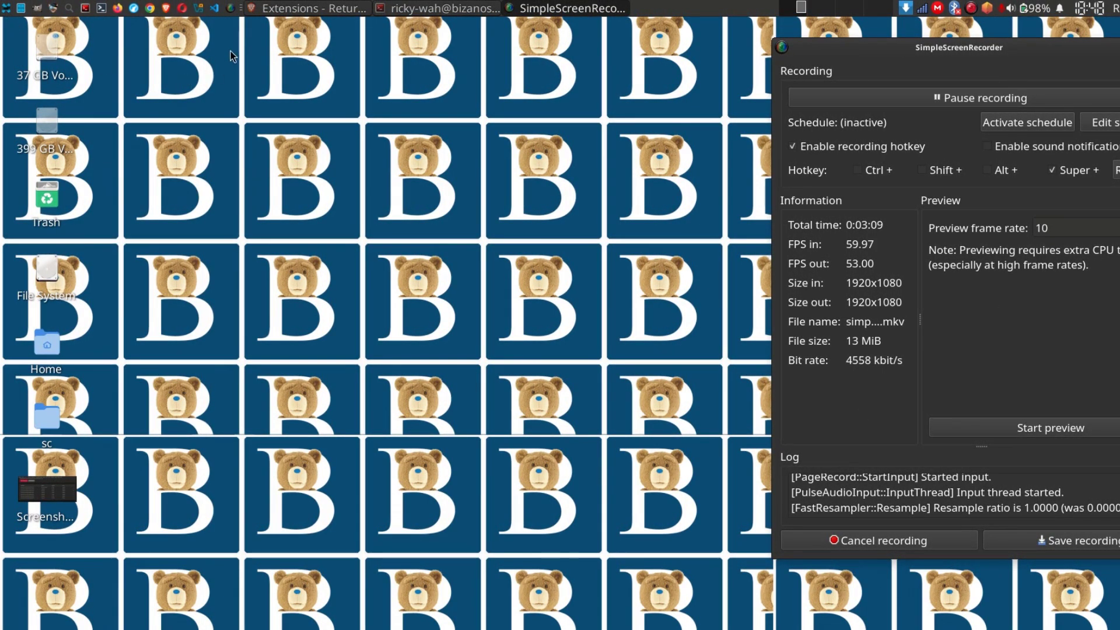
Step: Launch SimpleScreenRecorder from the Applications menu's Multimedia section
left_click(7, 9)
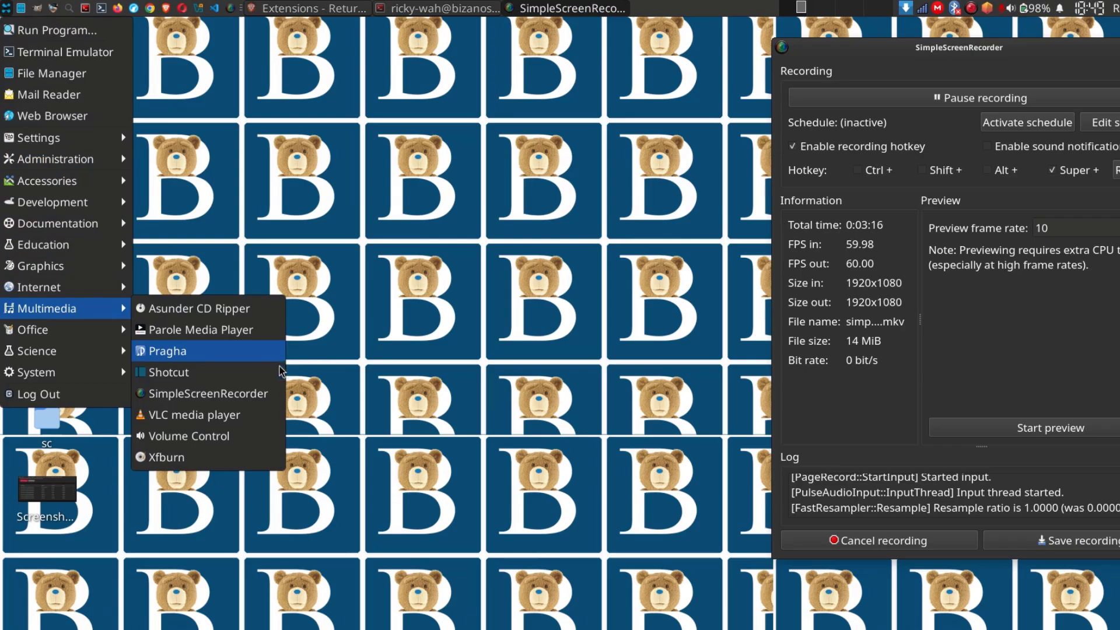
left_click(210, 394)
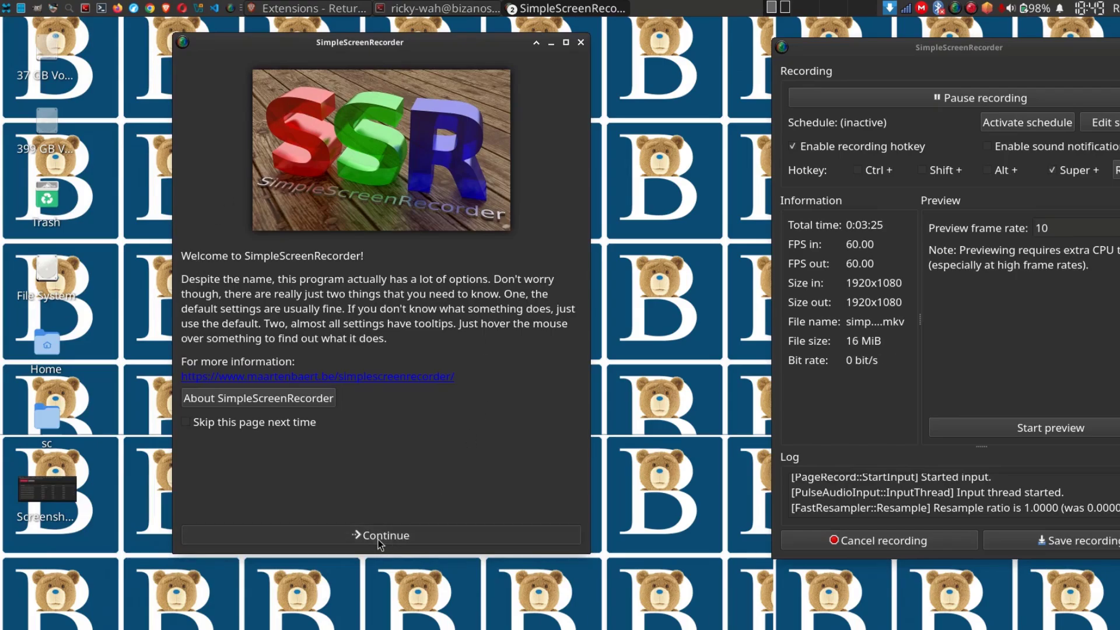
Step: Continue past the welcome page and add a new input profile named 'tutorial'
left_click(381, 535)
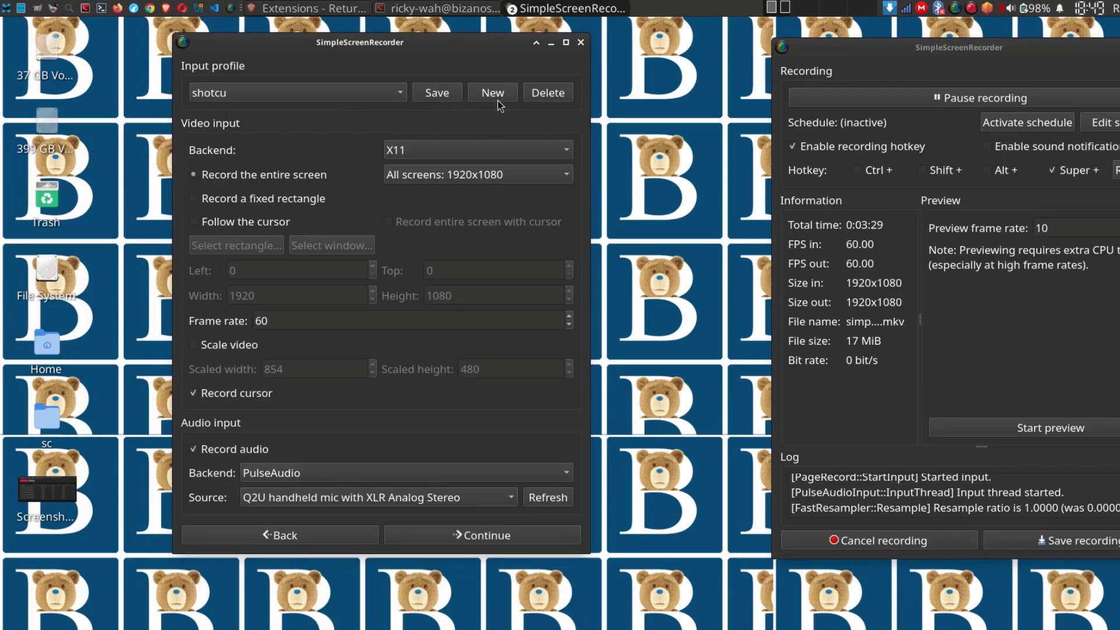
mouse_move(312, 210)
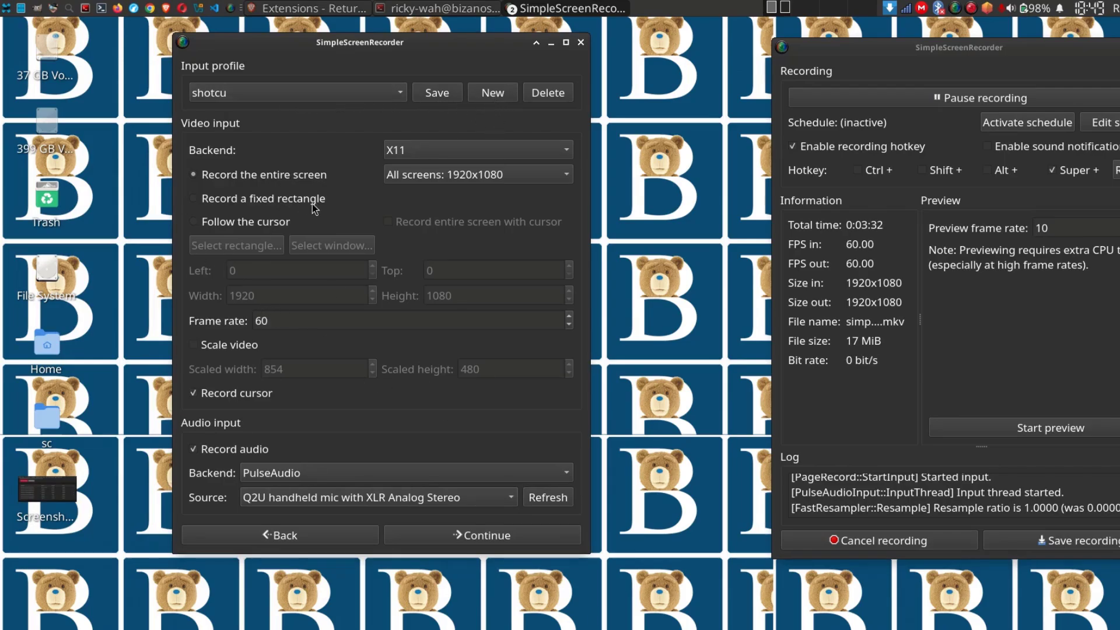
mouse_move(446, 182)
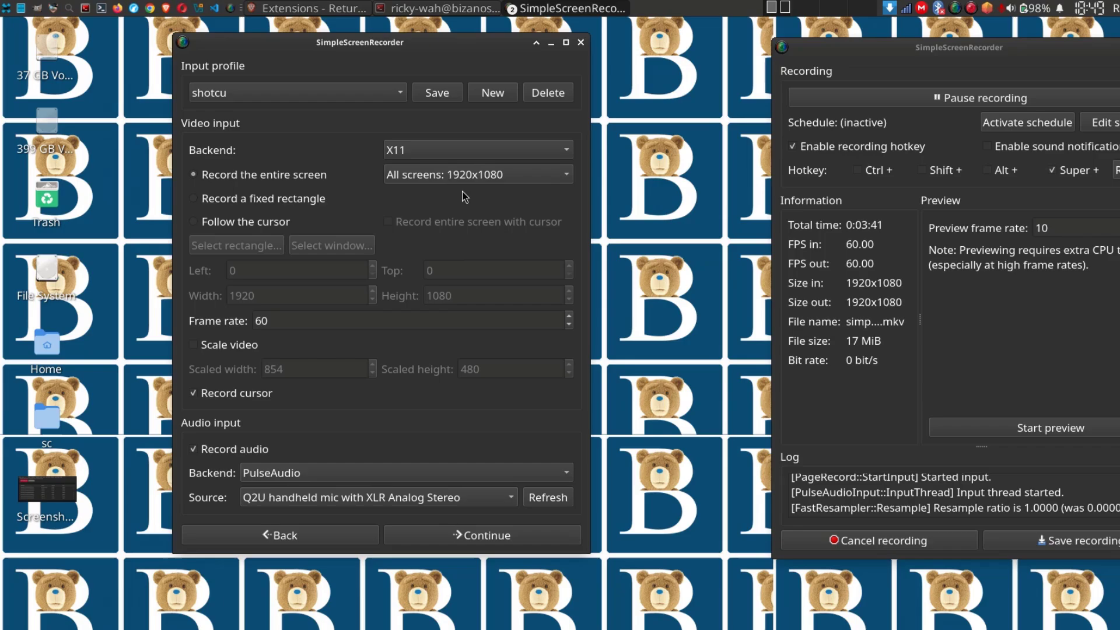
mouse_move(502, 203)
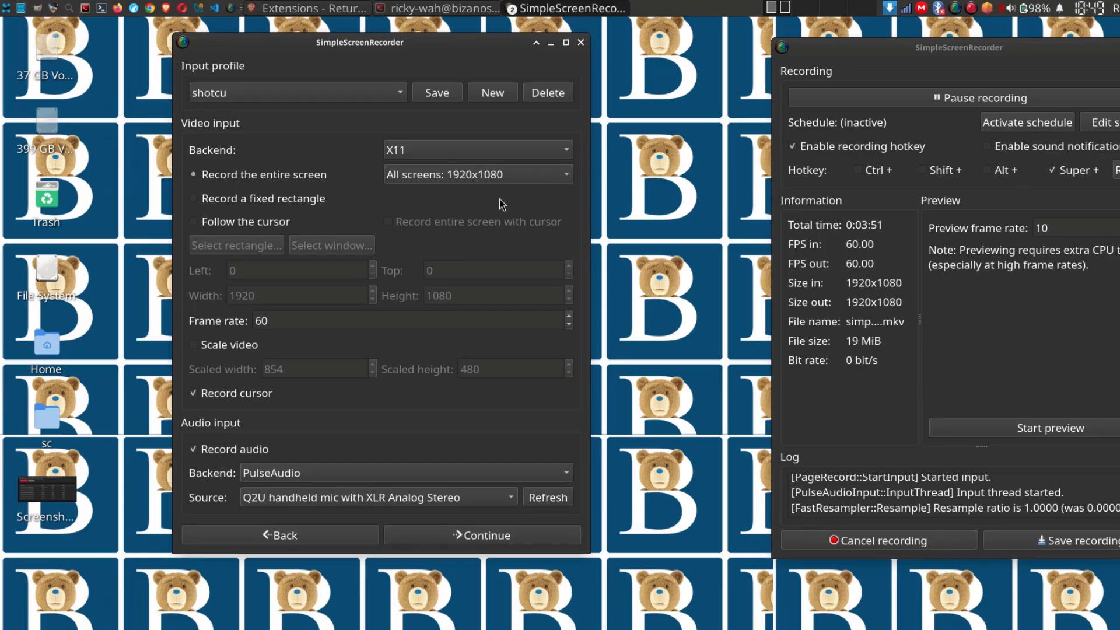
mouse_move(477, 125)
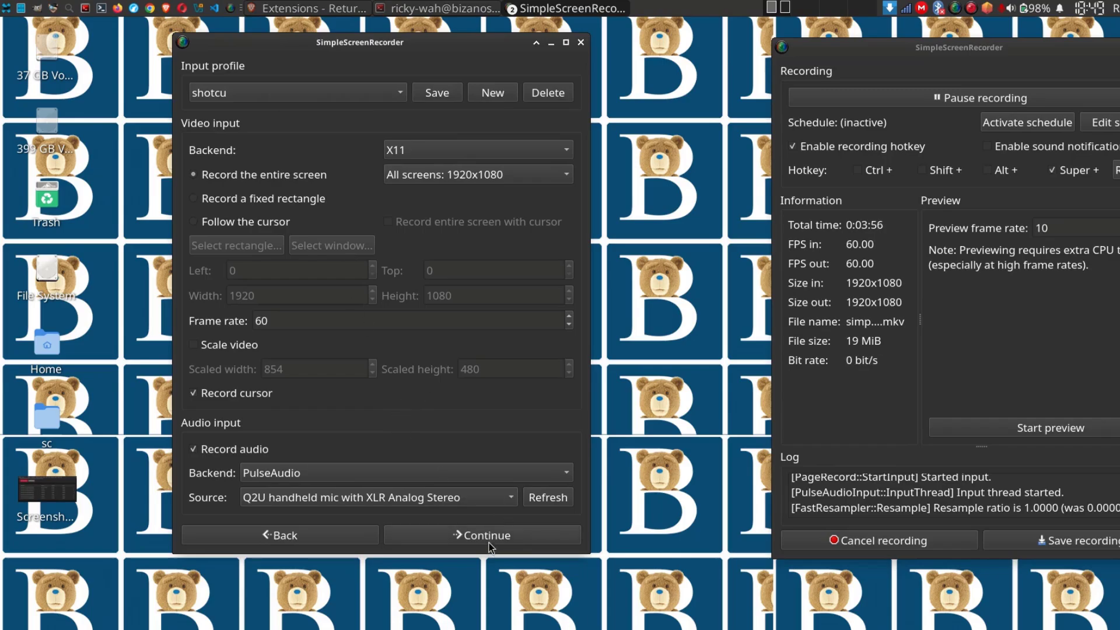
mouse_move(417, 200)
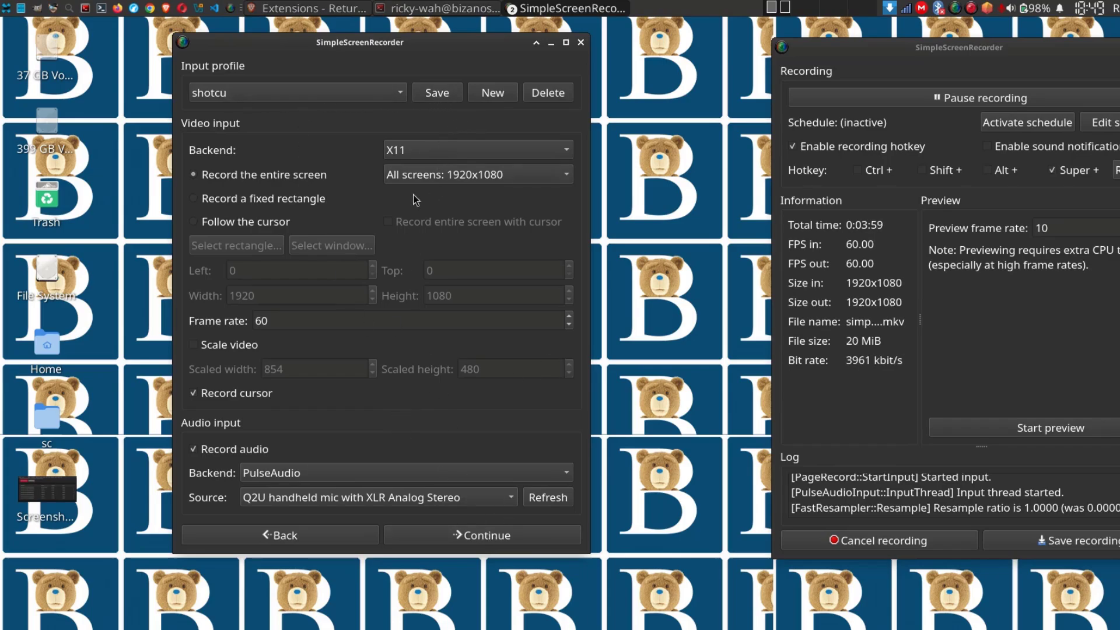
left_click(491, 92)
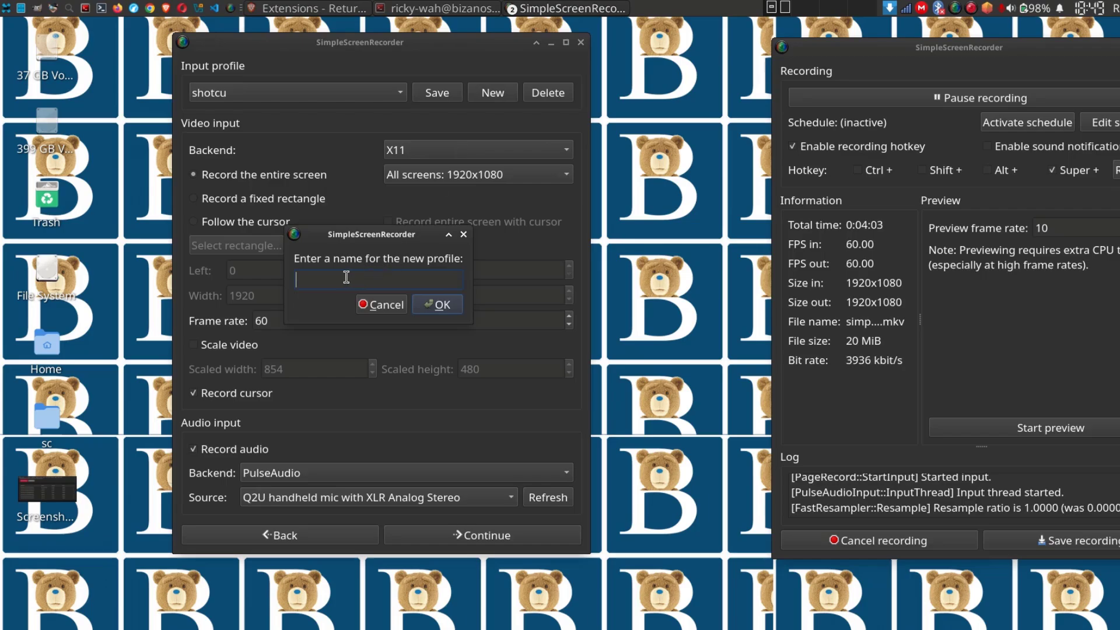
type("tutori")
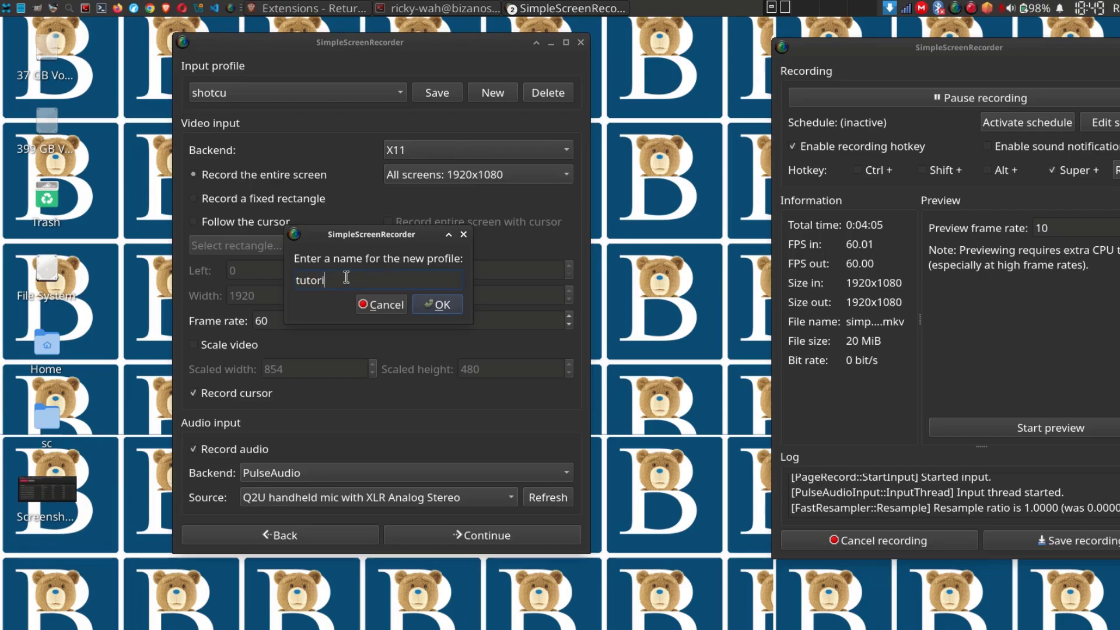
left_click(436, 303)
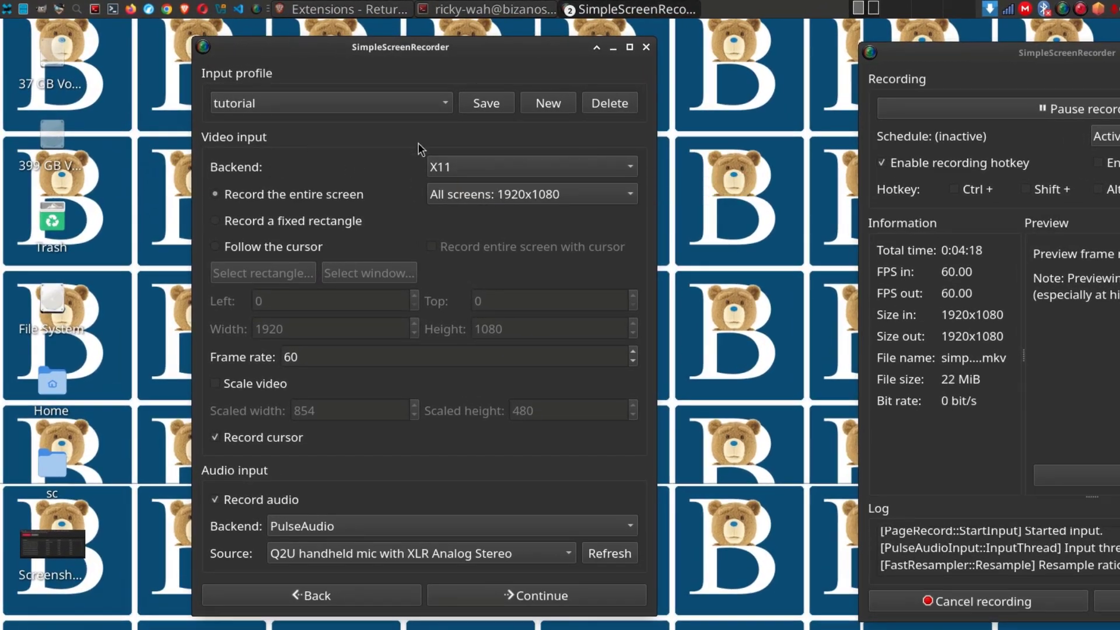
mouse_move(454, 175)
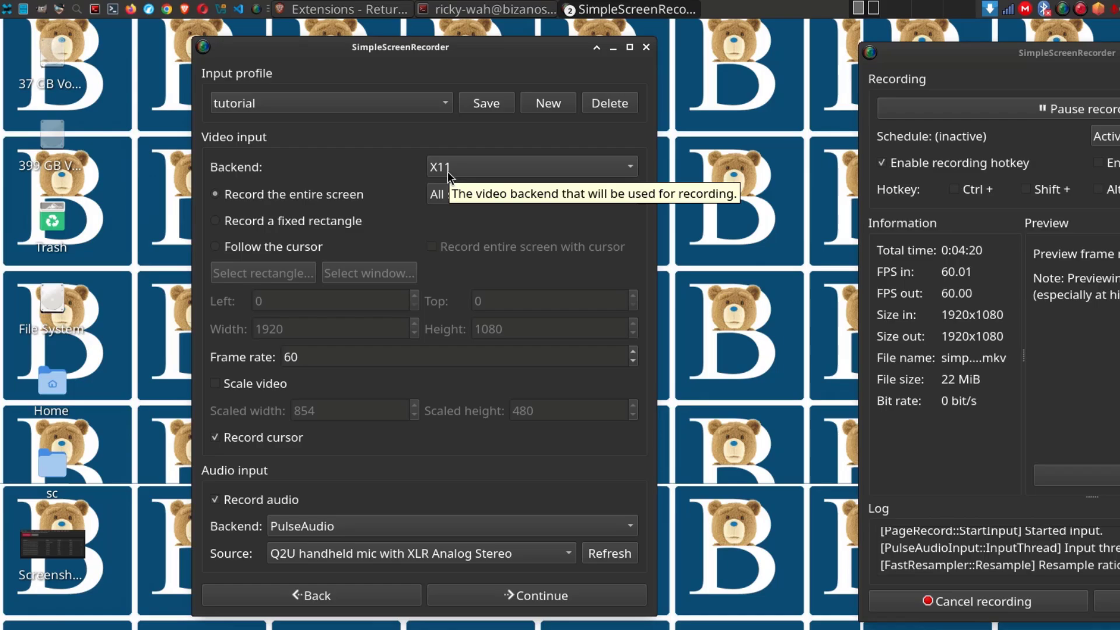
mouse_move(486, 287)
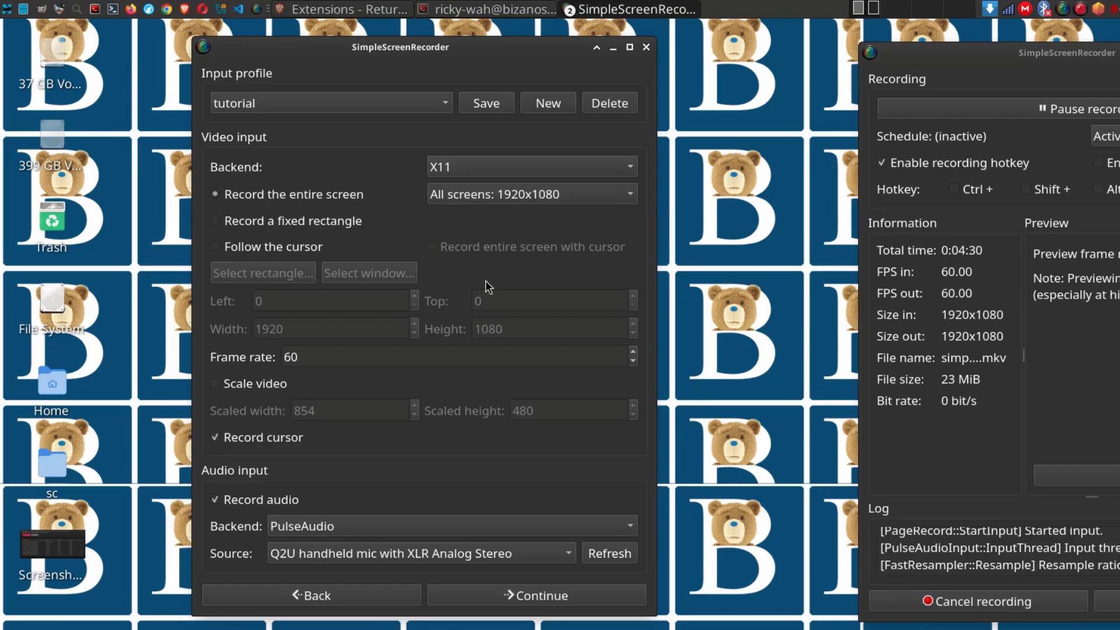
mouse_move(457, 175)
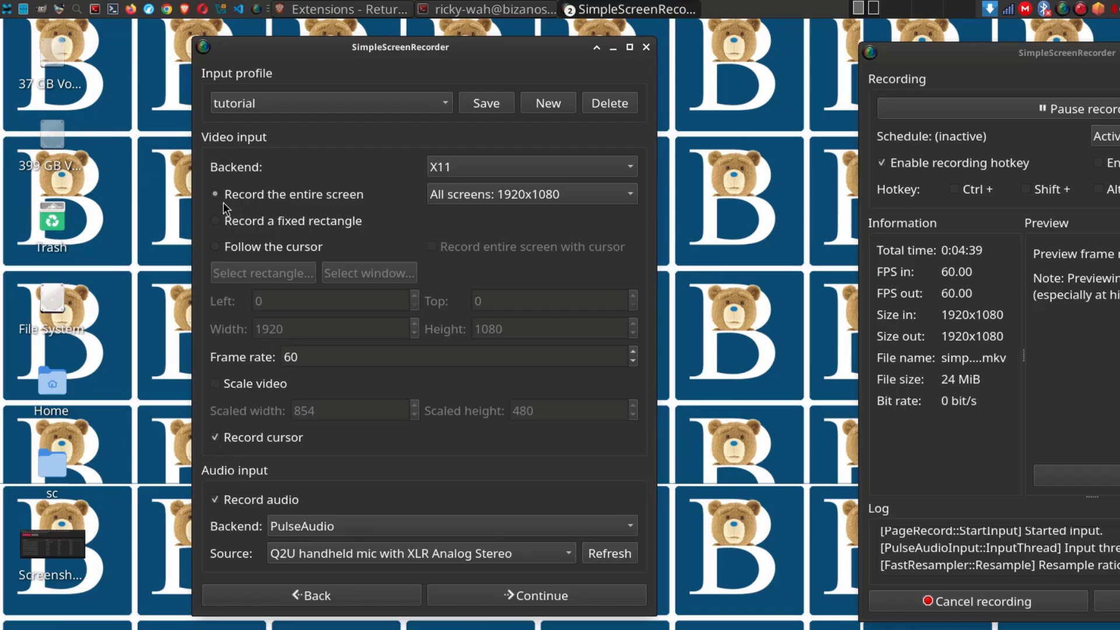
mouse_move(329, 203)
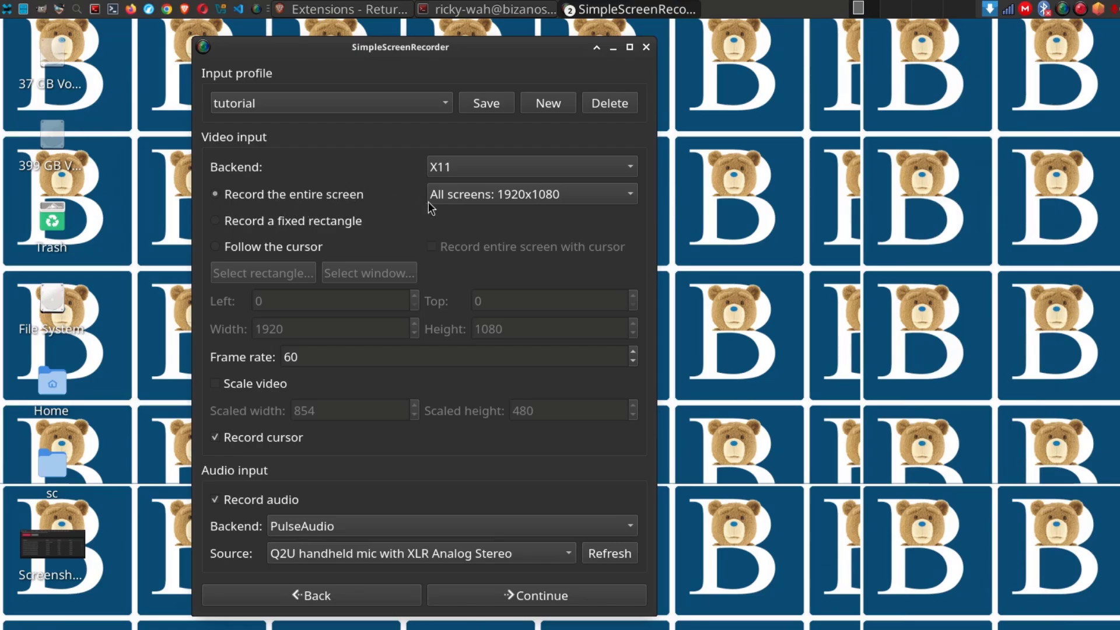
mouse_move(544, 200)
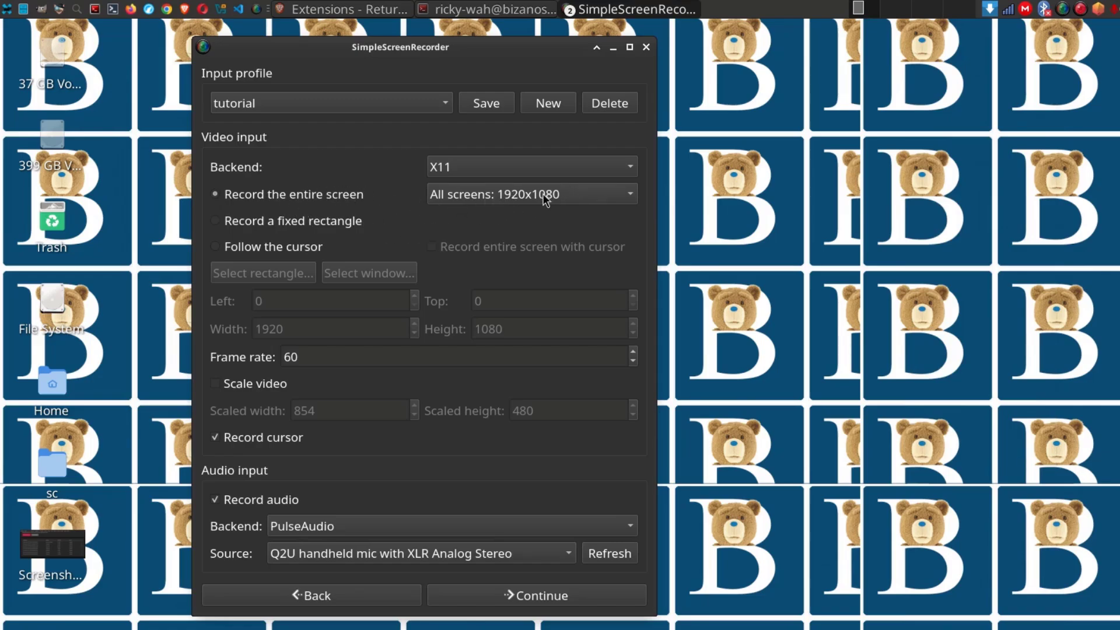
Step: Check the available screens, then choose 'Record a fixed rectangle' at 1920x1080 from 0,0
left_click(531, 194)
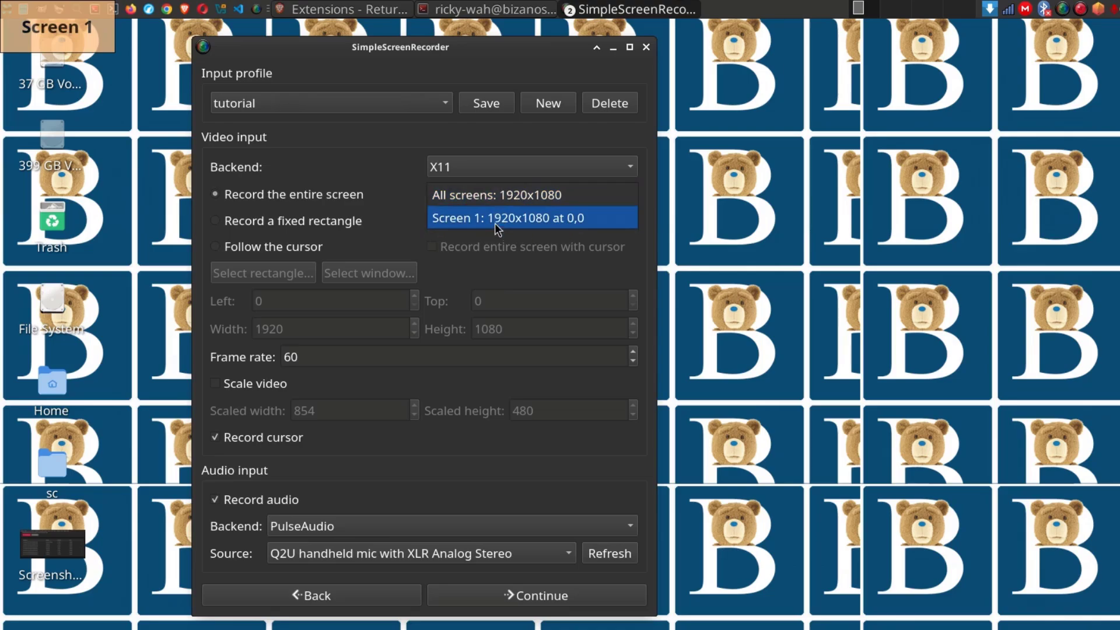
mouse_move(505, 247)
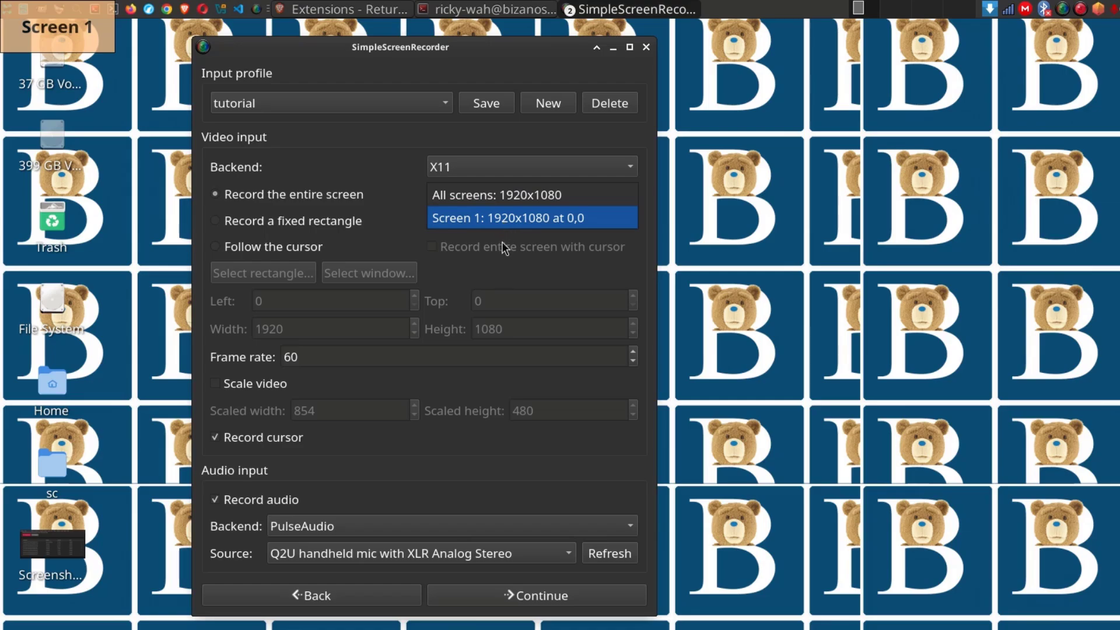
mouse_move(435, 219)
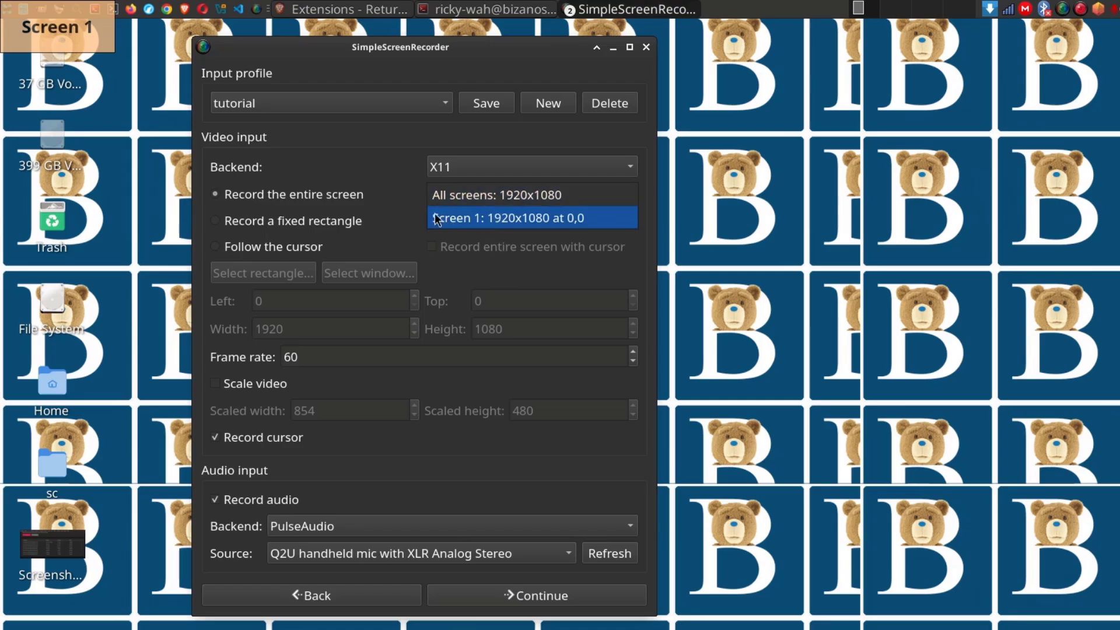
mouse_move(547, 218)
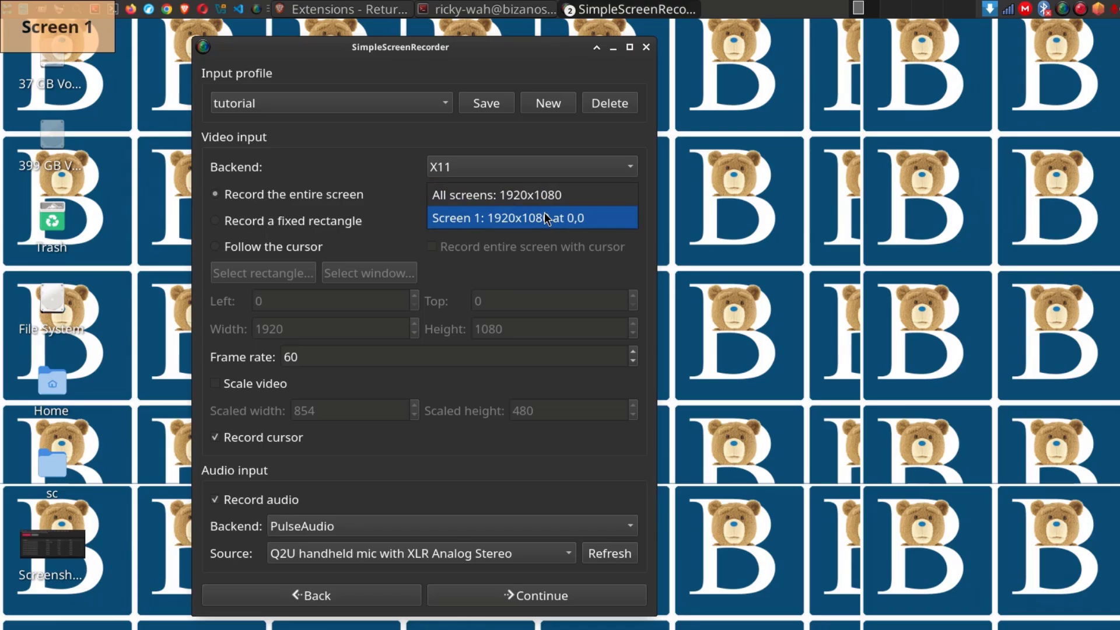
left_click(216, 220)
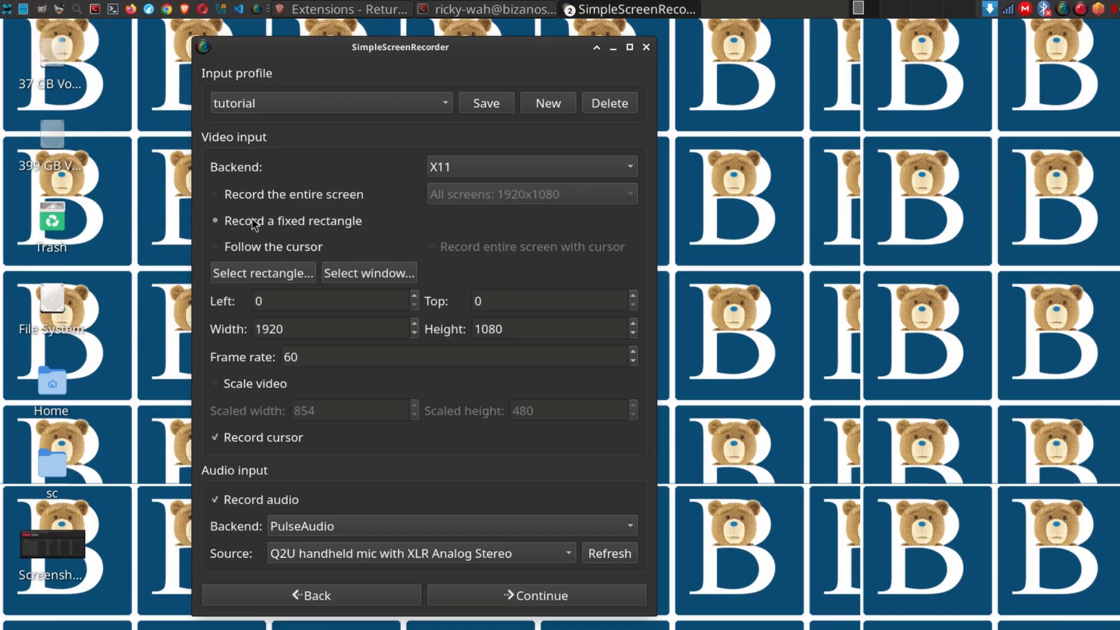
mouse_move(776, 128)
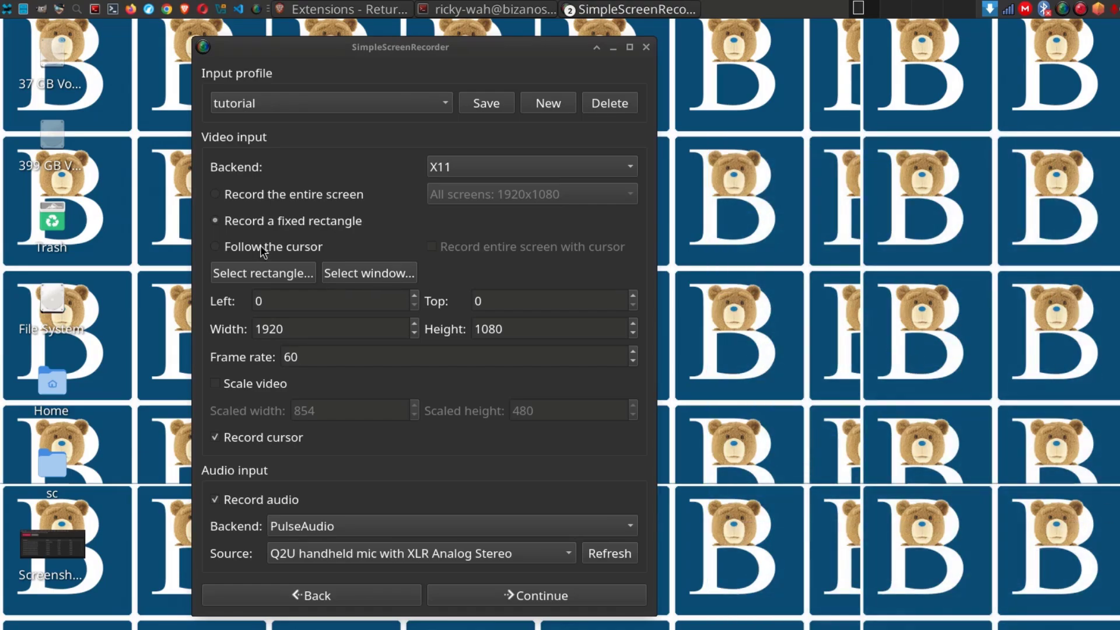
mouse_move(239, 191)
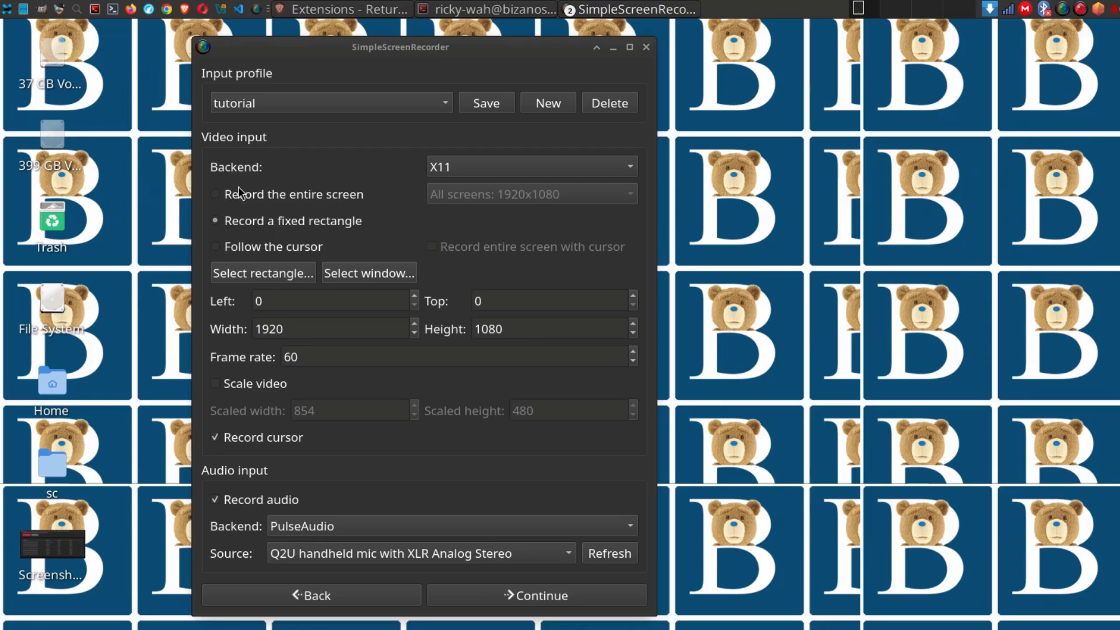
mouse_move(292, 200)
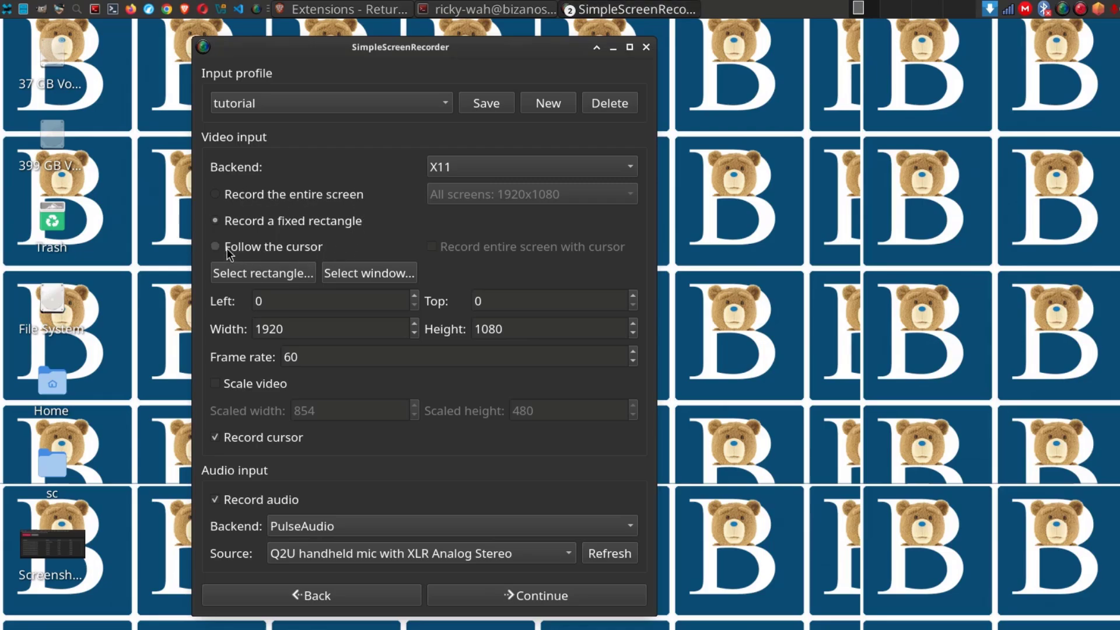
Step: Select 'Follow the cursor' for a 1920x1080 capture area
left_click(215, 246)
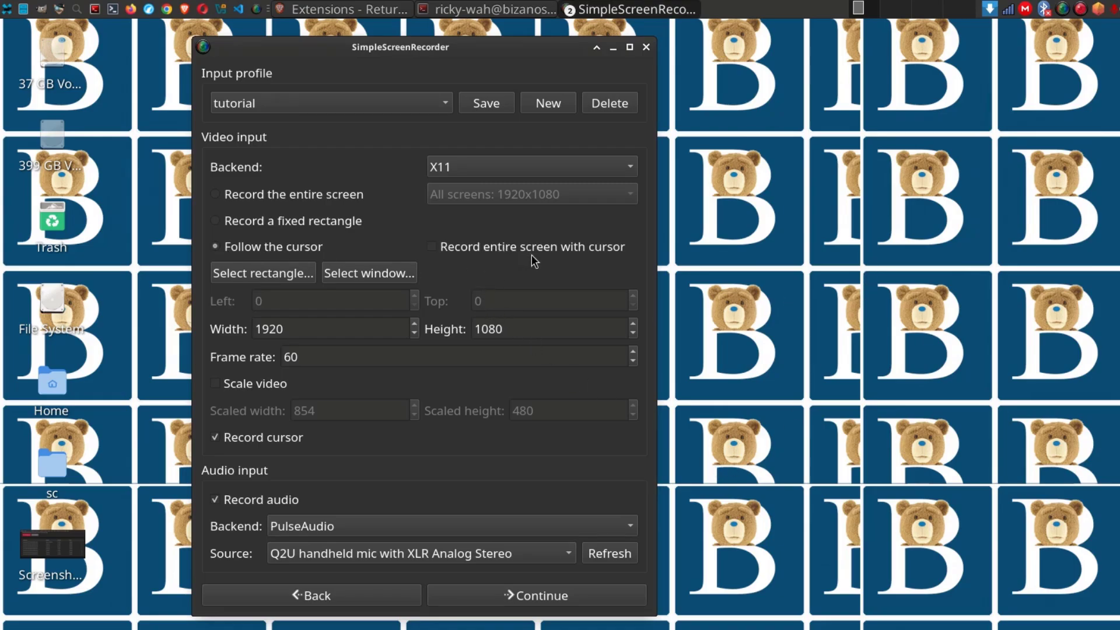
mouse_move(611, 242)
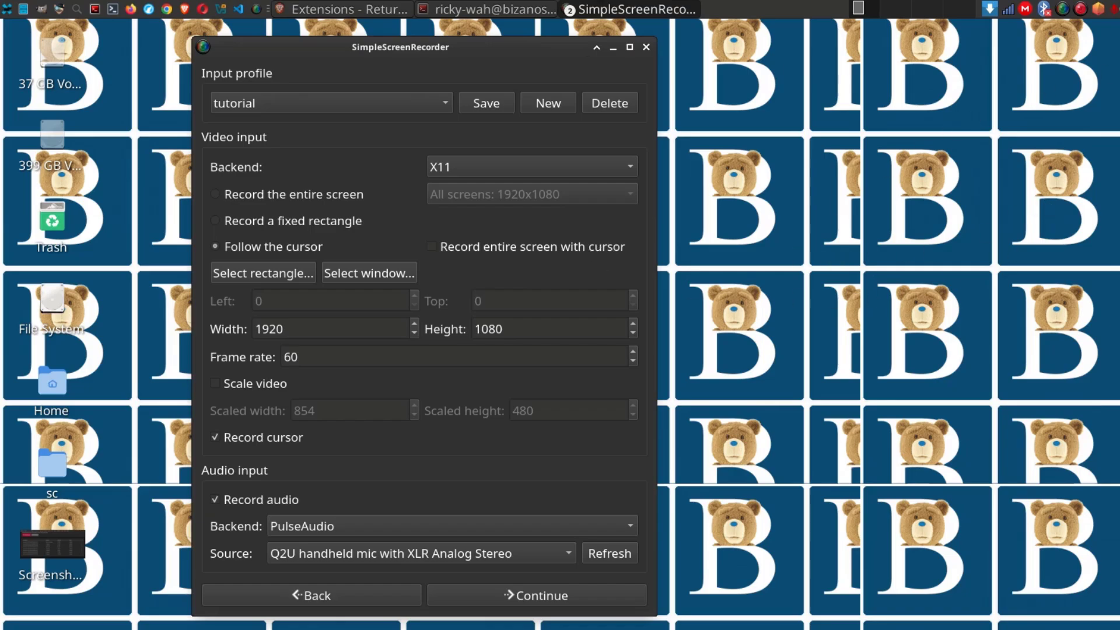
mouse_move(438, 274)
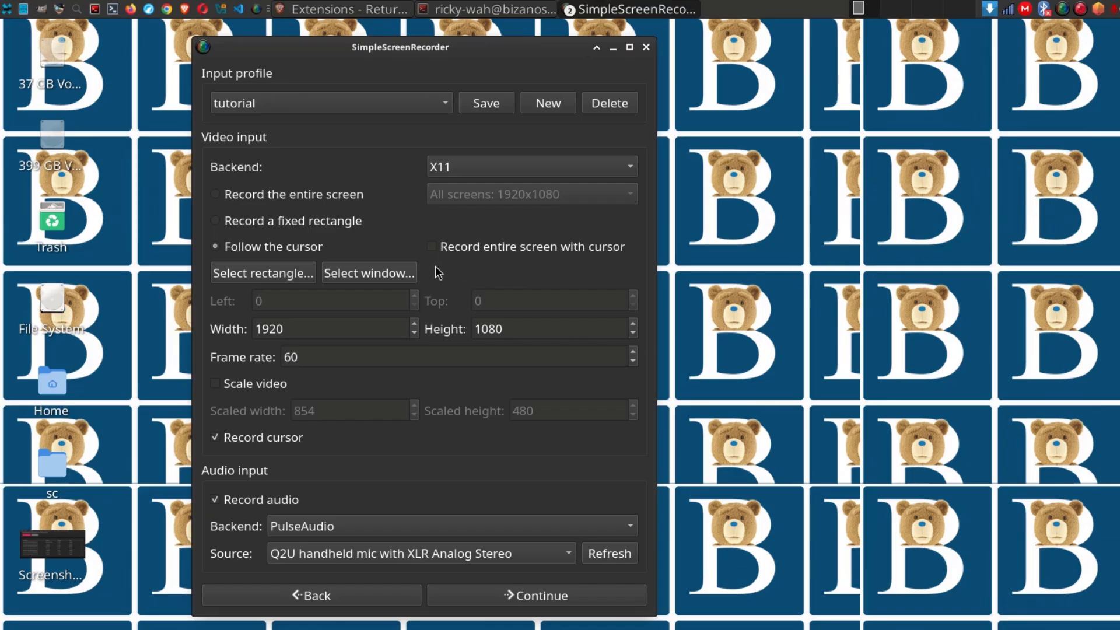
mouse_move(242, 205)
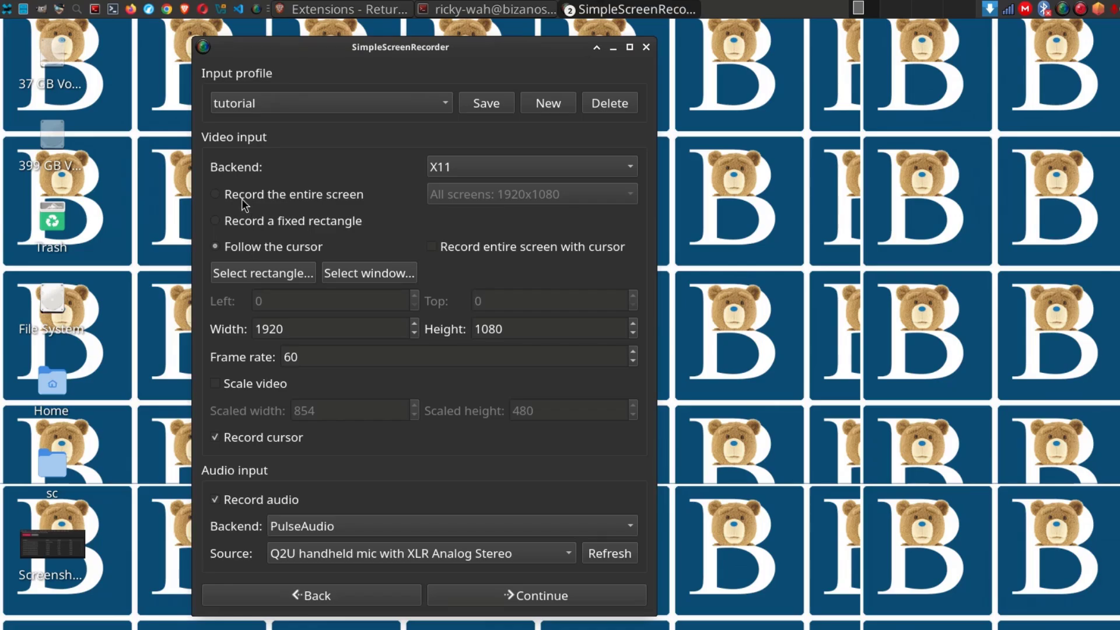
Step: Record the entire screen at 60 fps with 'Scale video' left unchecked
left_click(216, 194)
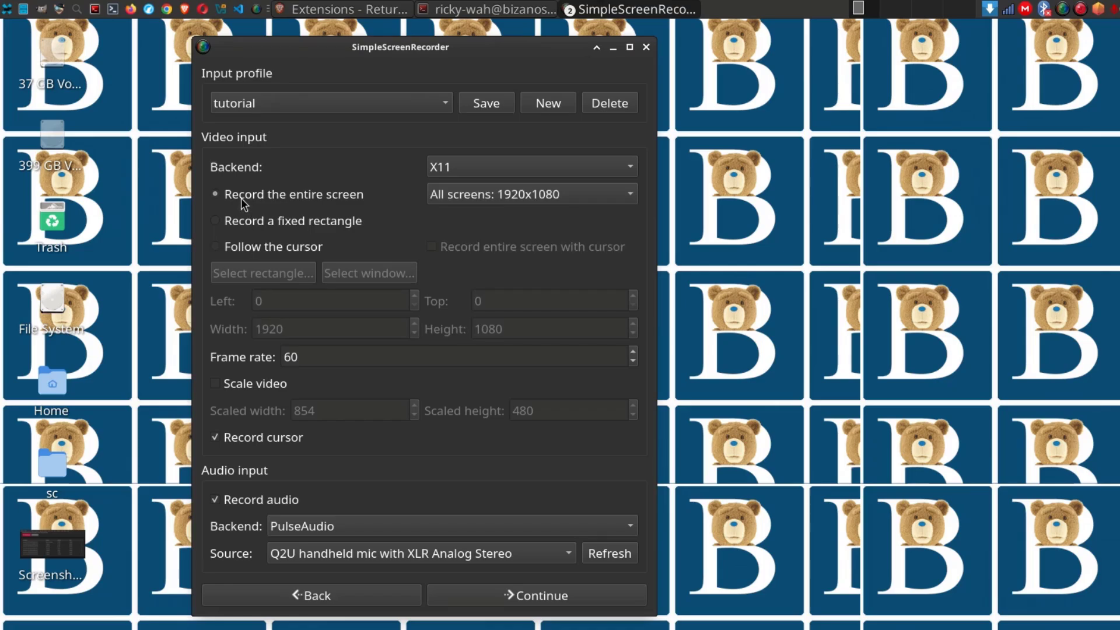
left_click(307, 357)
type("58")
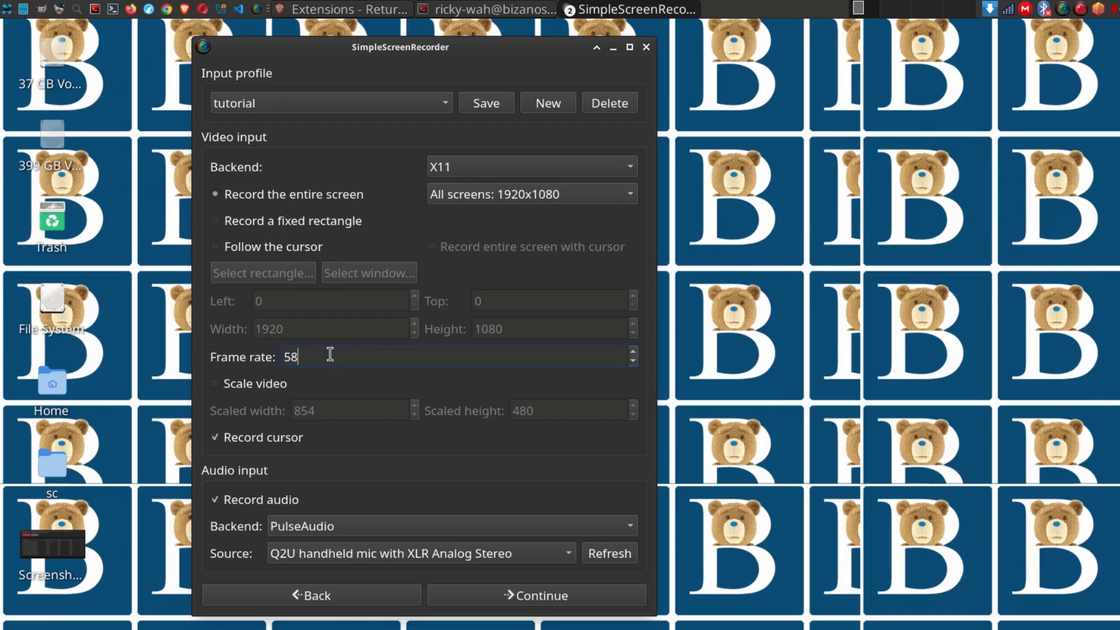
left_click(631, 352)
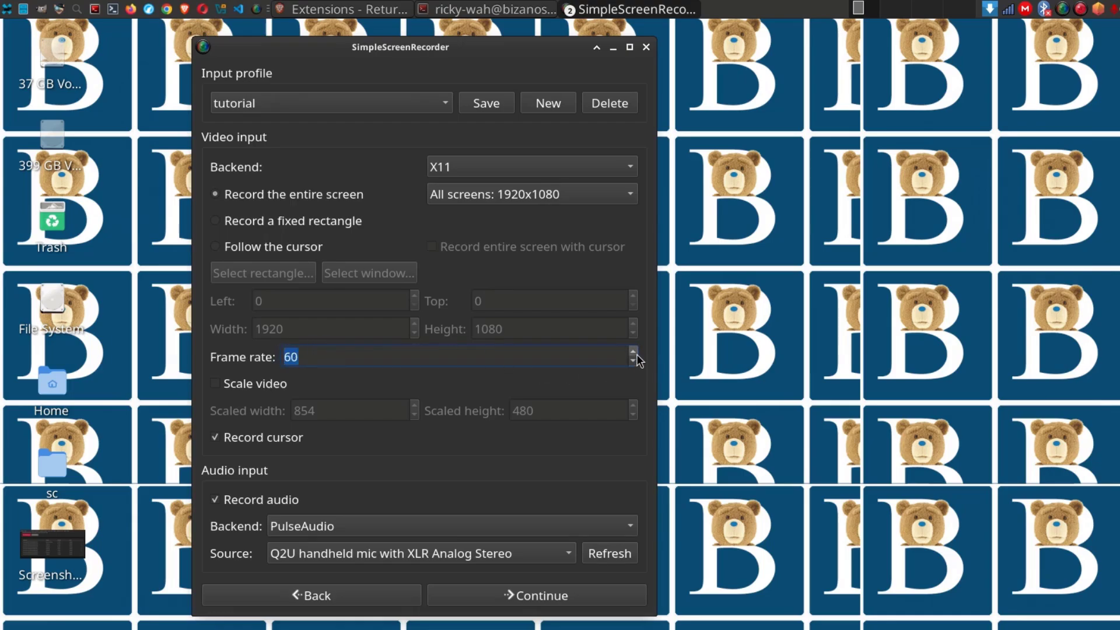
mouse_move(318, 356)
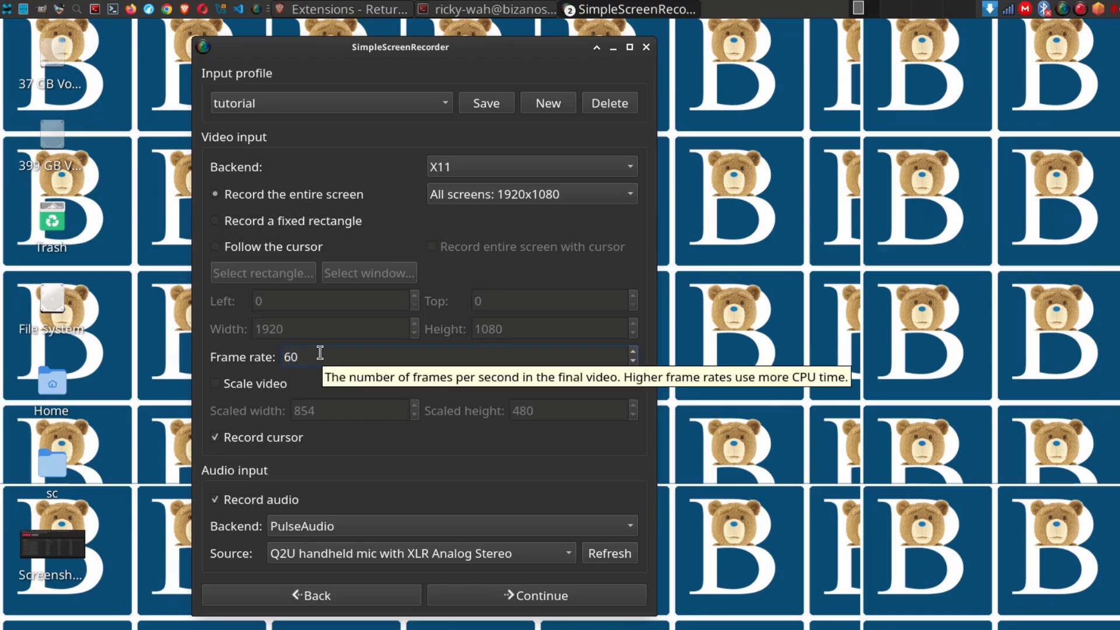
mouse_move(341, 377)
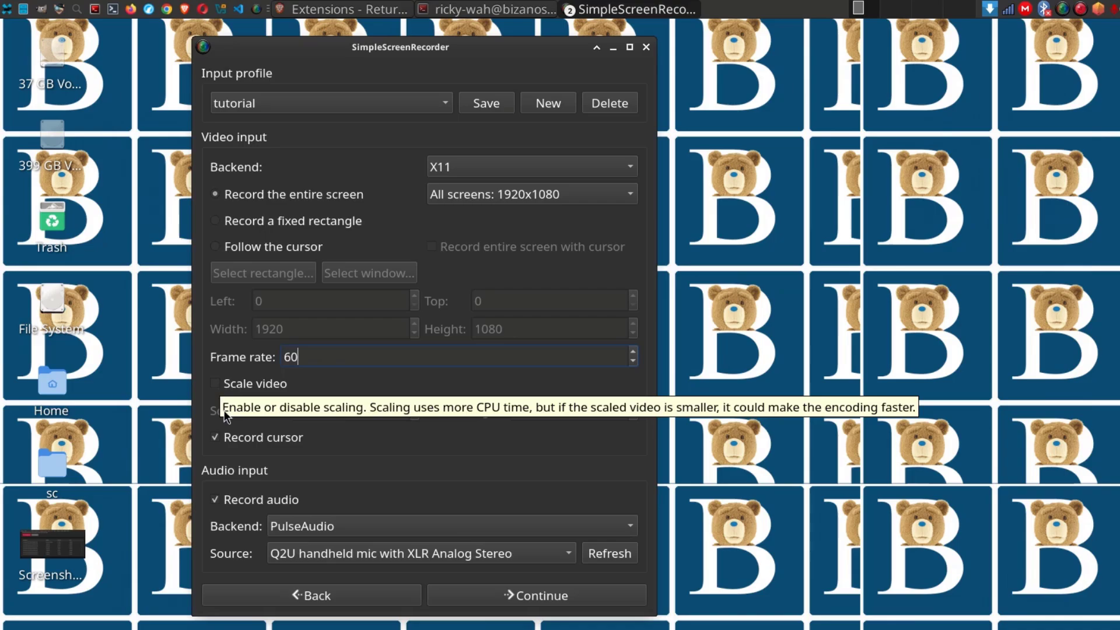
mouse_move(273, 398)
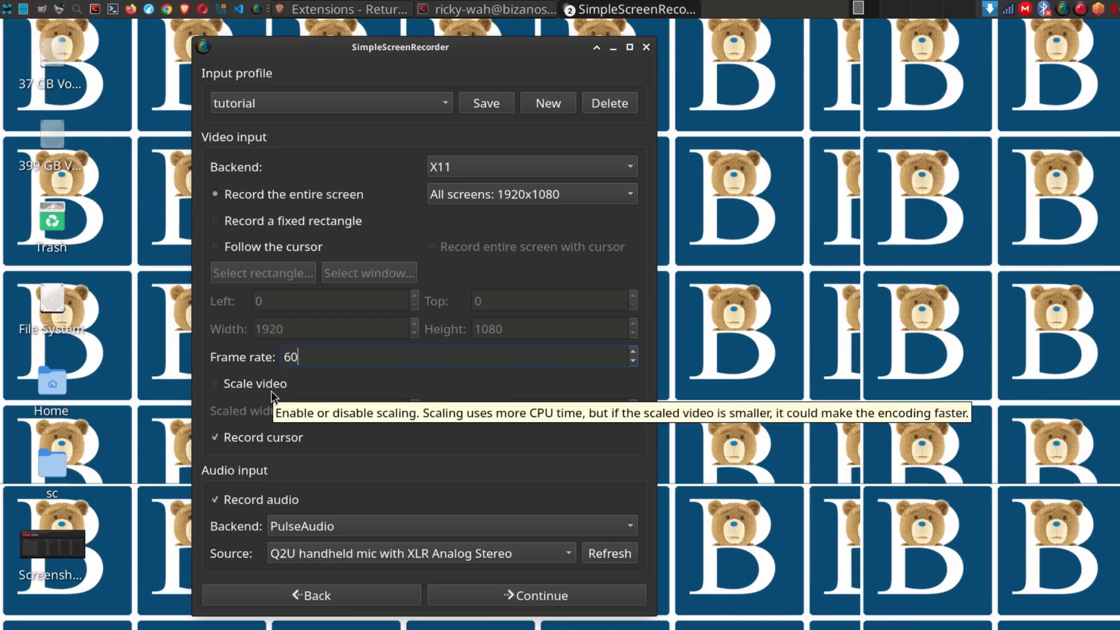
mouse_move(528, 203)
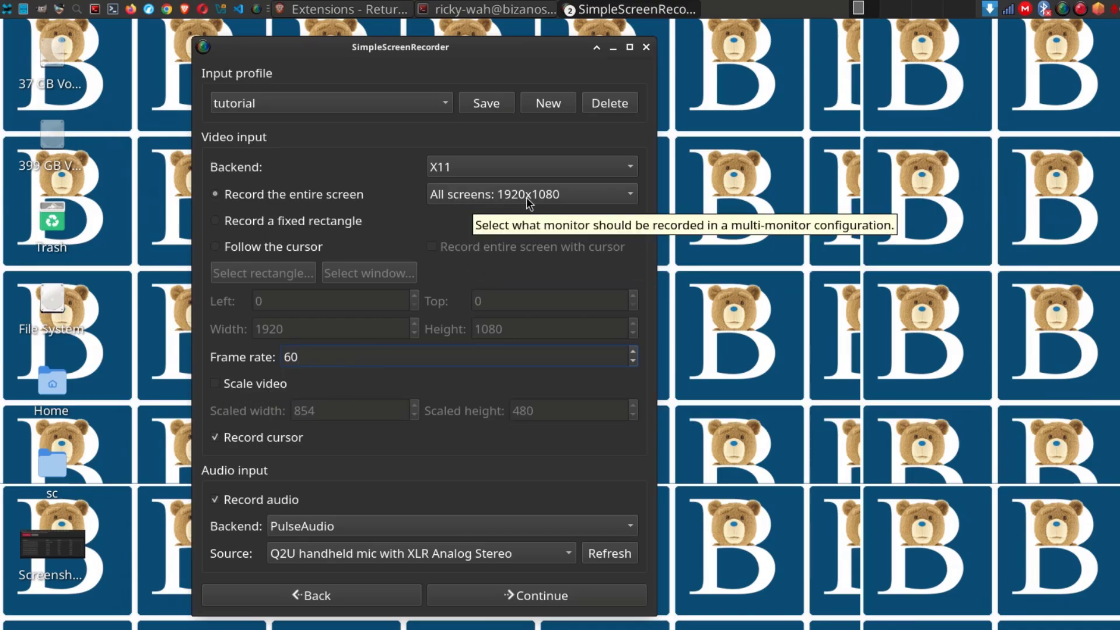
mouse_move(334, 416)
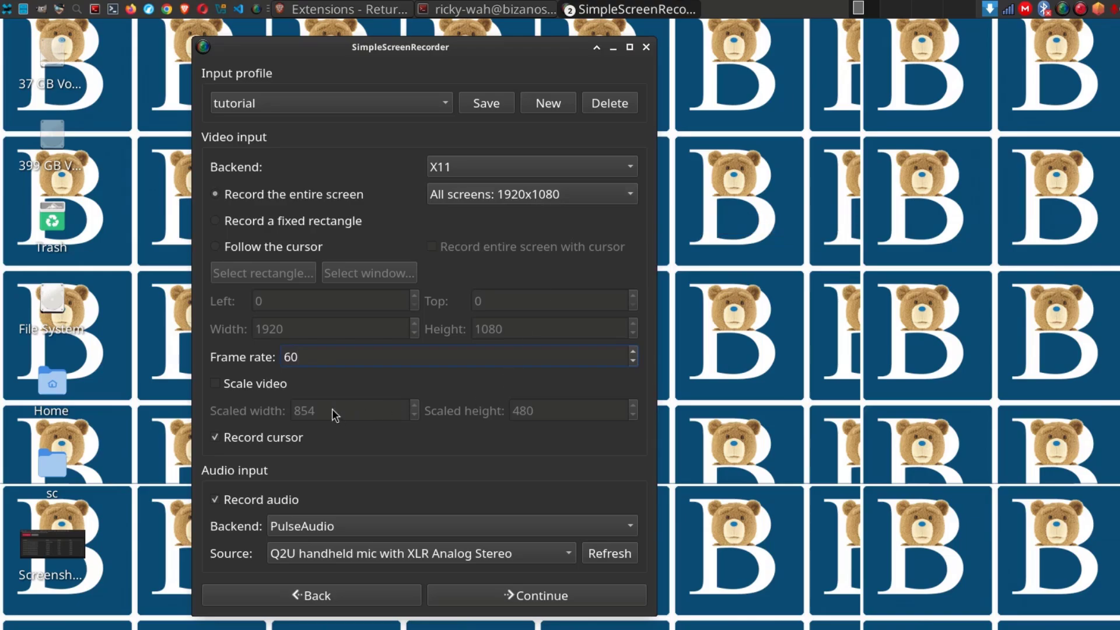
left_click(215, 383)
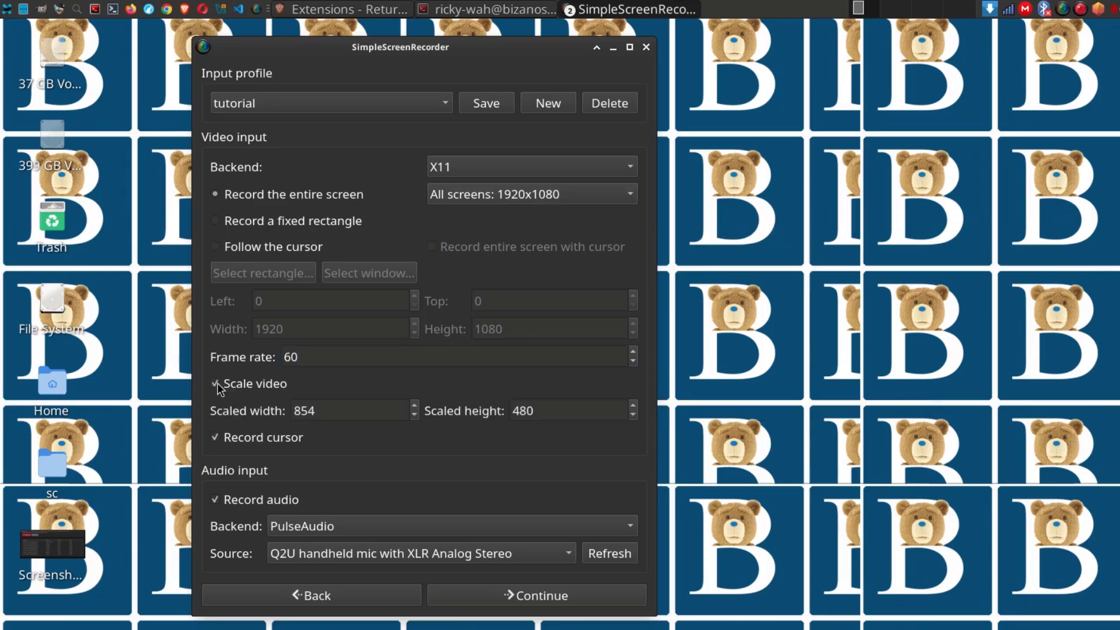
mouse_move(298, 429)
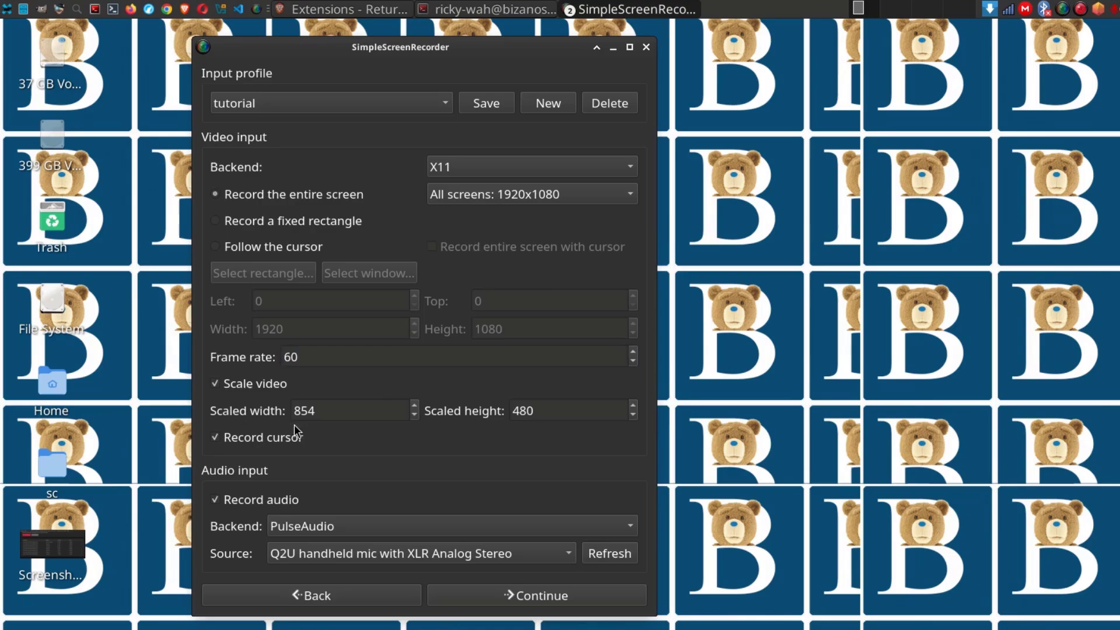
mouse_move(530, 431)
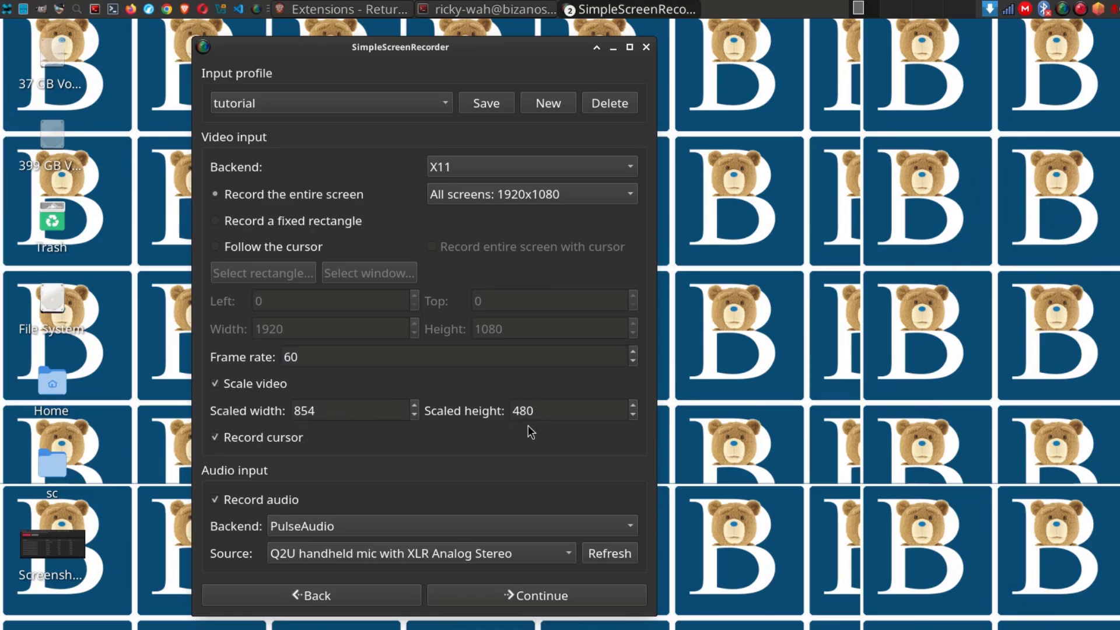
left_click(215, 384)
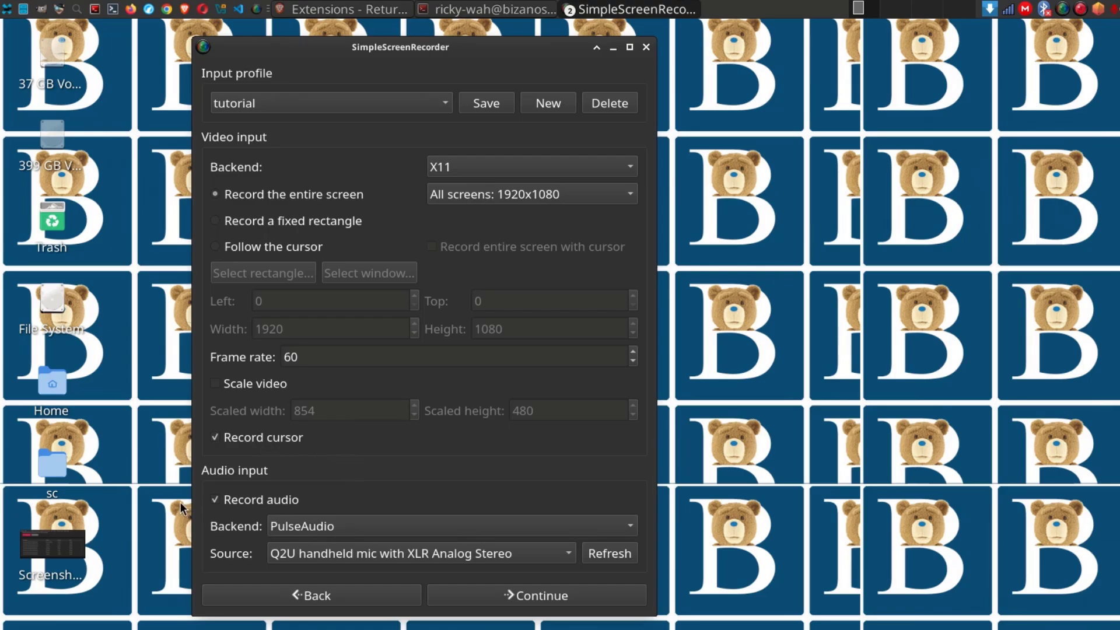
mouse_move(225, 464)
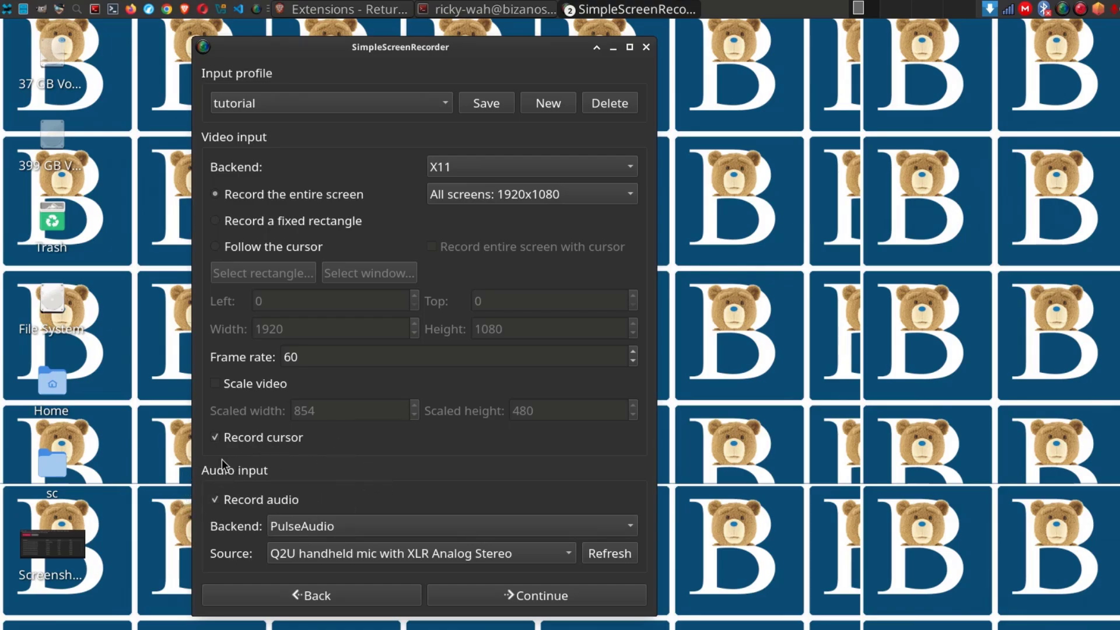
mouse_move(210, 480)
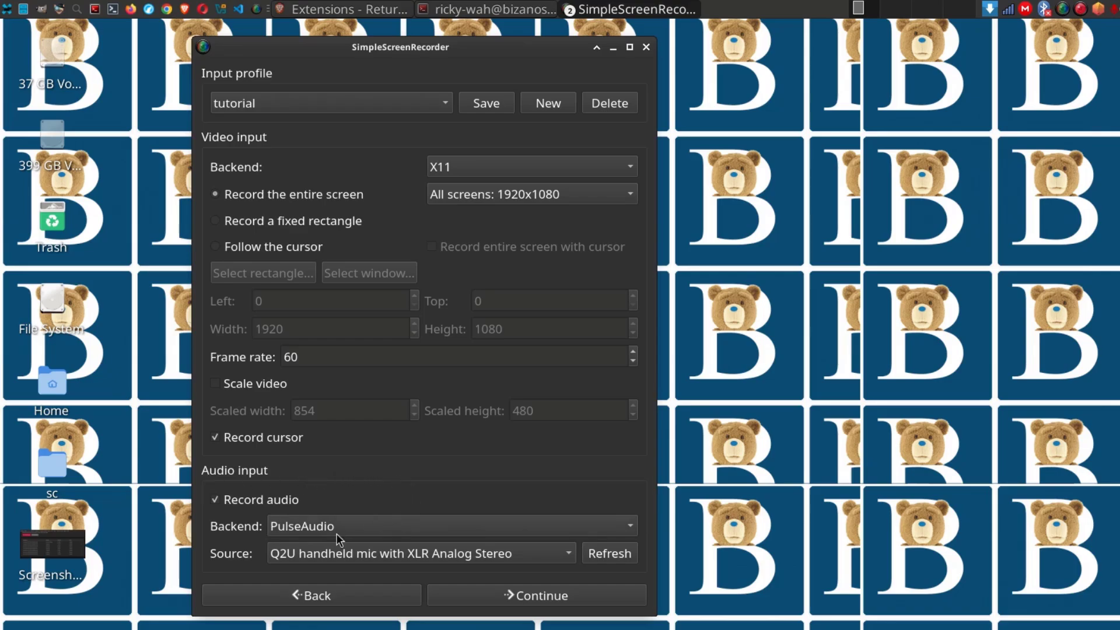
mouse_move(333, 564)
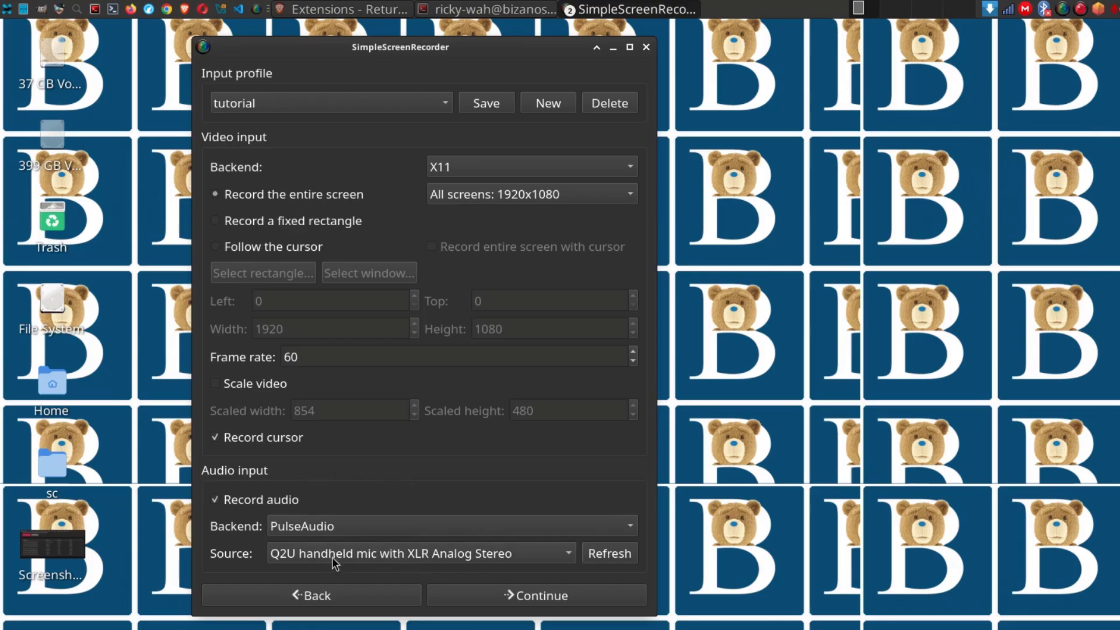
mouse_move(331, 532)
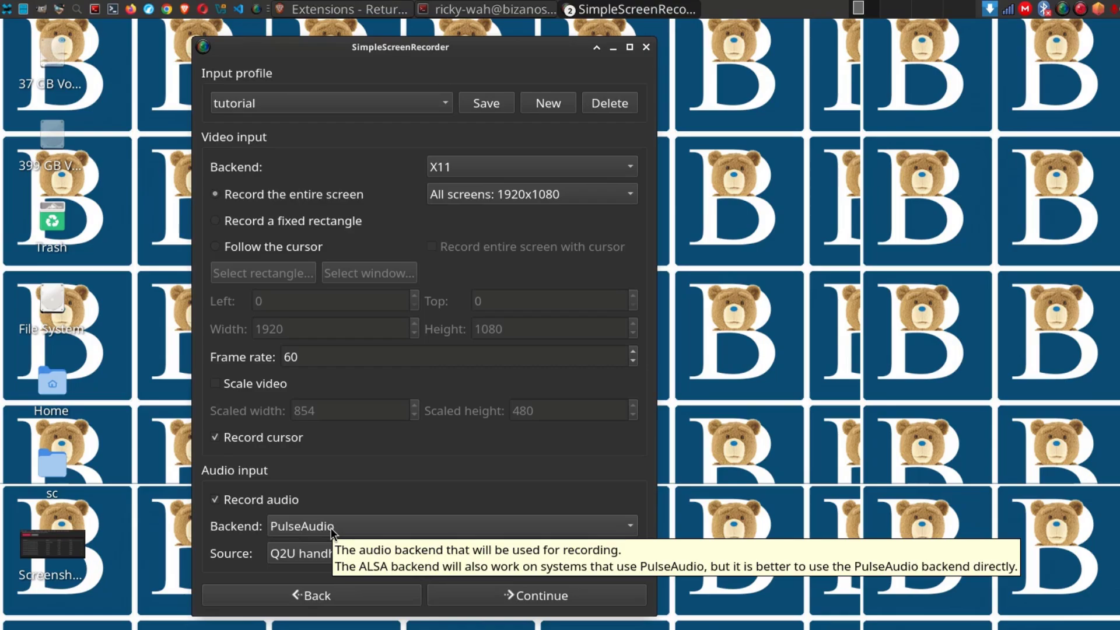
mouse_move(296, 534)
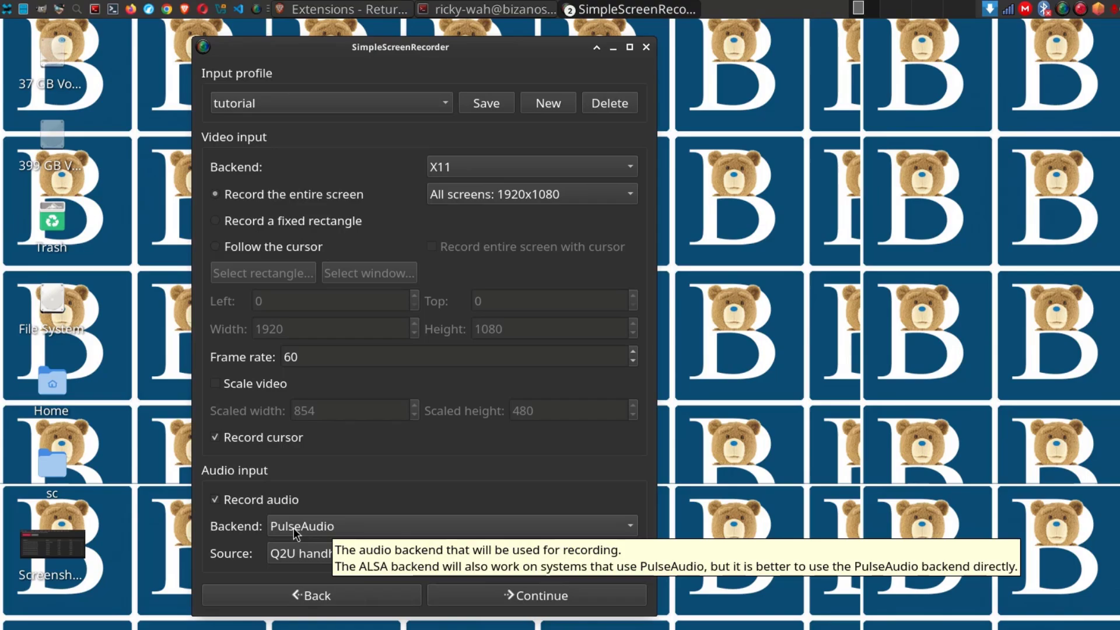
mouse_move(319, 560)
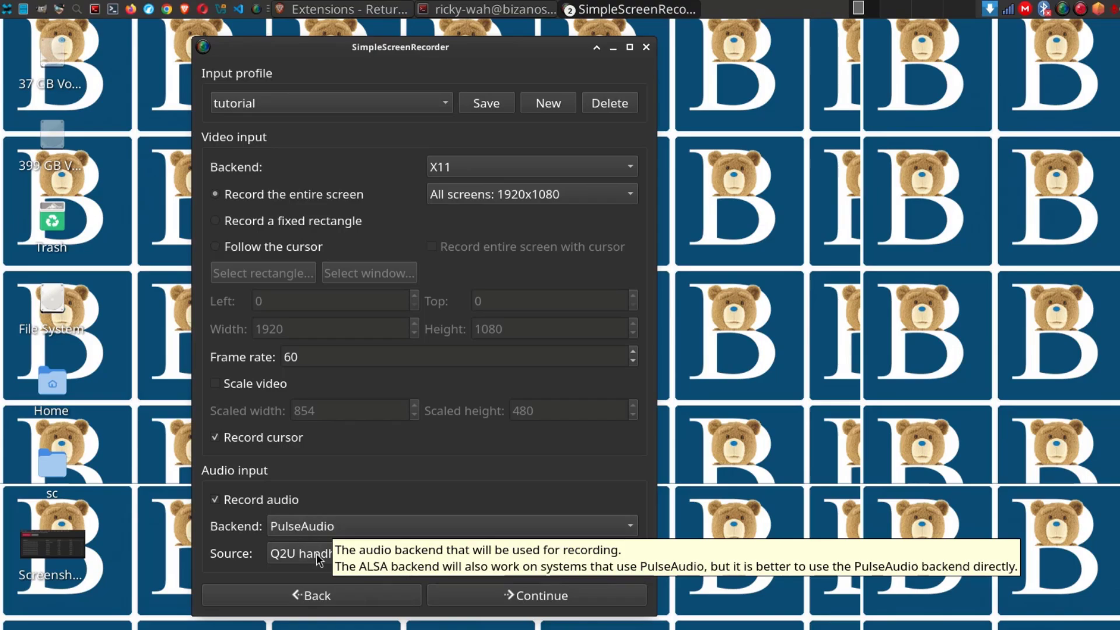
mouse_move(299, 528)
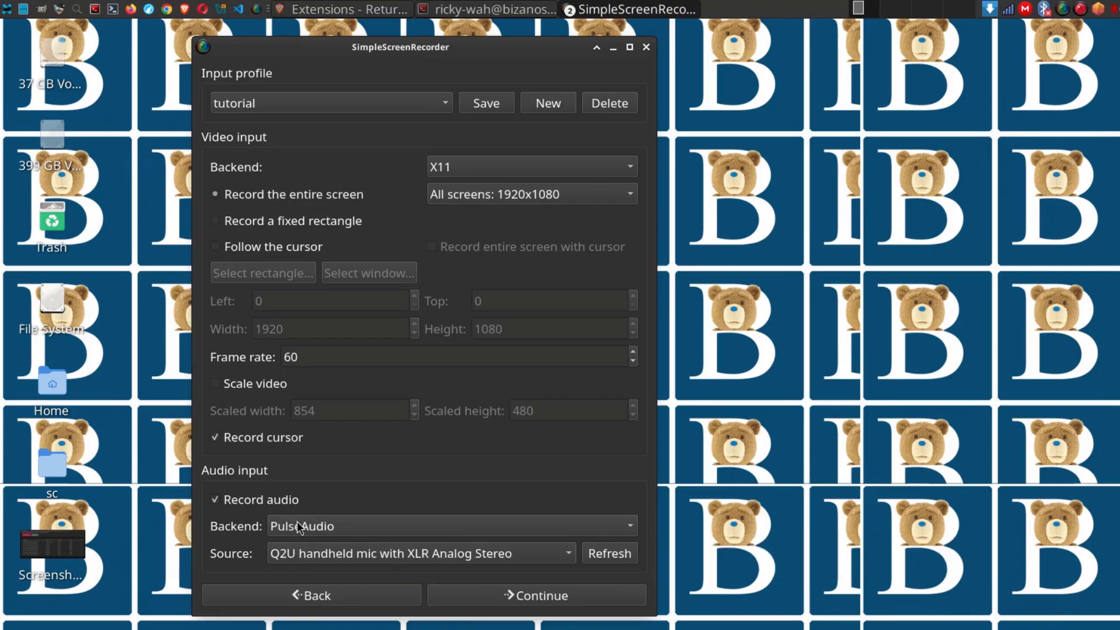
mouse_move(324, 534)
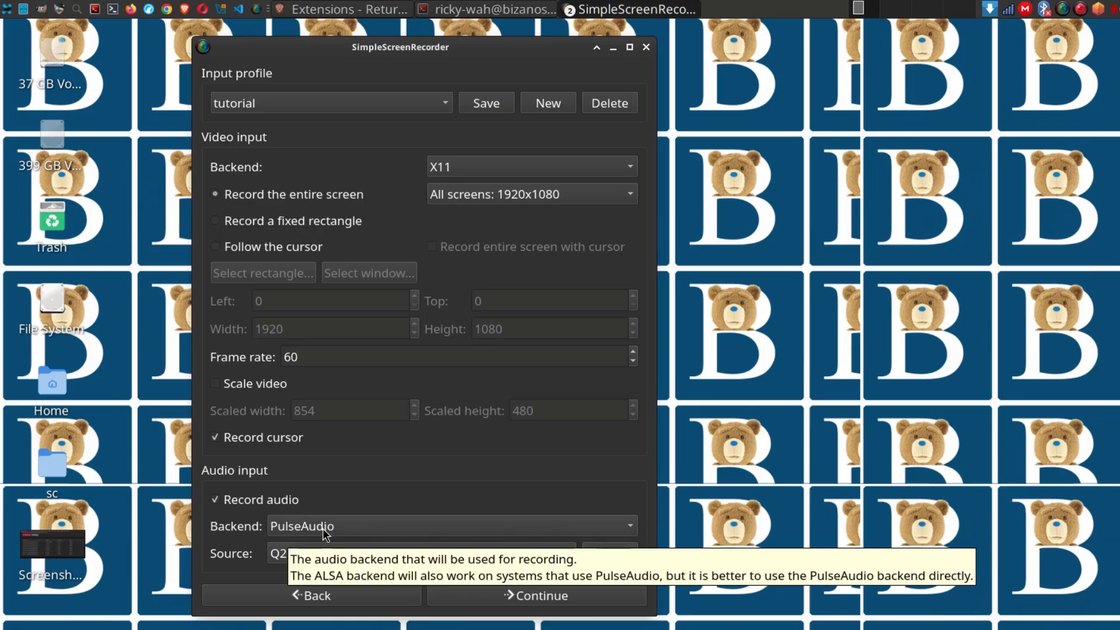
mouse_move(329, 534)
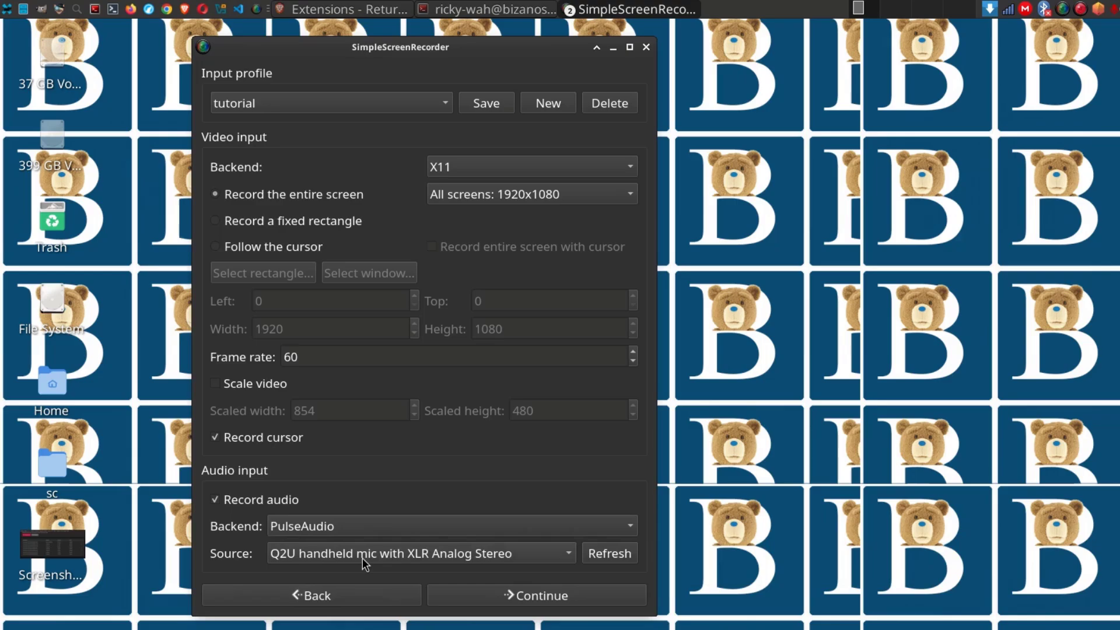
mouse_move(436, 564)
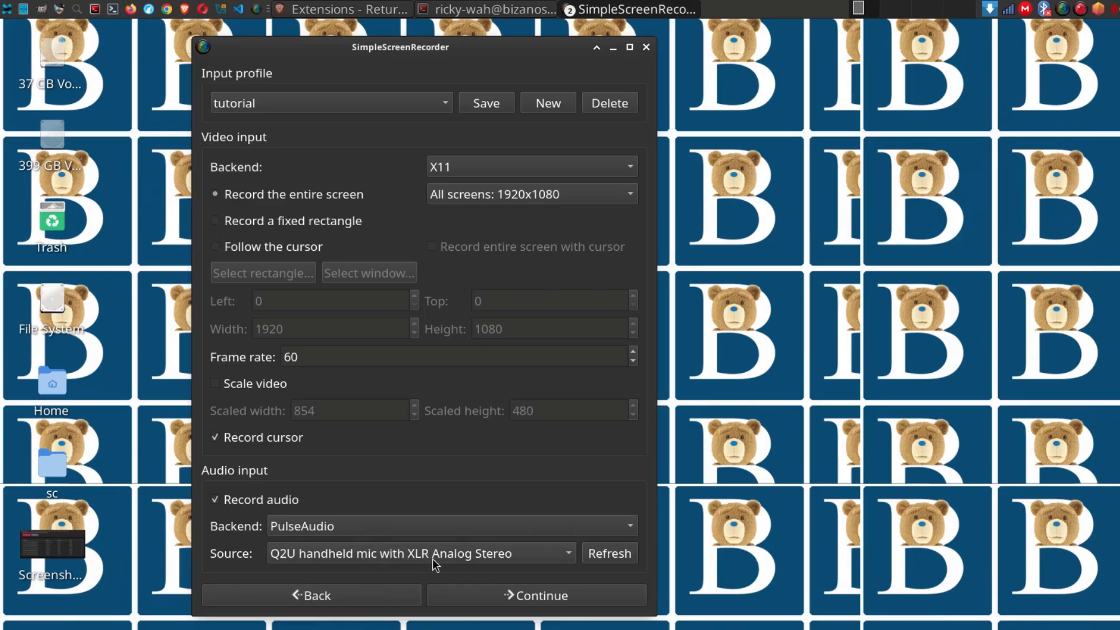
left_click(419, 552)
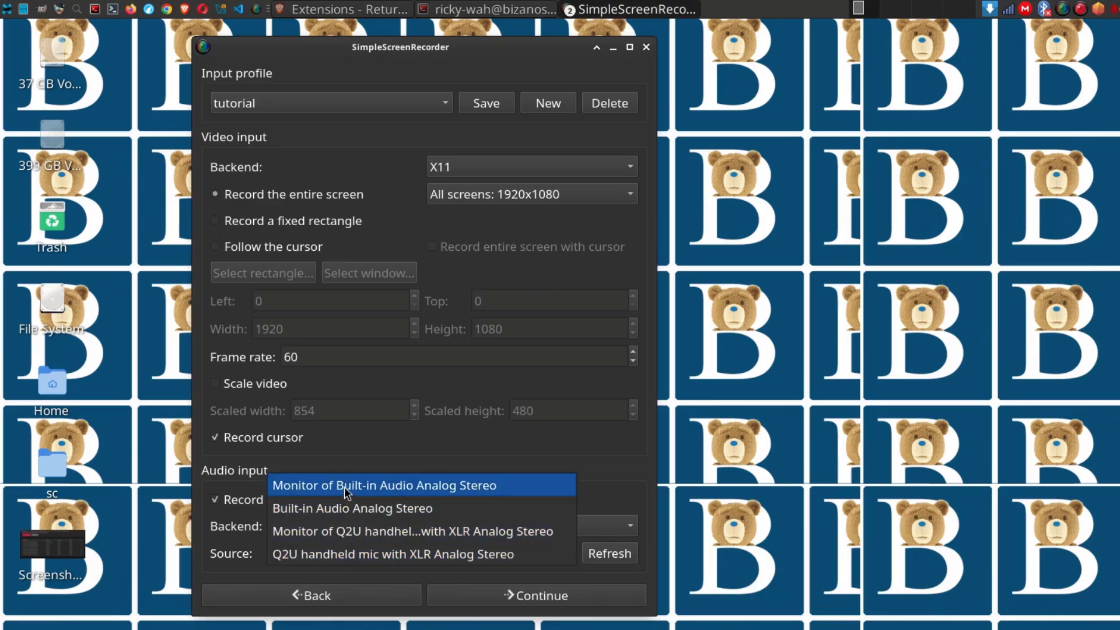
left_click(392, 554)
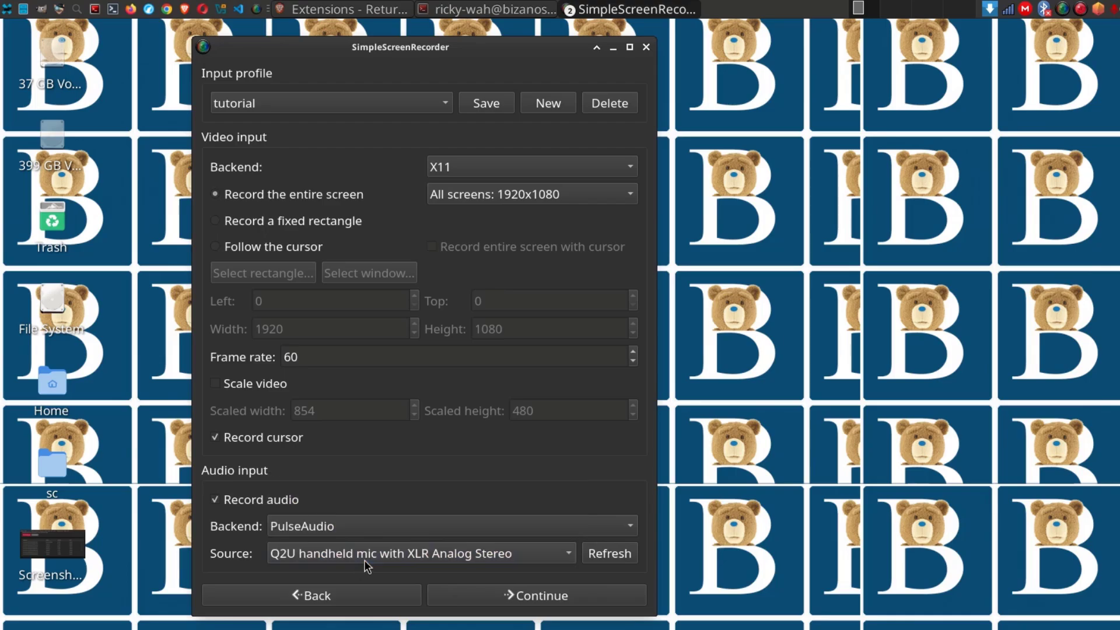
mouse_move(443, 560)
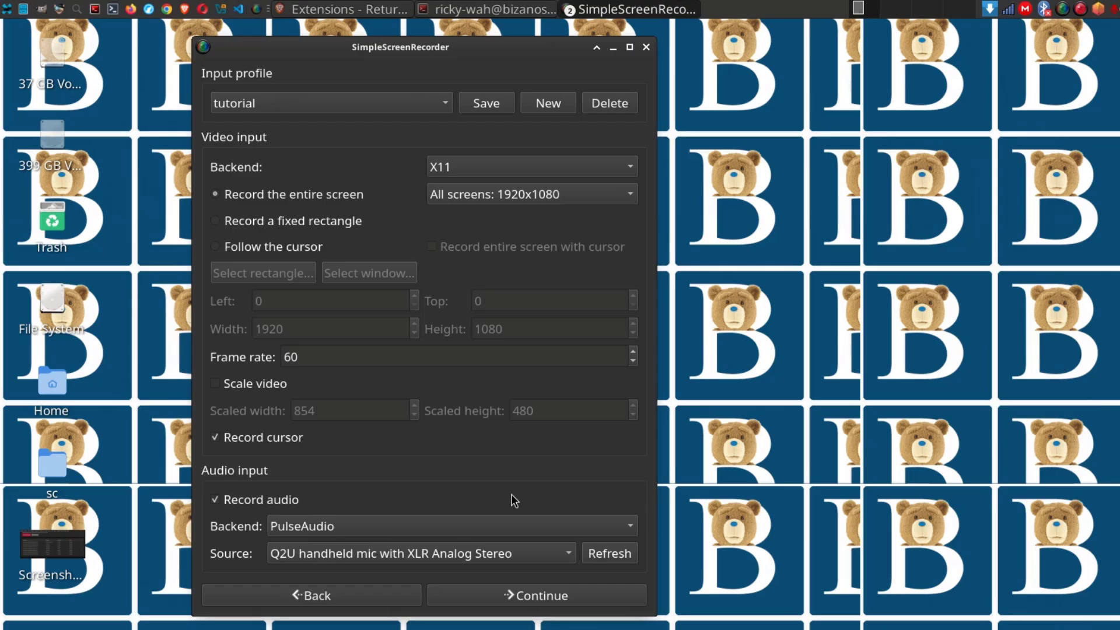
mouse_move(427, 450)
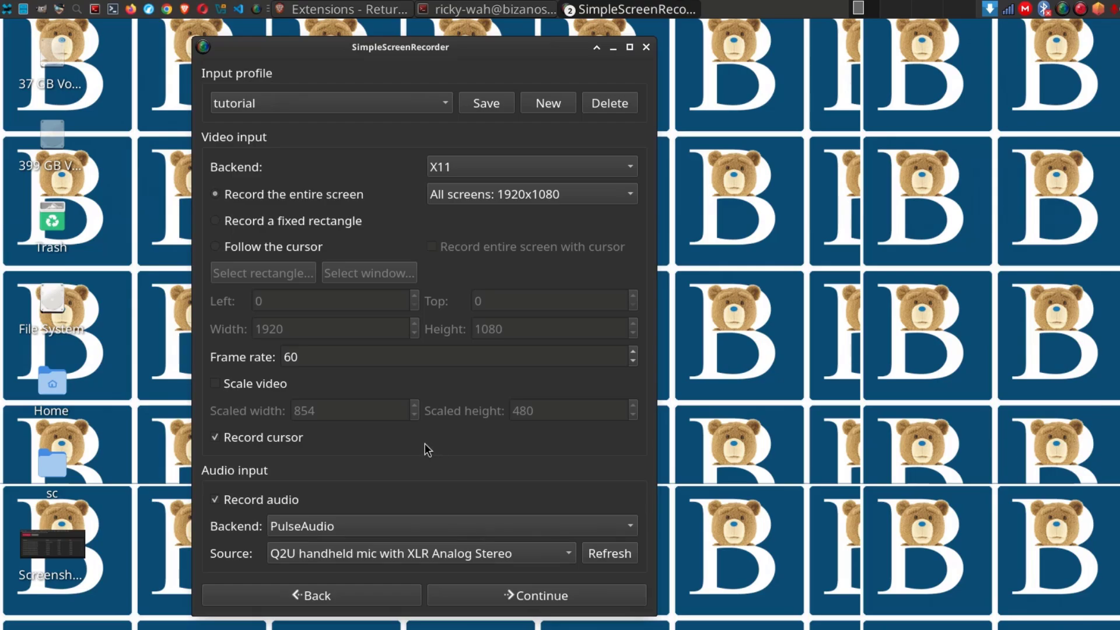
mouse_move(450, 456)
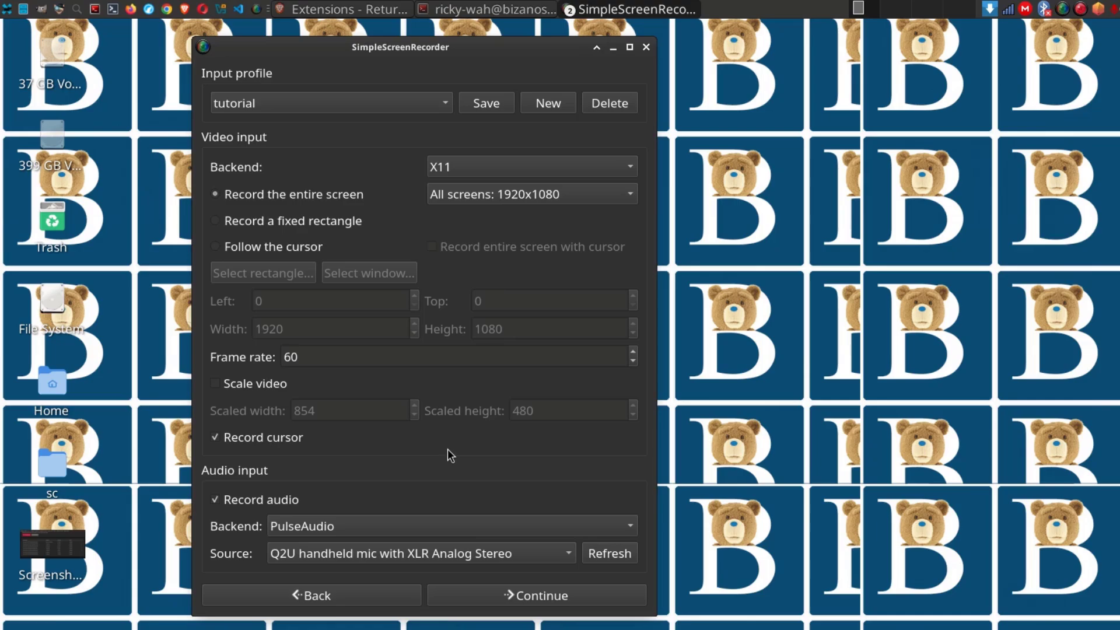
mouse_move(486, 526)
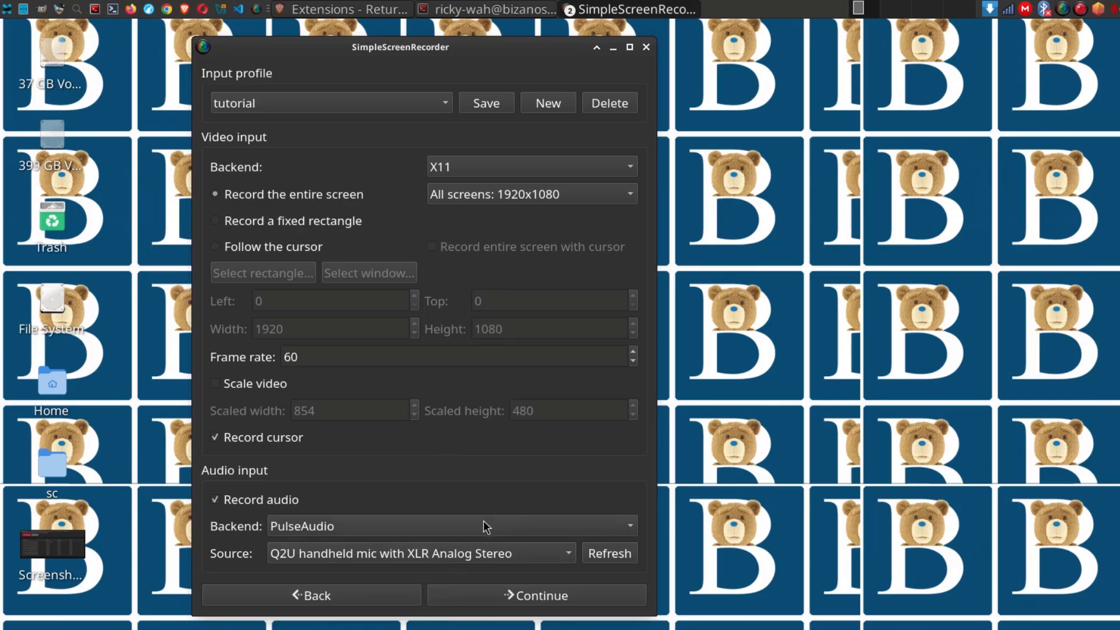
mouse_move(803, 68)
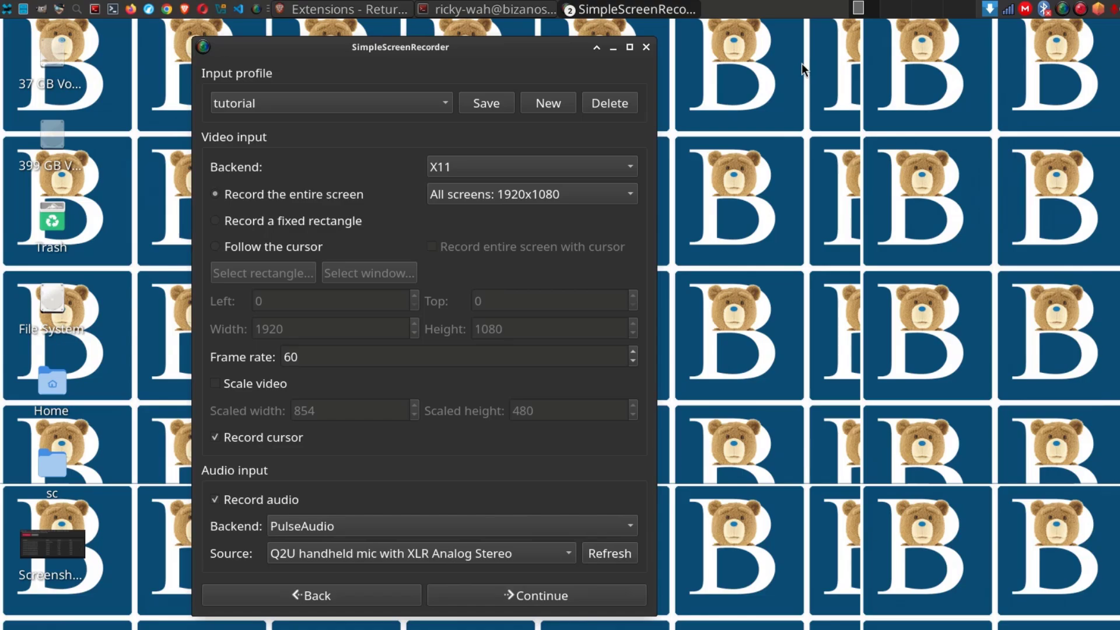
mouse_move(964, 7)
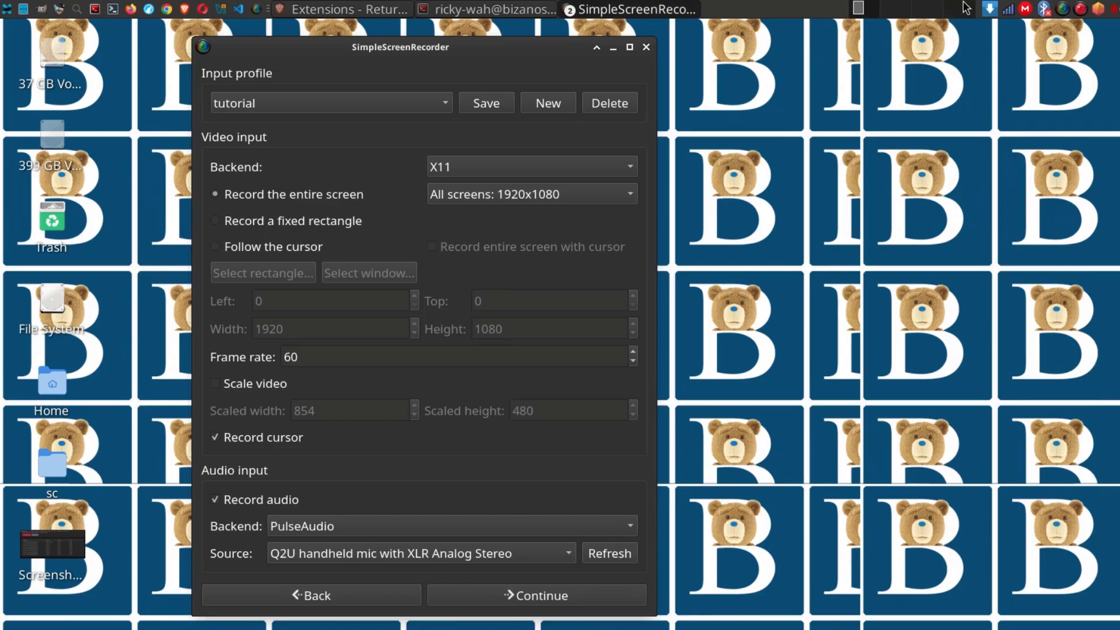
mouse_move(766, 230)
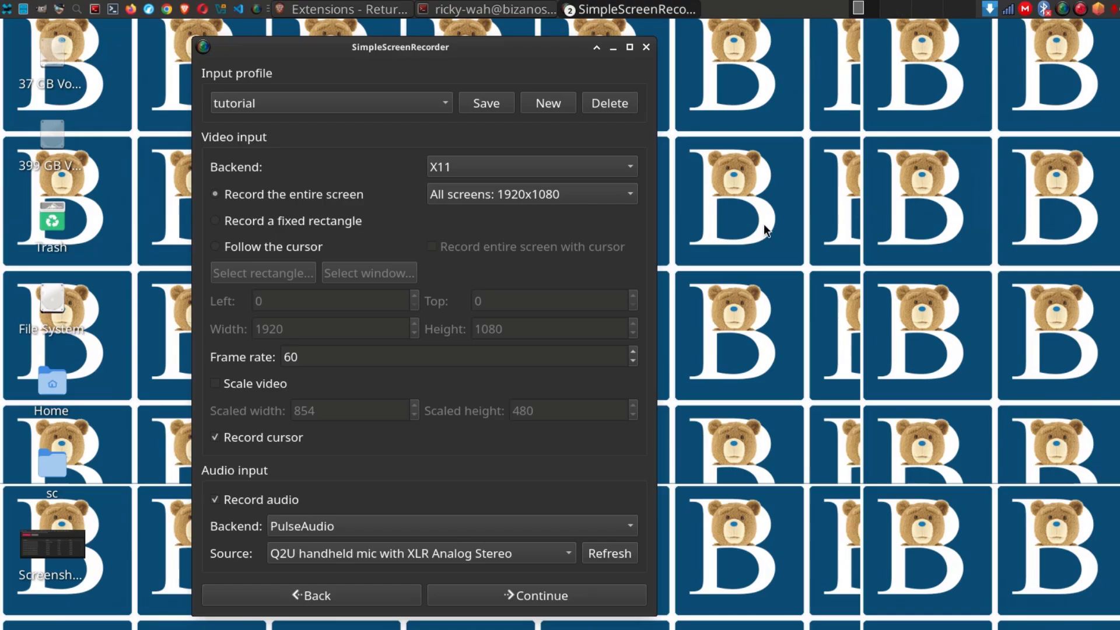
mouse_move(364, 521)
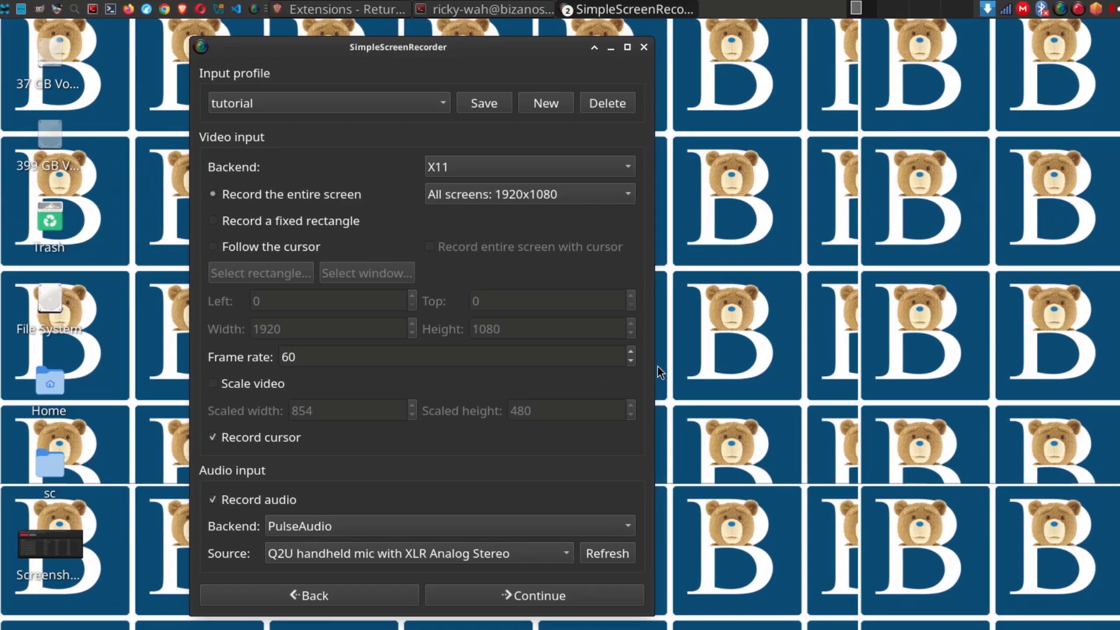
Step: Shift the recorder window left and advance to the output file and codec page
left_click_drag(397, 48, 328, 47)
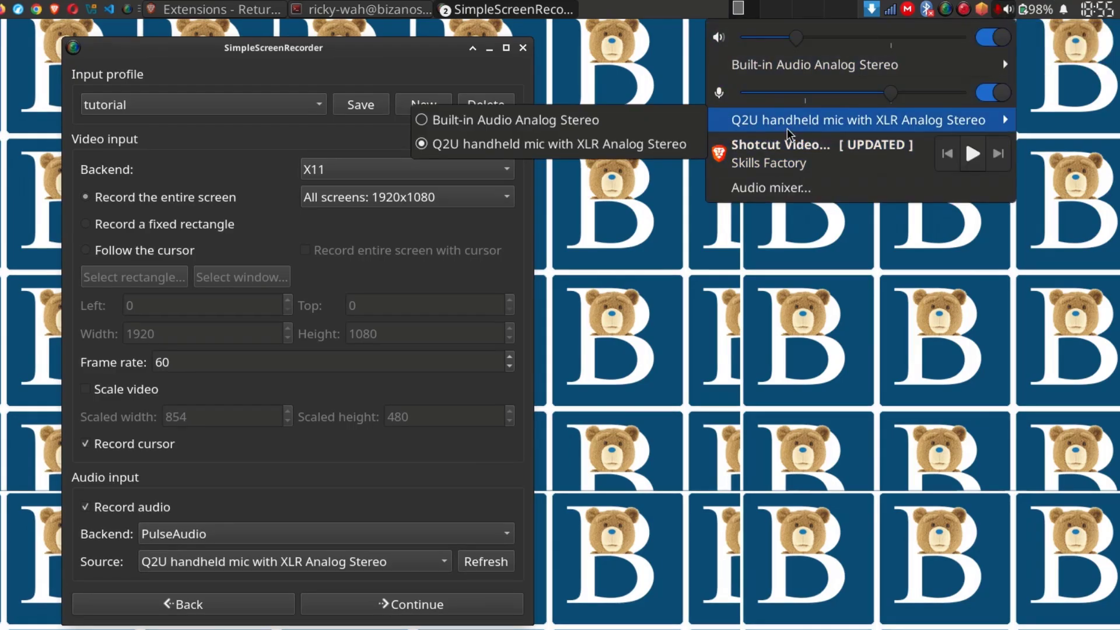
mouse_move(279, 577)
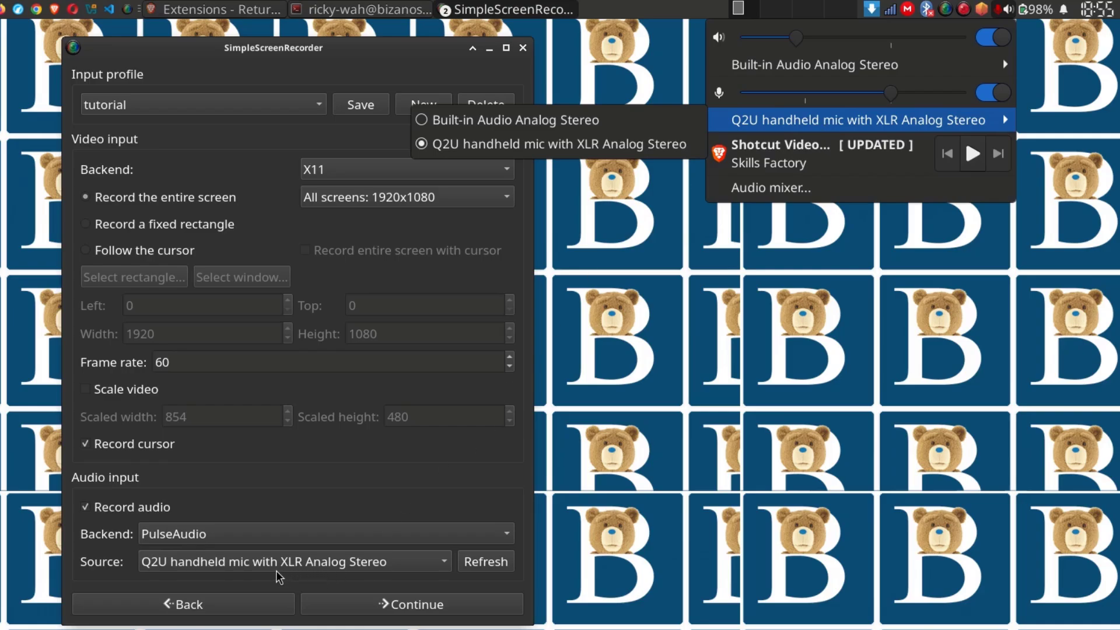
mouse_move(929, 126)
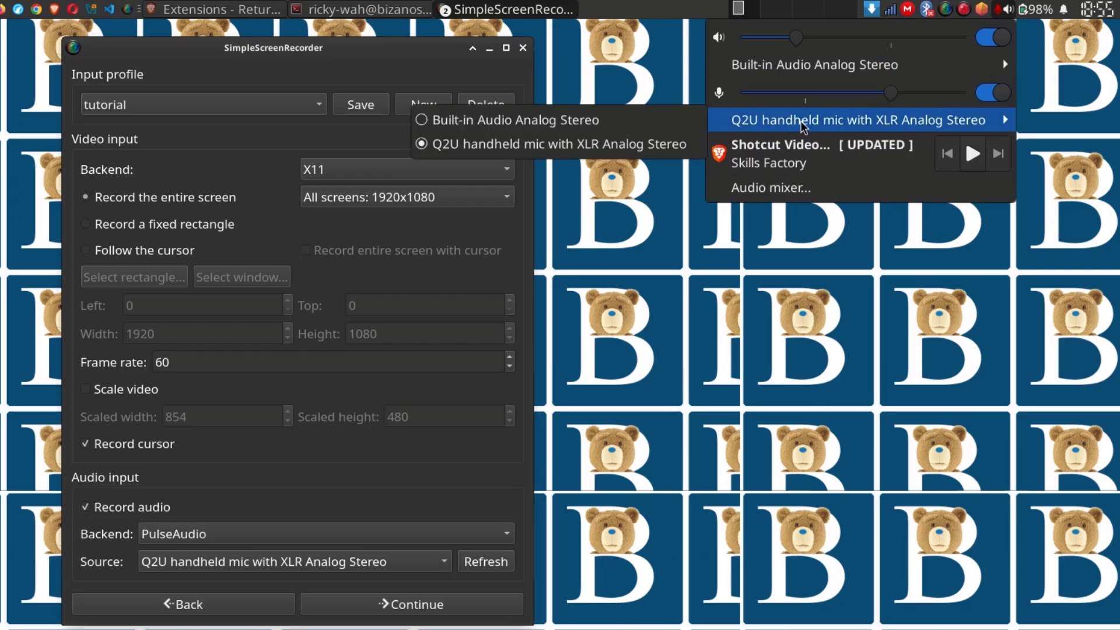
left_click(411, 603)
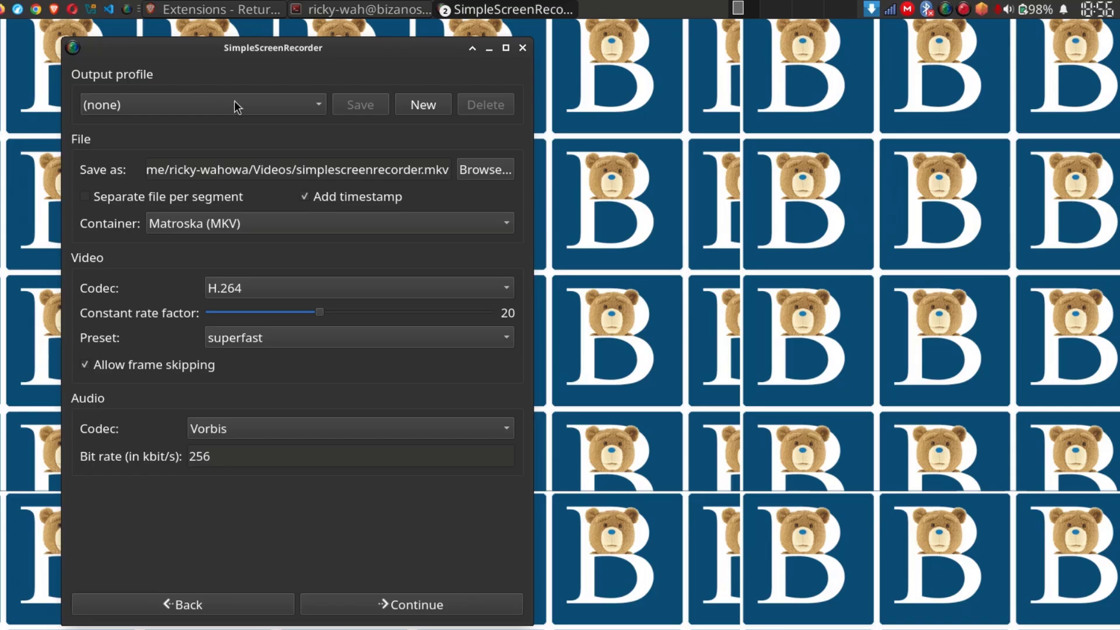
mouse_move(83, 141)
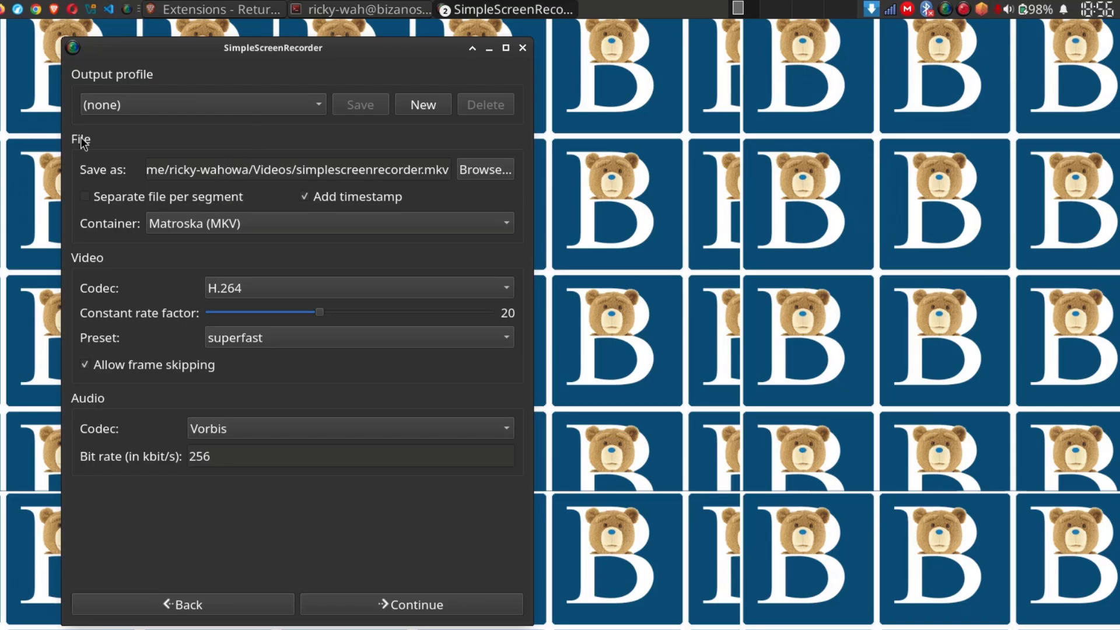
mouse_move(456, 184)
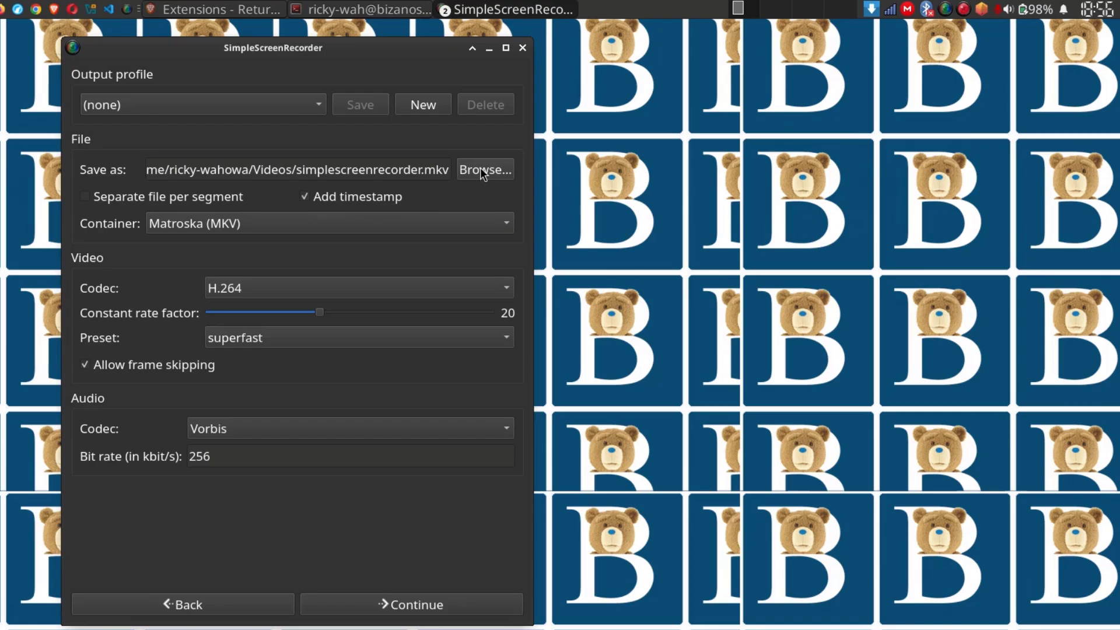
Step: Create a folder 'new' inside Videos and save recordings to Videos/new/simplescreenrecorder.mkv
left_click(484, 170)
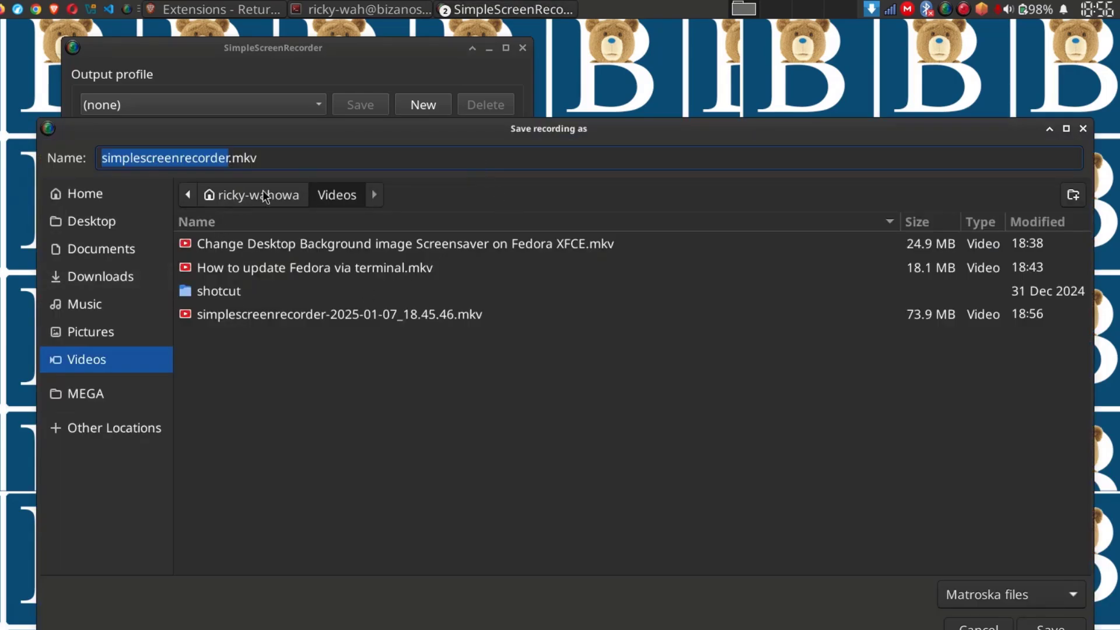
left_click(1072, 195)
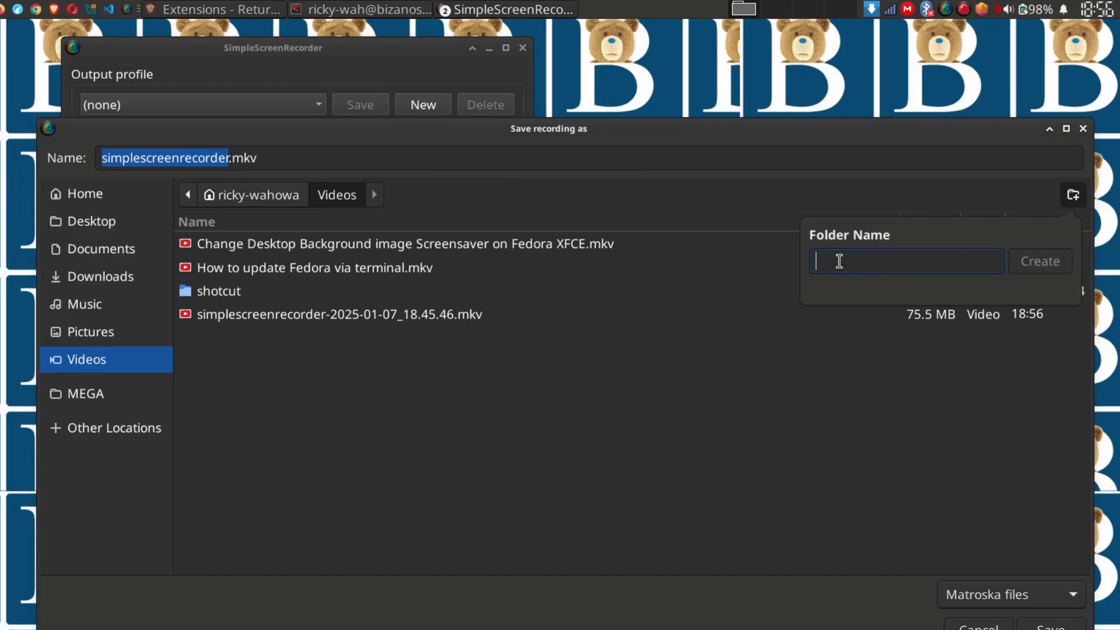
type("new")
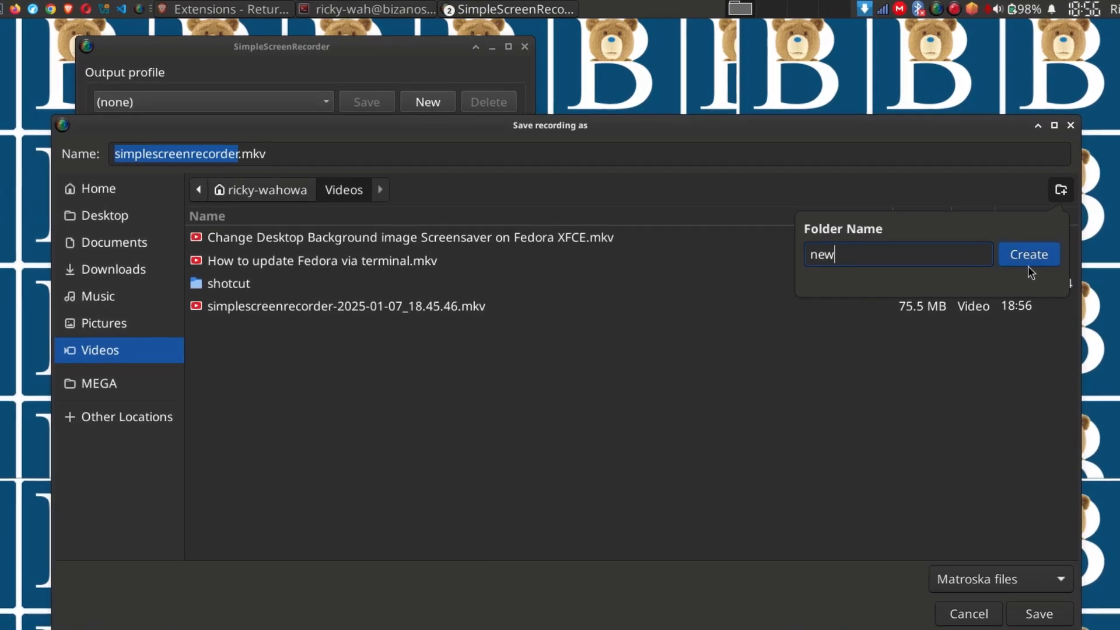
left_click(1028, 254)
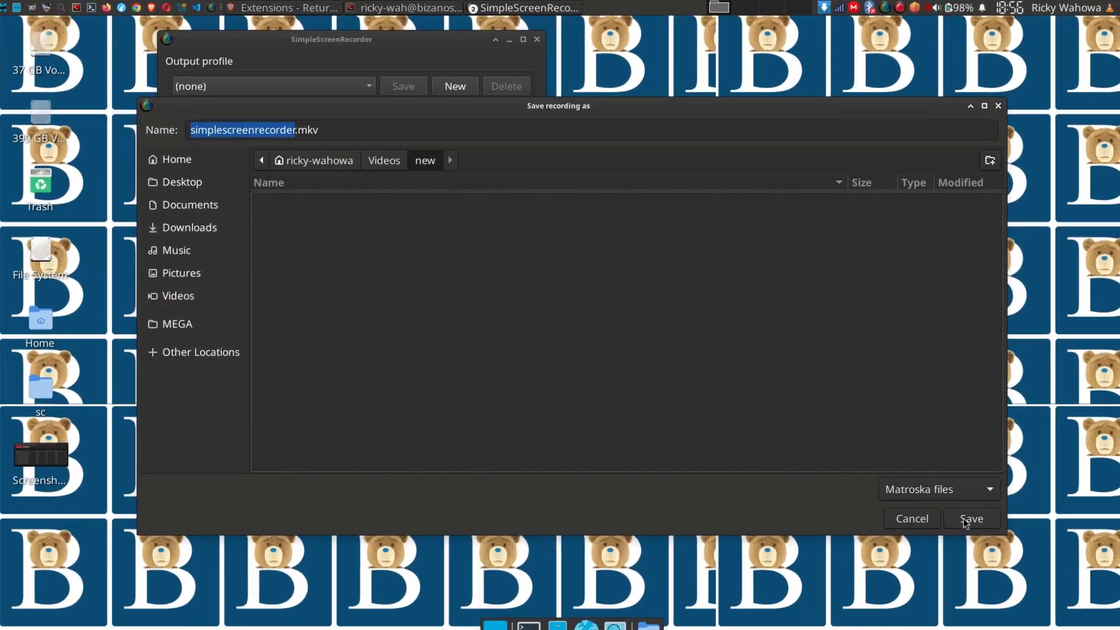
left_click(970, 517)
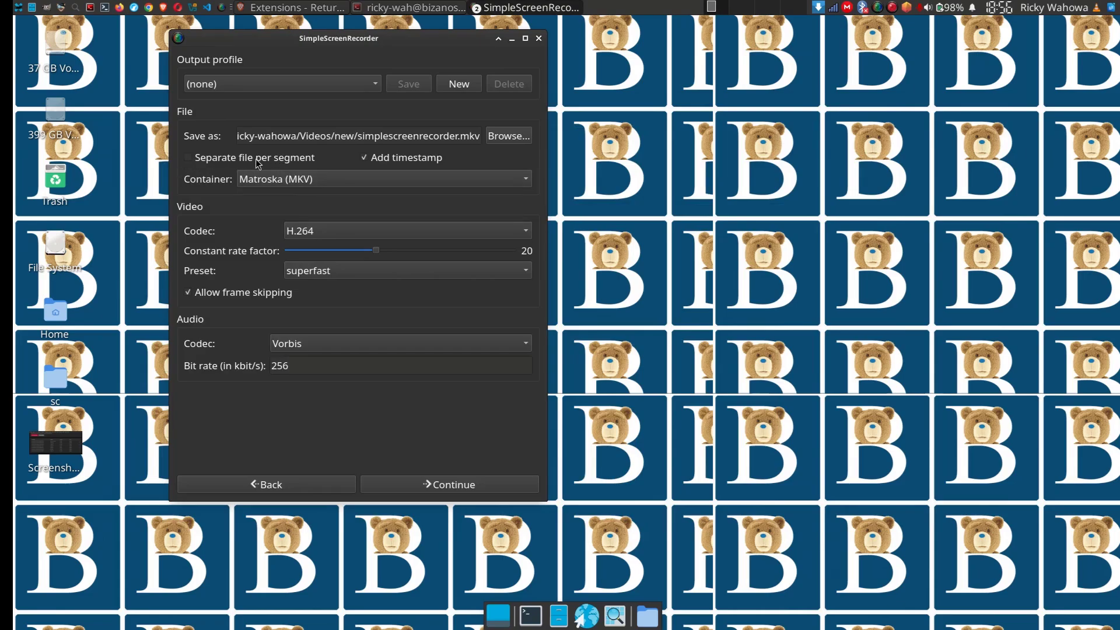
mouse_move(340, 160)
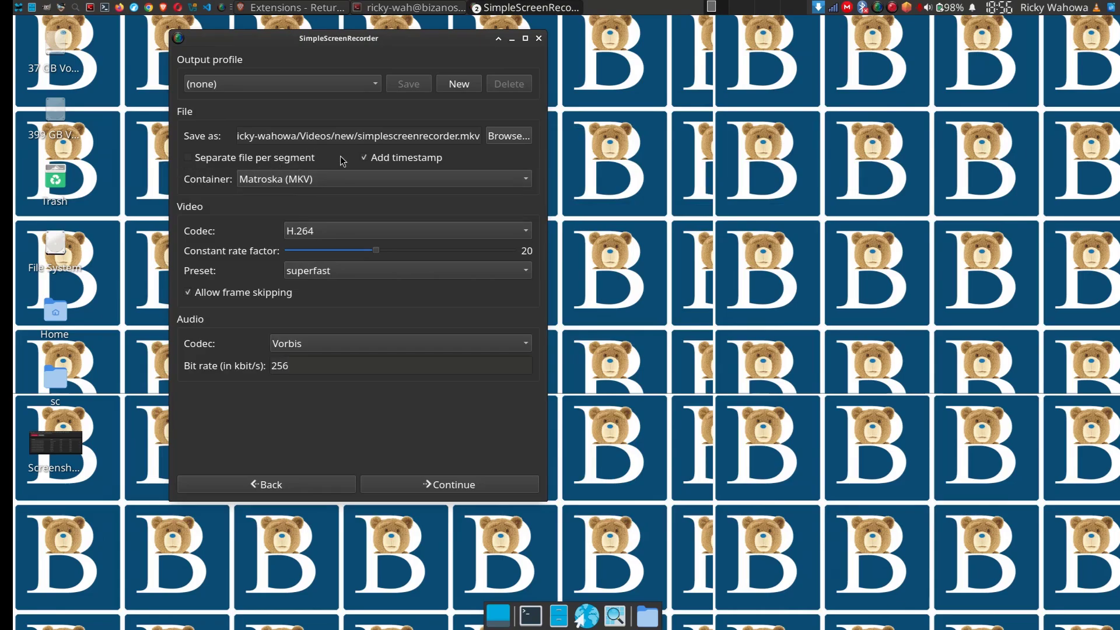
left_click(364, 157)
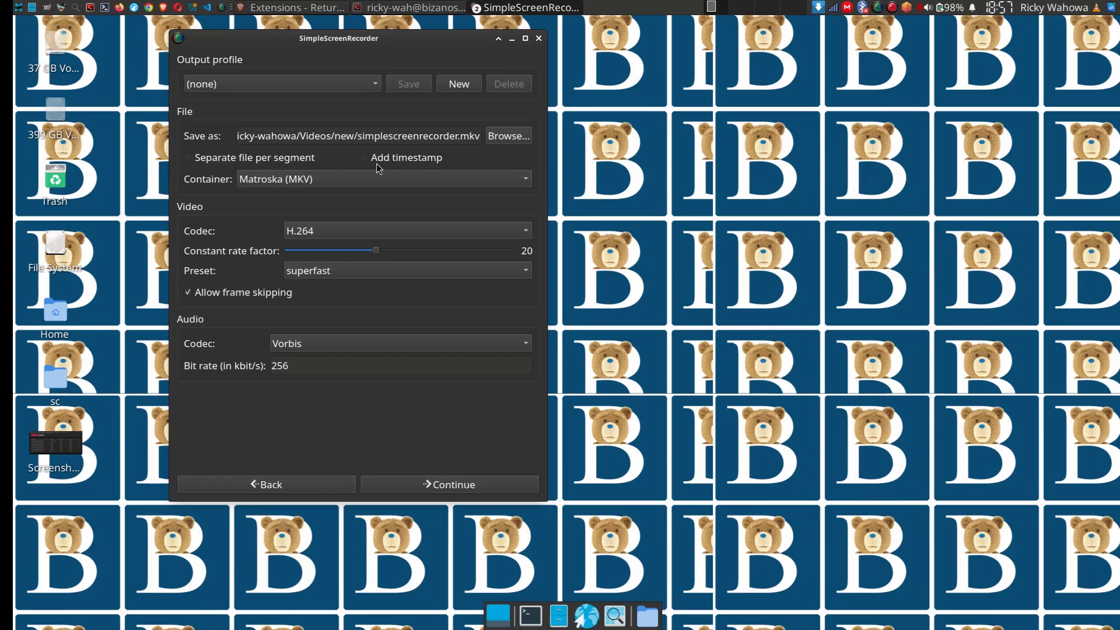
left_click(364, 156)
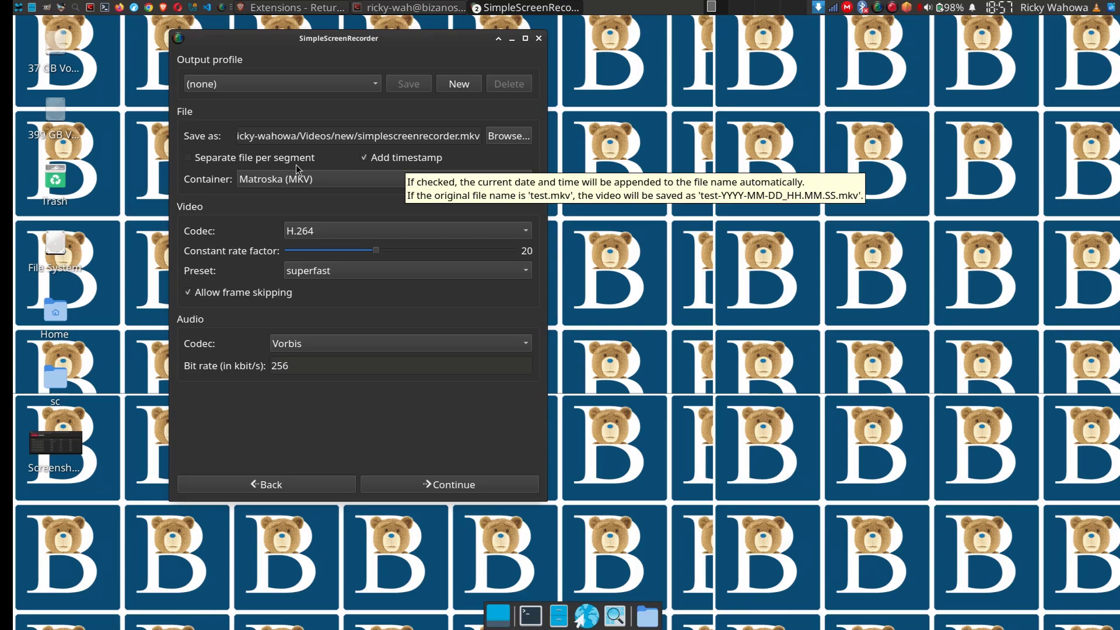
mouse_move(214, 174)
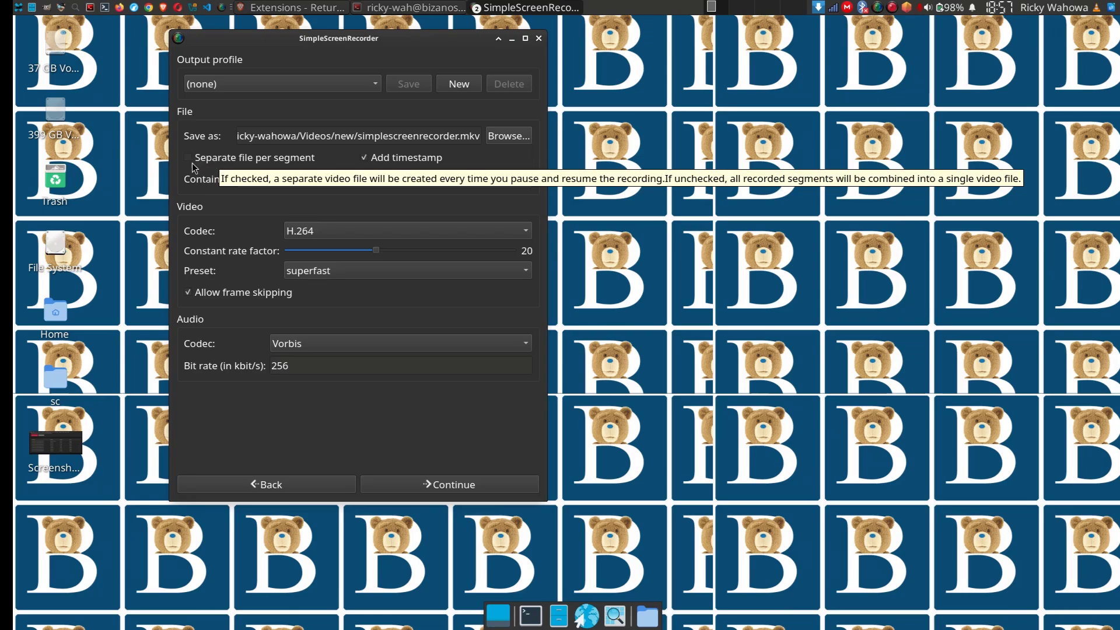
mouse_move(891, 13)
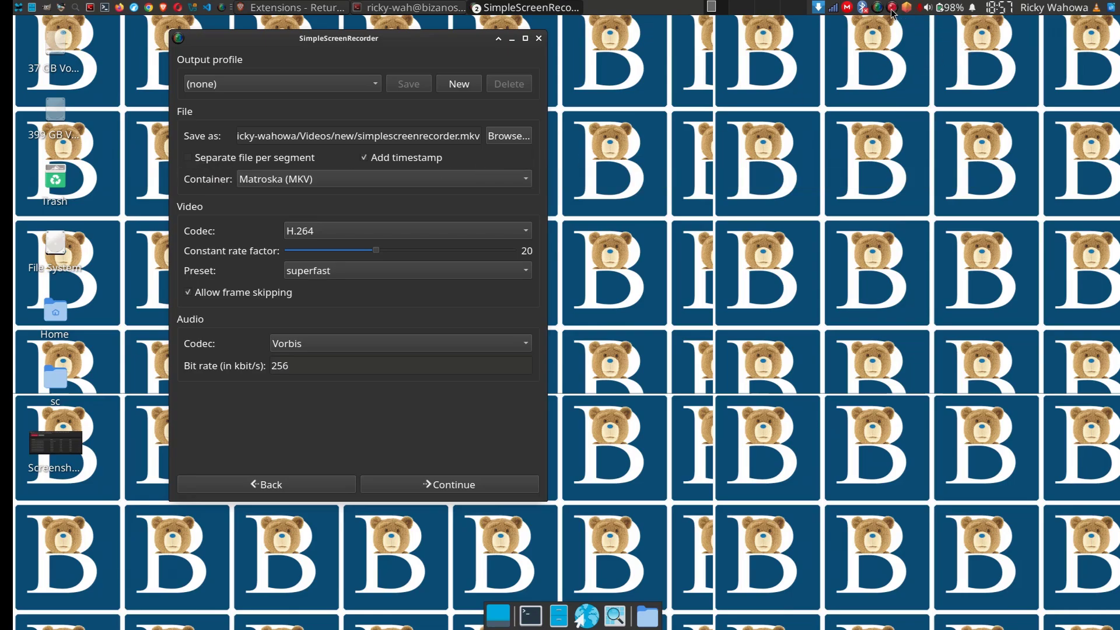
left_click(891, 8)
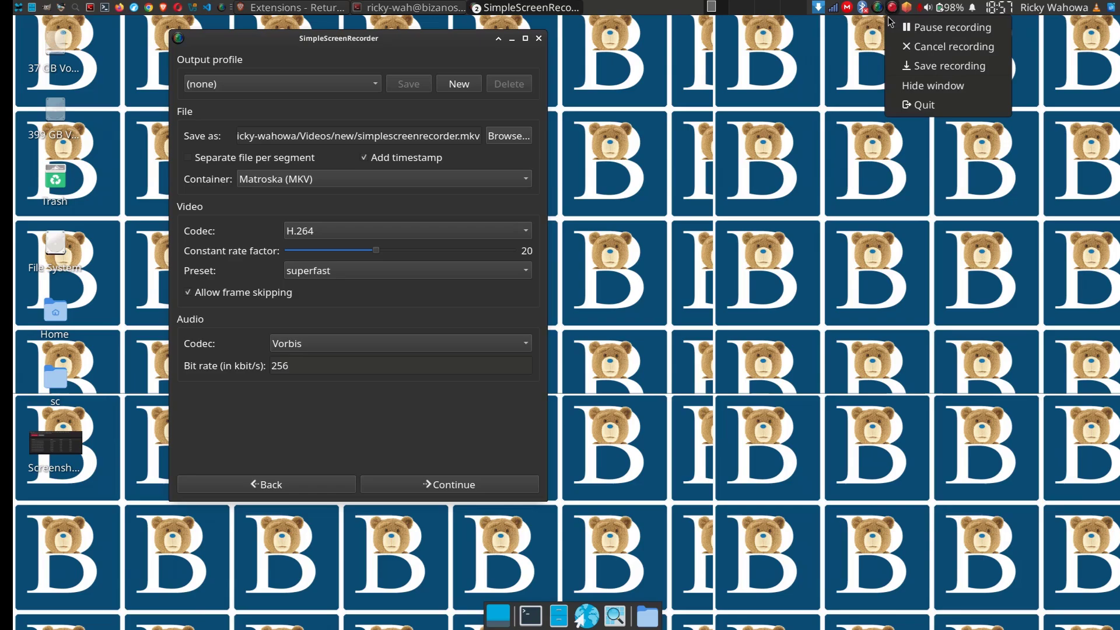
mouse_move(359, 256)
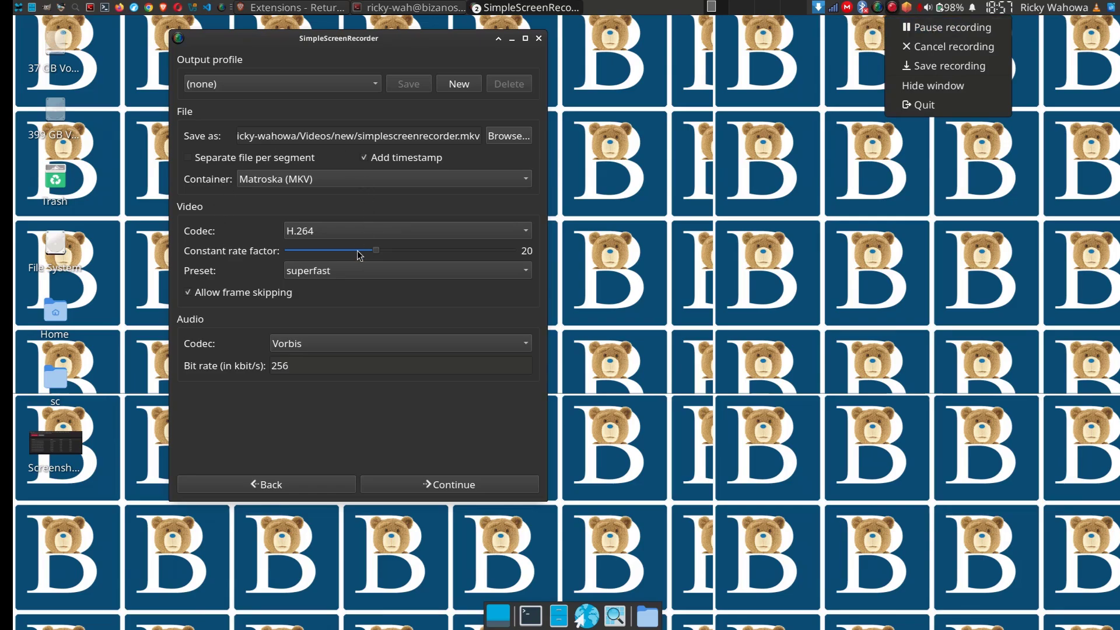
mouse_move(940, 85)
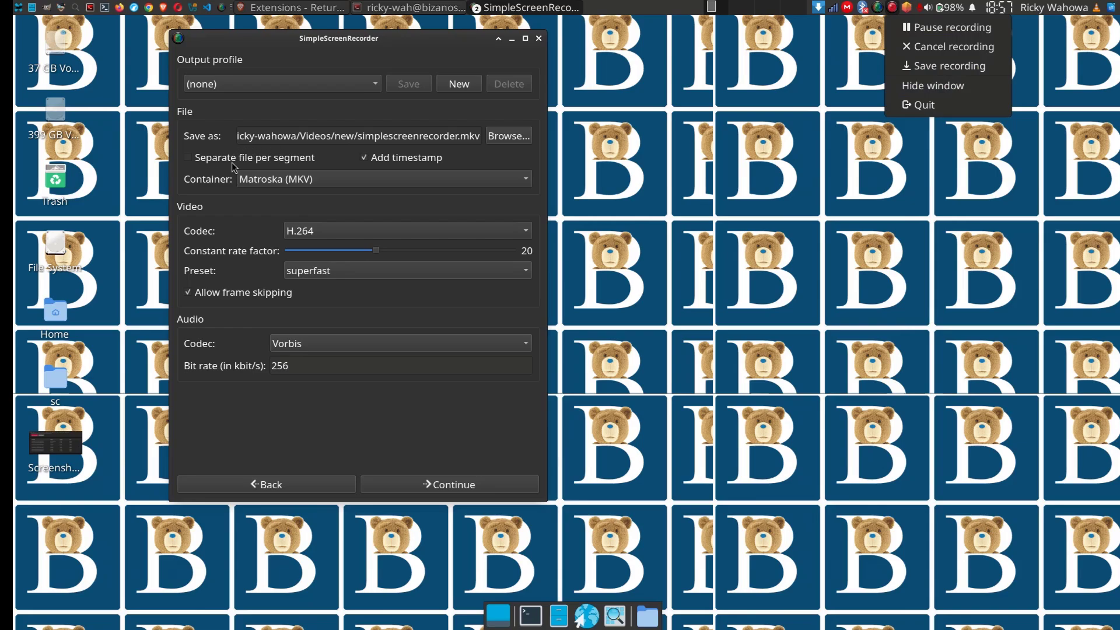
mouse_move(409, 195)
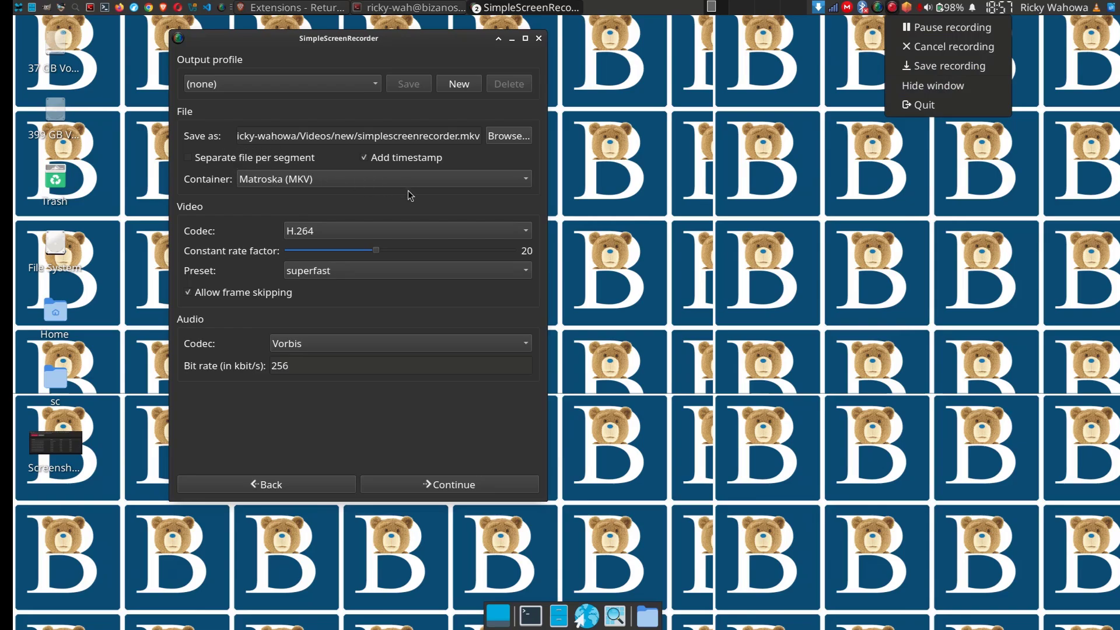
mouse_move(376, 210)
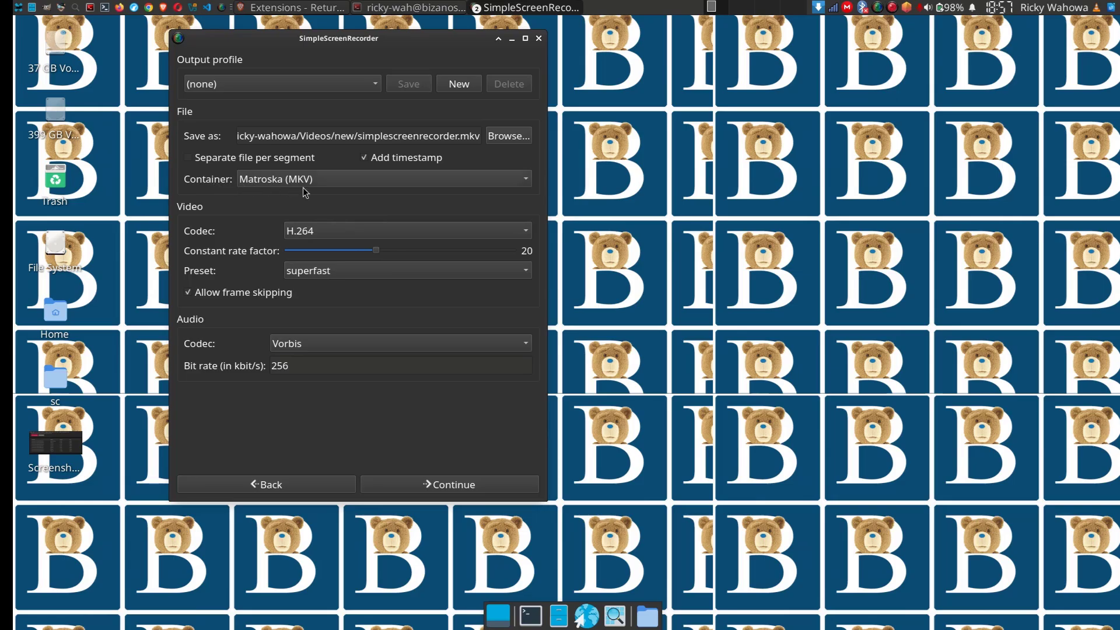
mouse_move(362, 188)
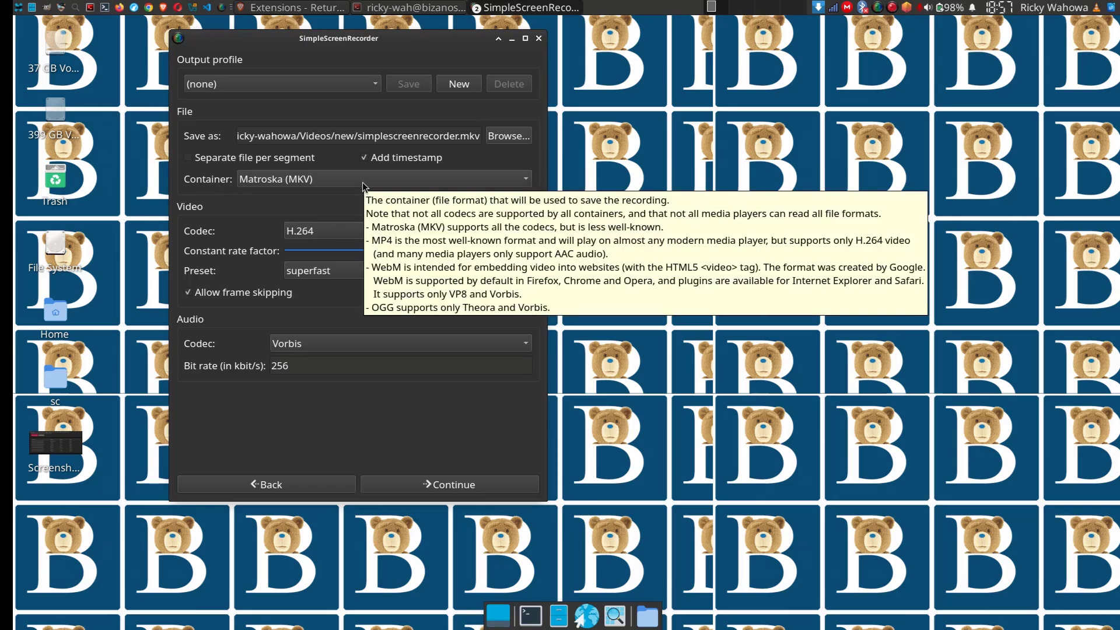
left_click(384, 179)
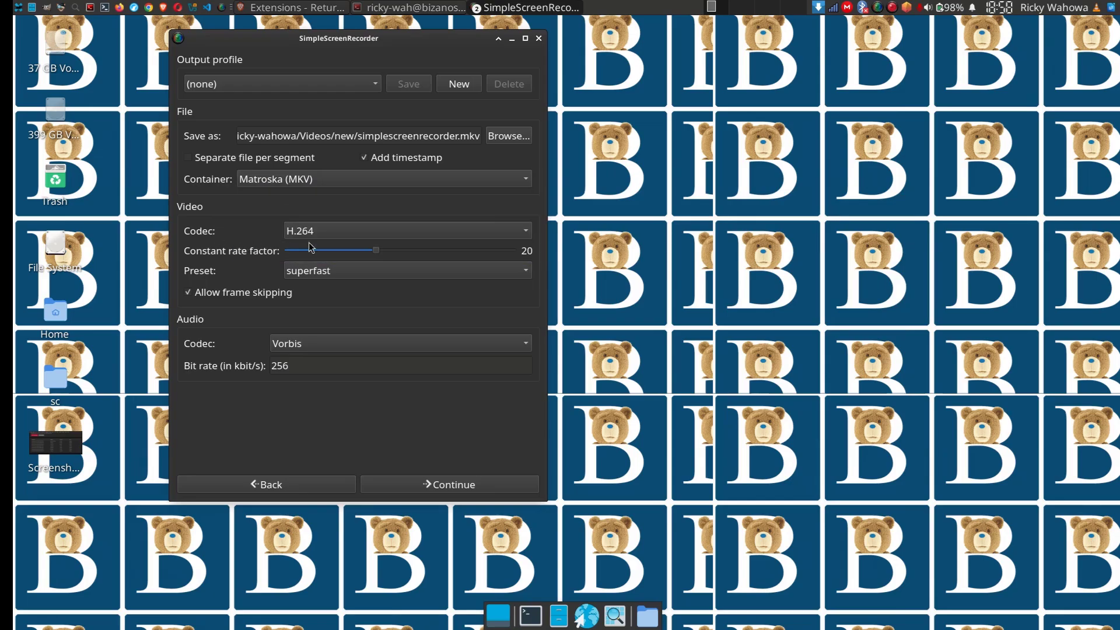
left_click(406, 230)
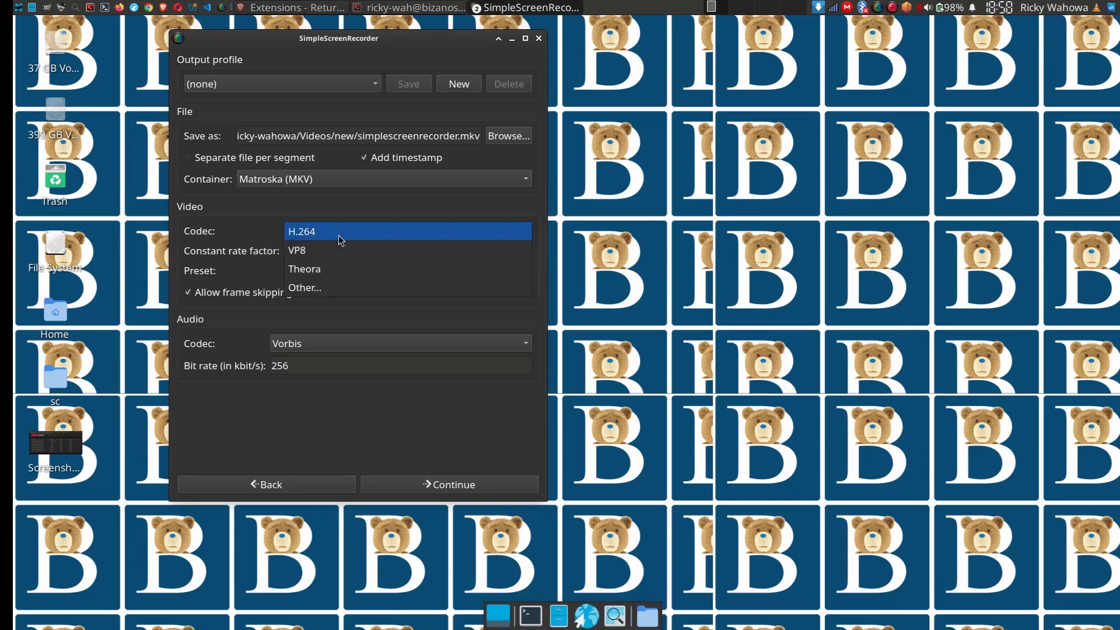
mouse_move(309, 243)
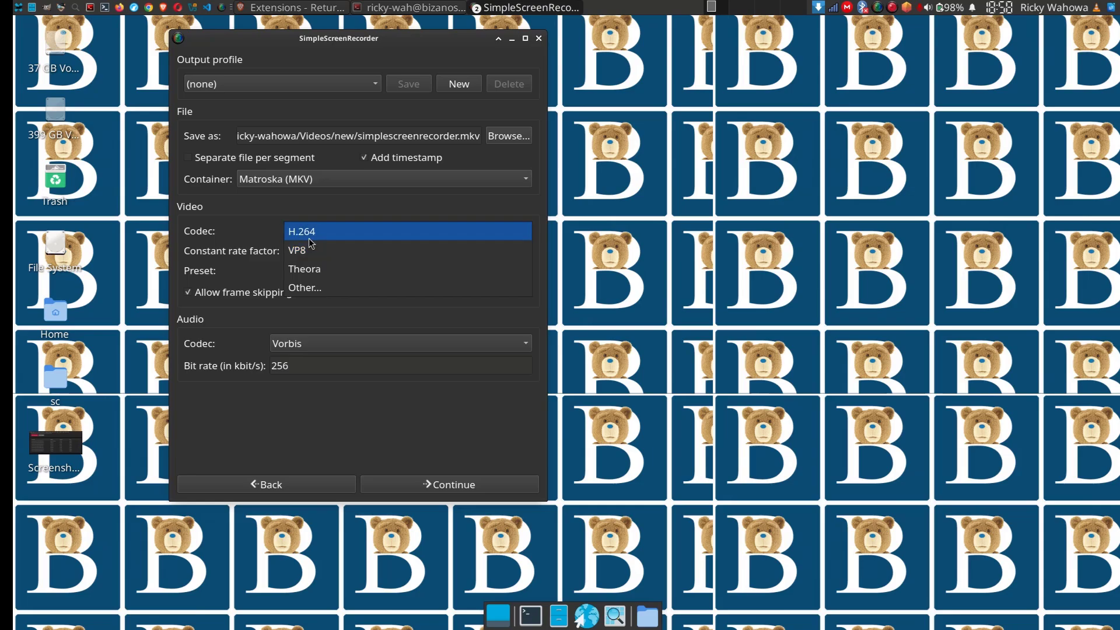
left_click(300, 231)
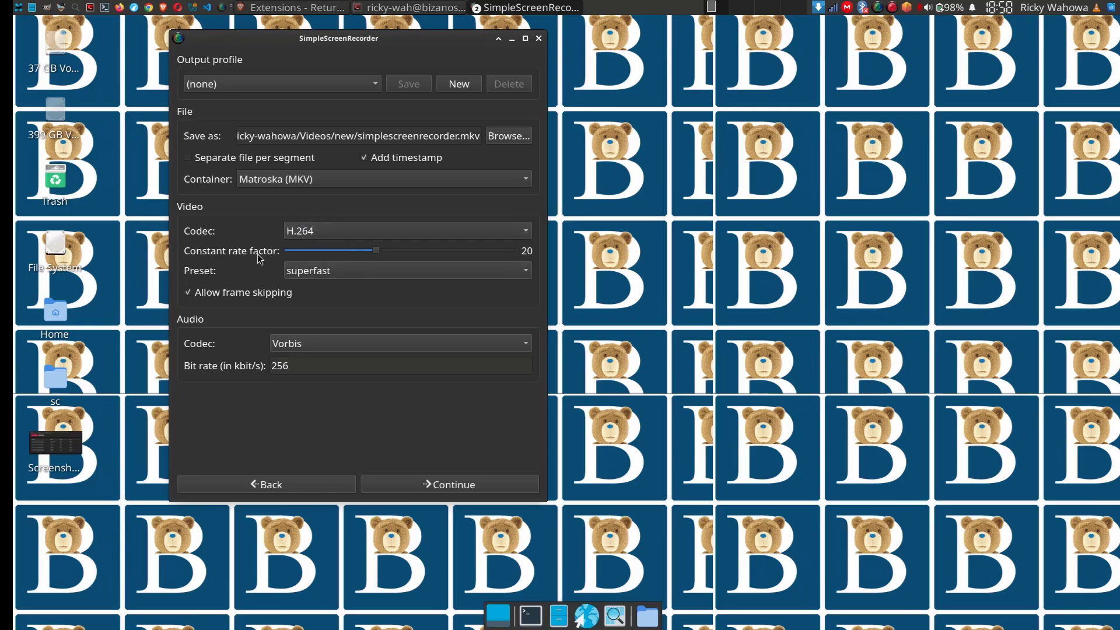
mouse_move(441, 259)
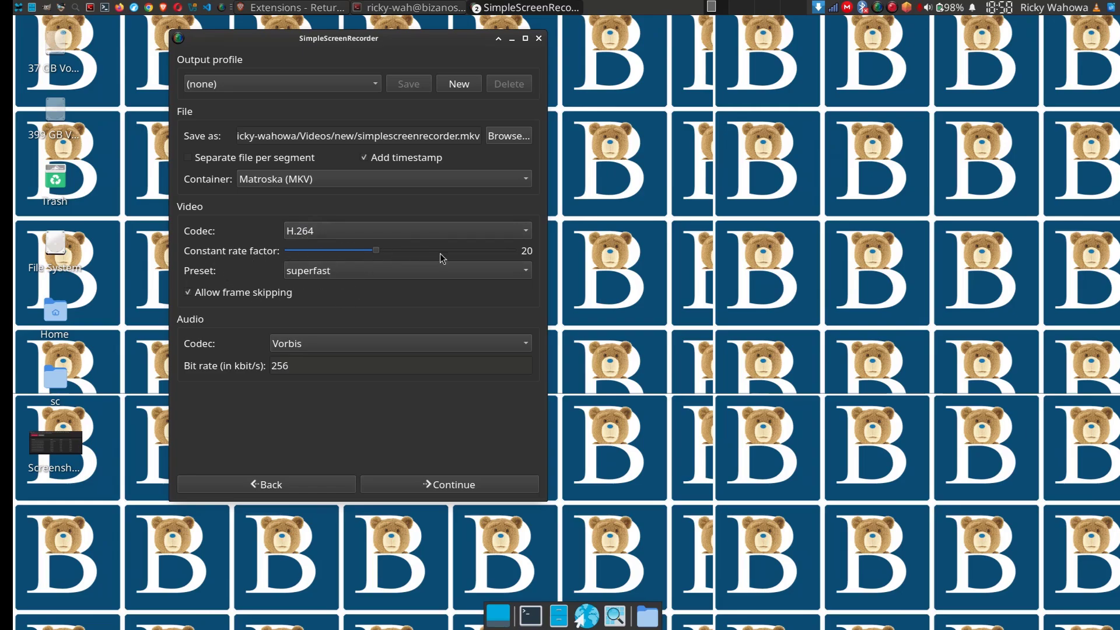
mouse_move(402, 258)
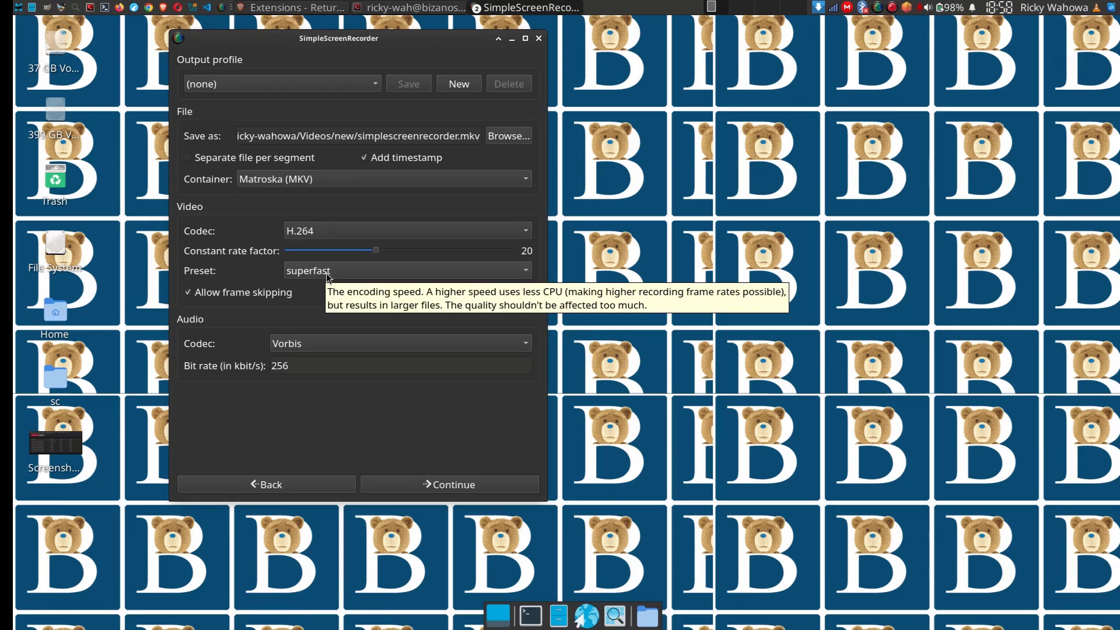
left_click(406, 270)
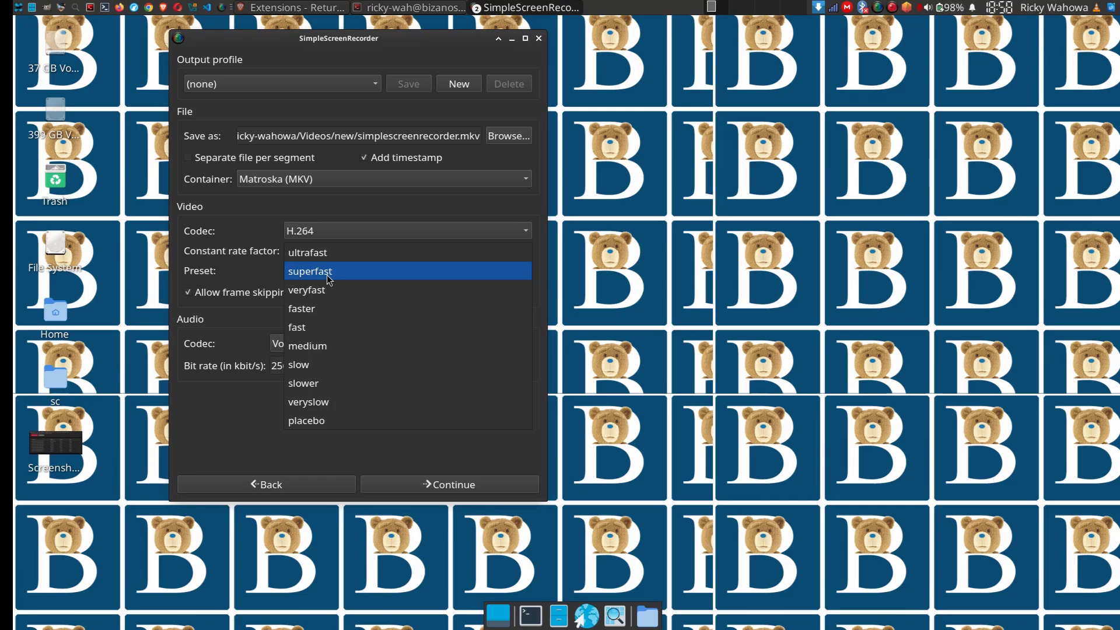
mouse_move(328, 290)
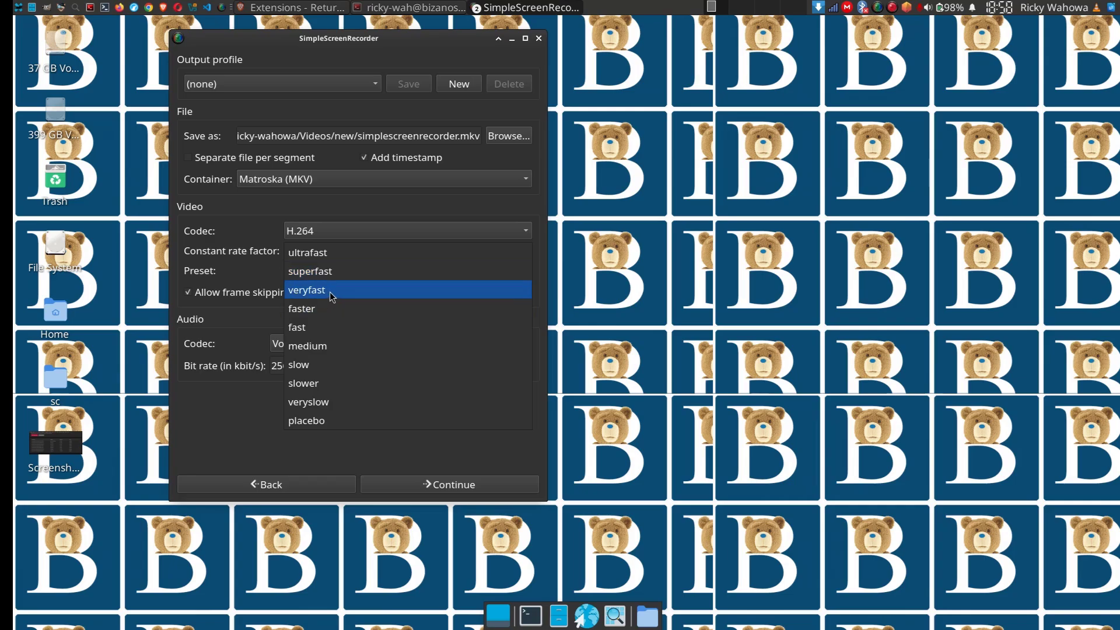
left_click(309, 270)
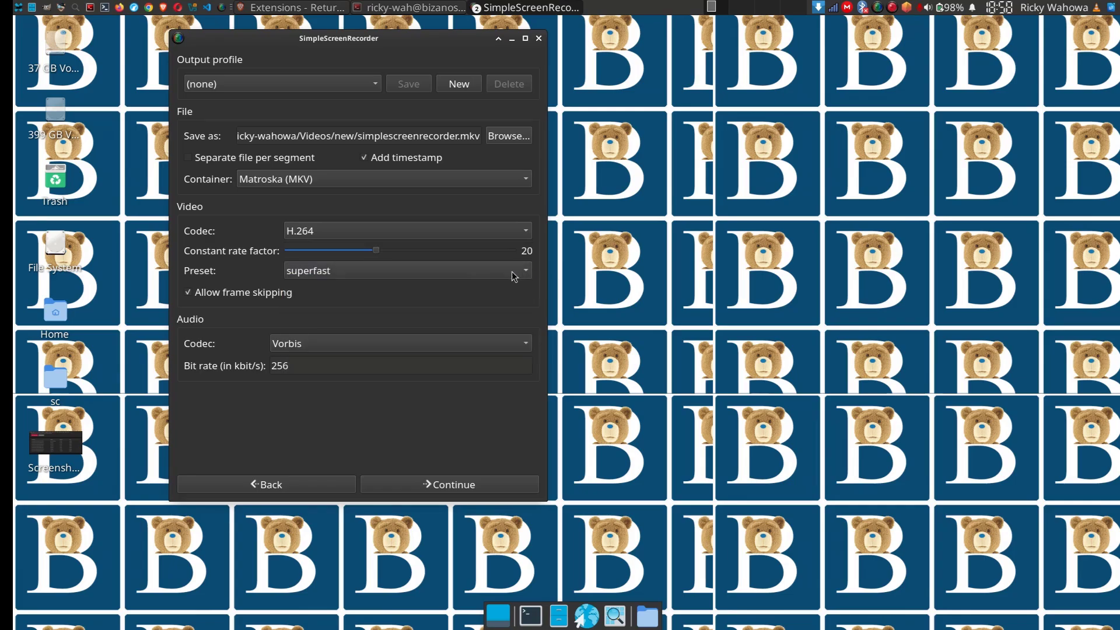
mouse_move(326, 286)
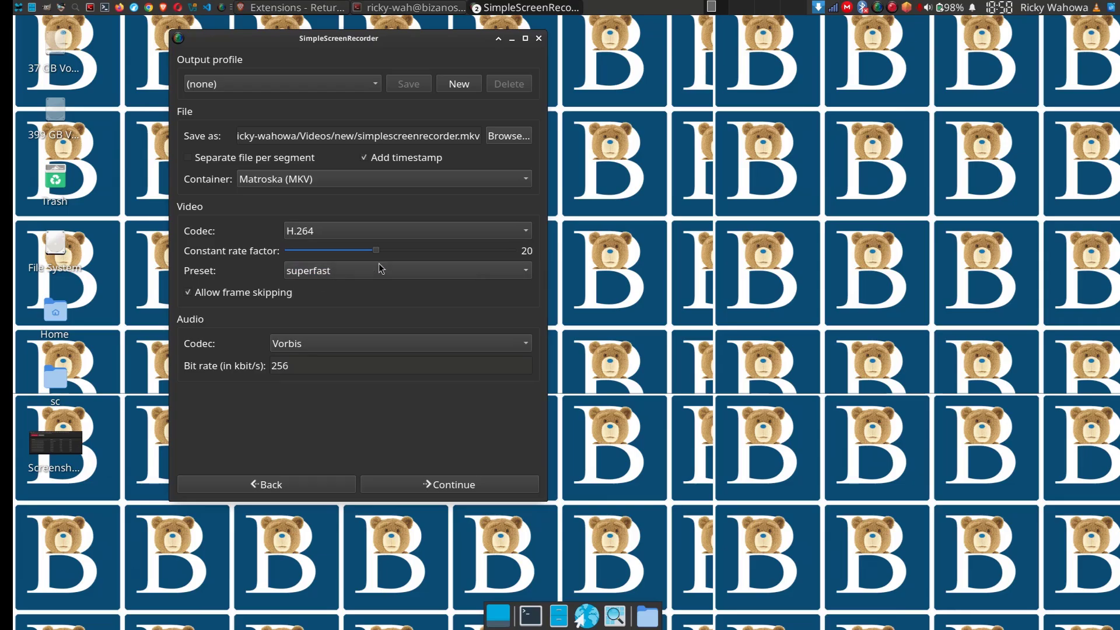
mouse_move(196, 303)
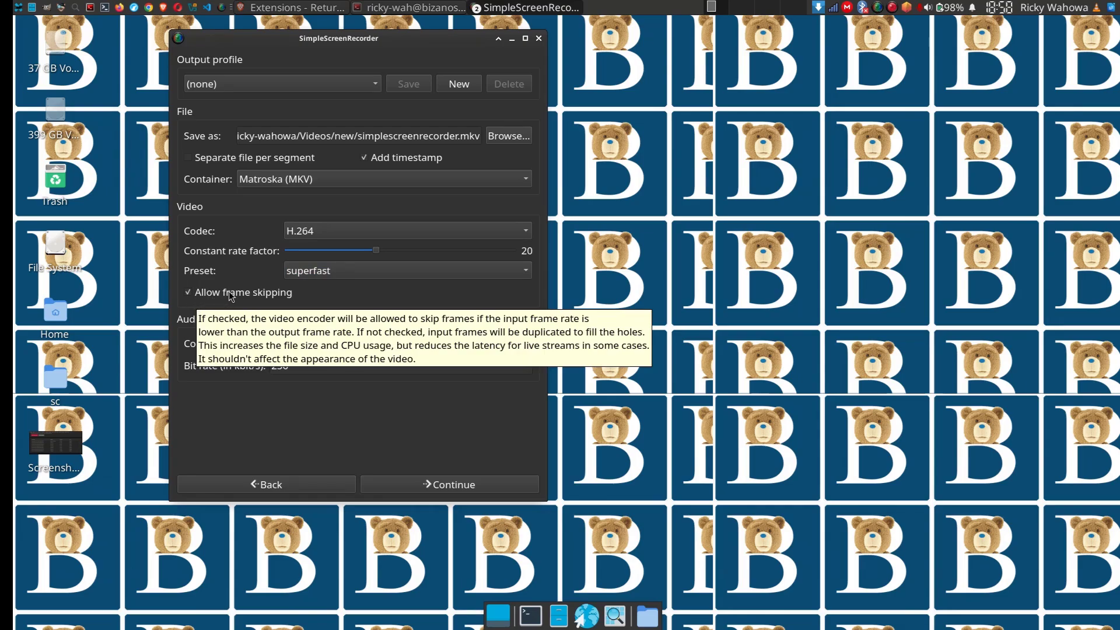
mouse_move(150, 289)
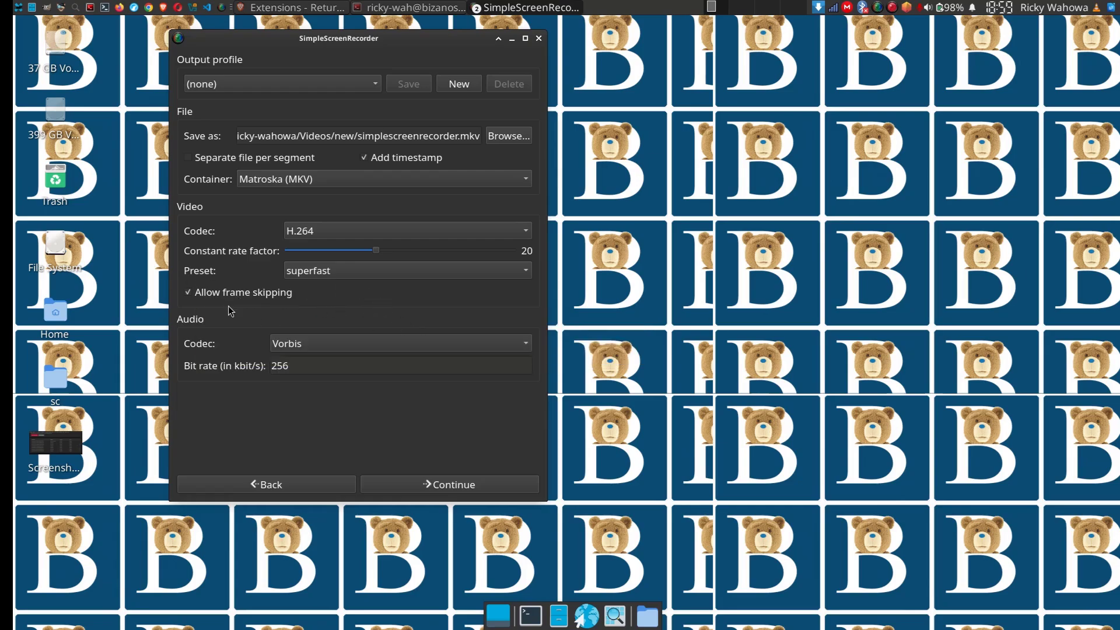
Step: Choose the Vorbis audio codec at 256 kbit/s and continue to the recording page
left_click(399, 344)
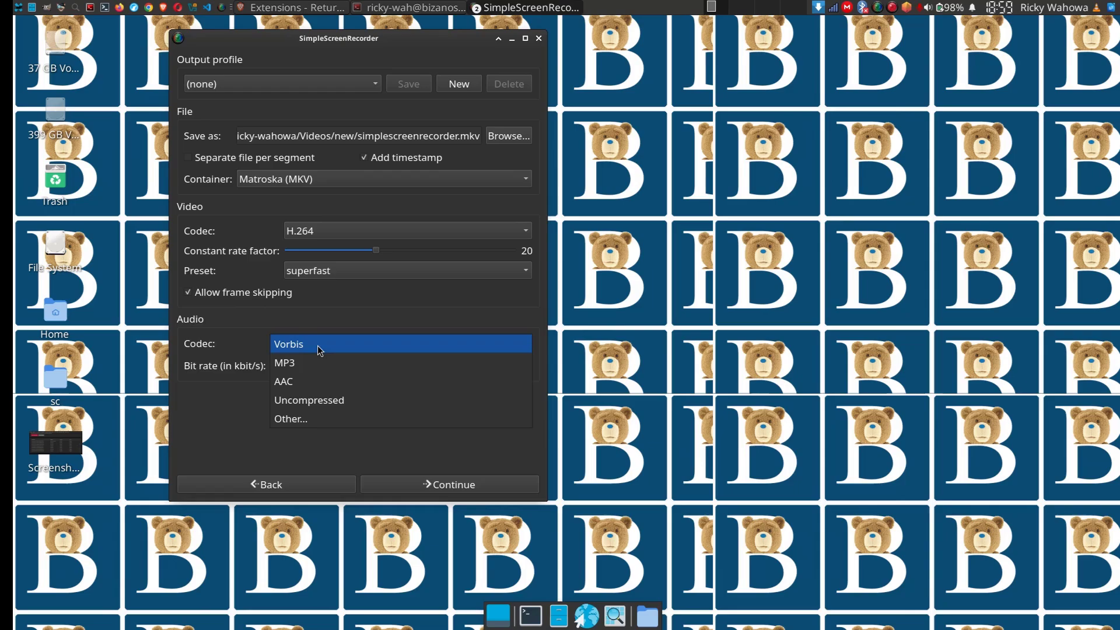
mouse_move(315, 432)
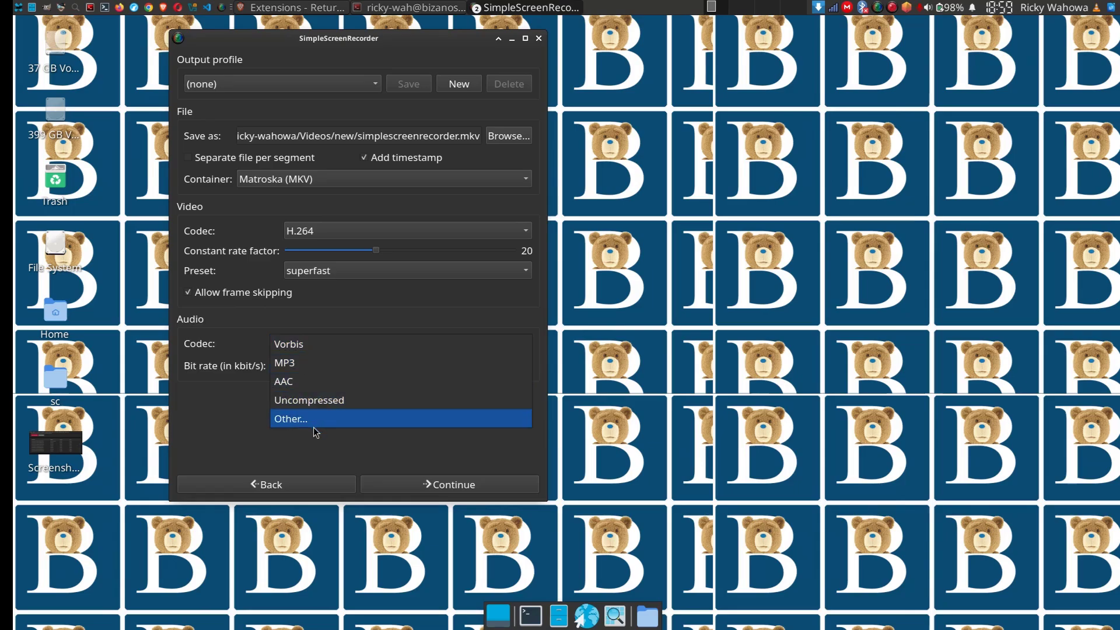
mouse_move(307, 344)
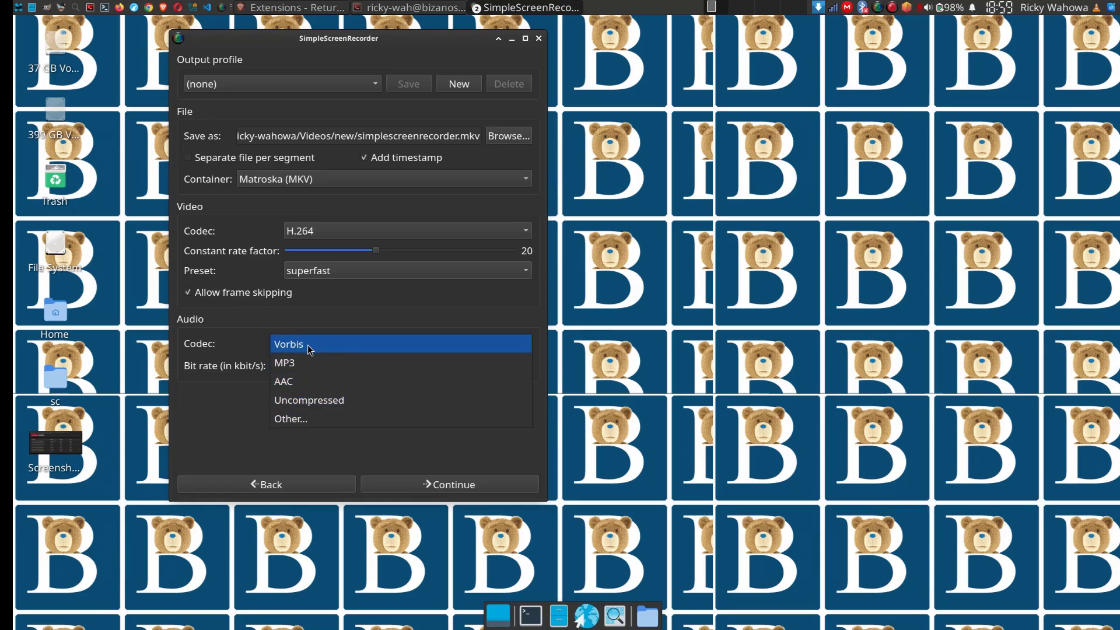
mouse_move(306, 363)
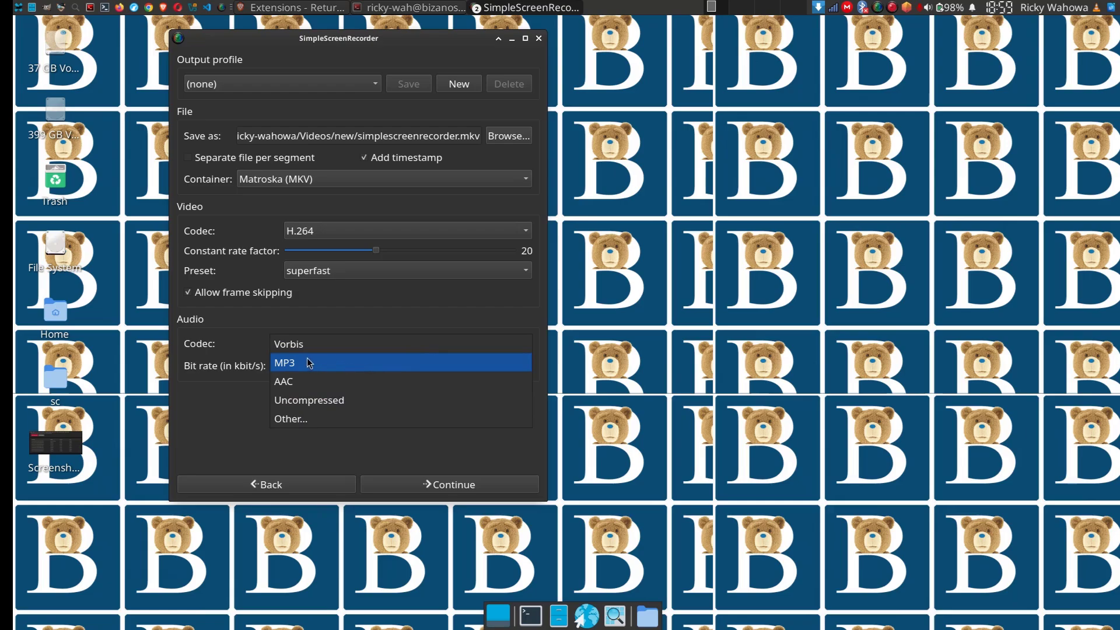
left_click(289, 343)
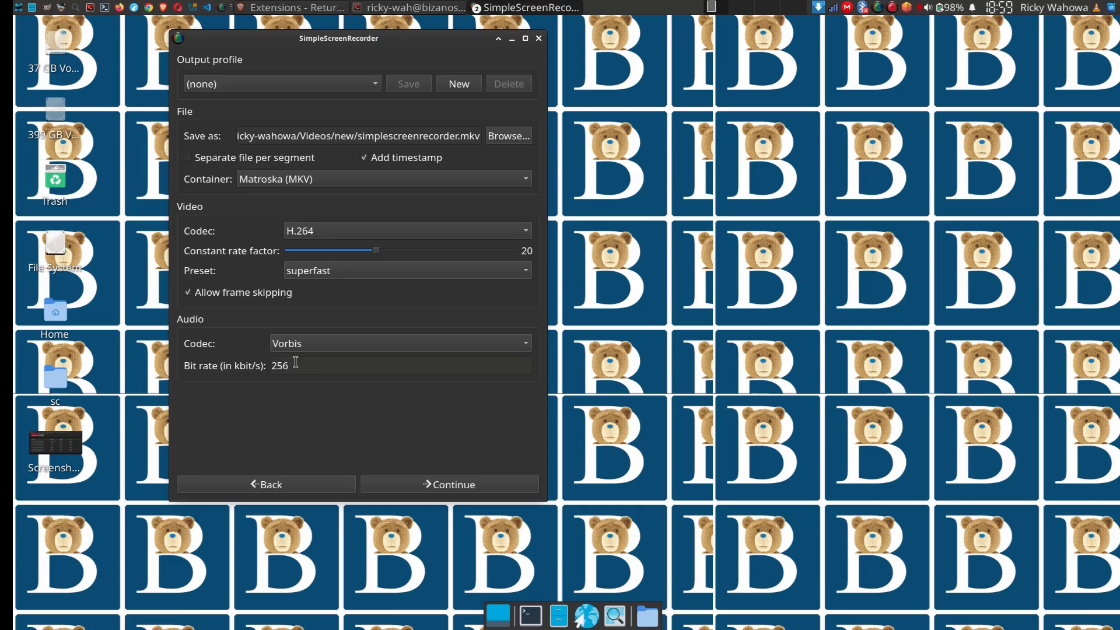
mouse_move(293, 366)
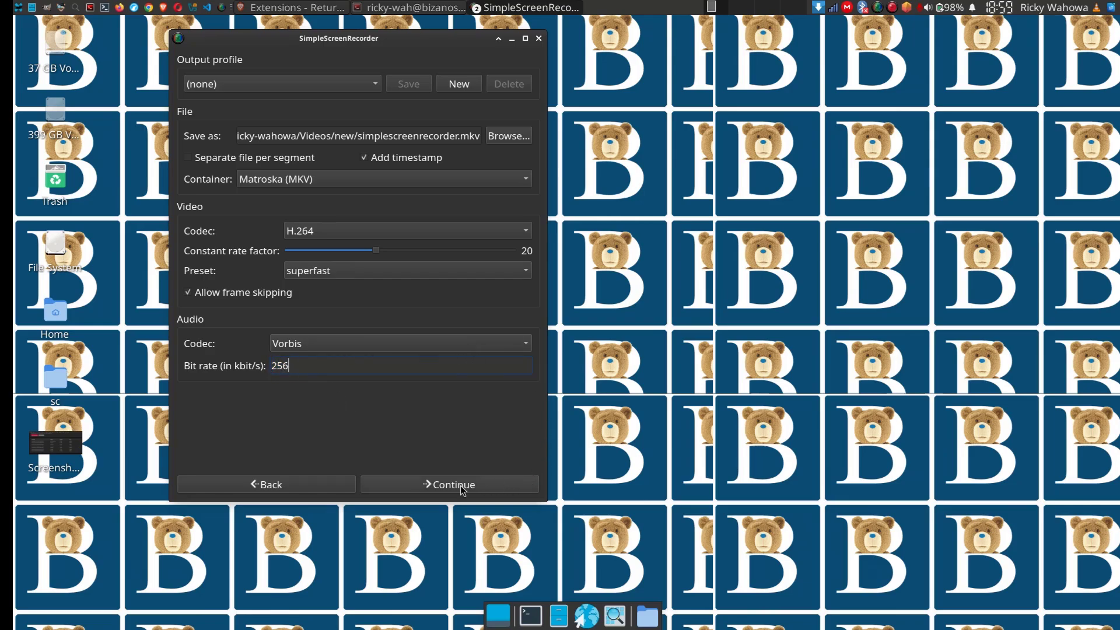
left_click(449, 484)
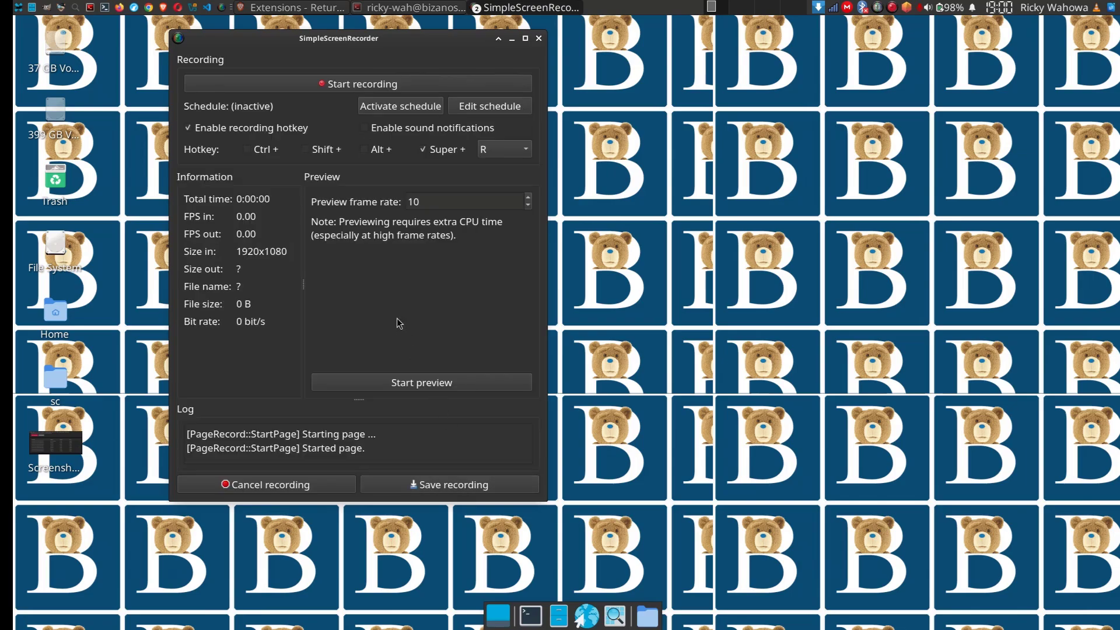
mouse_move(365, 93)
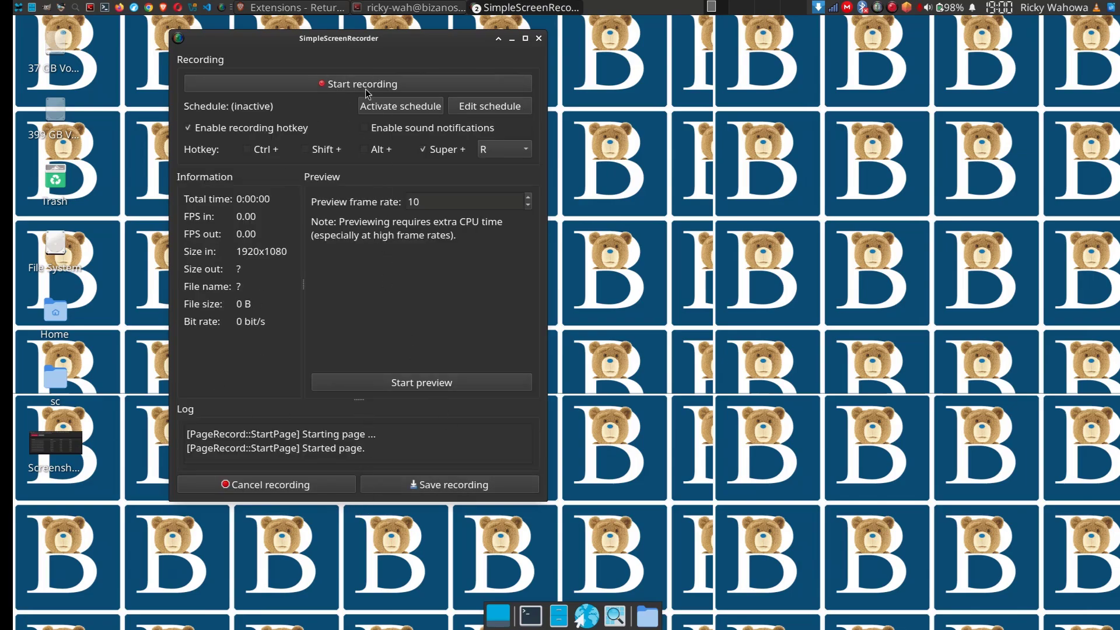
mouse_move(336, 358)
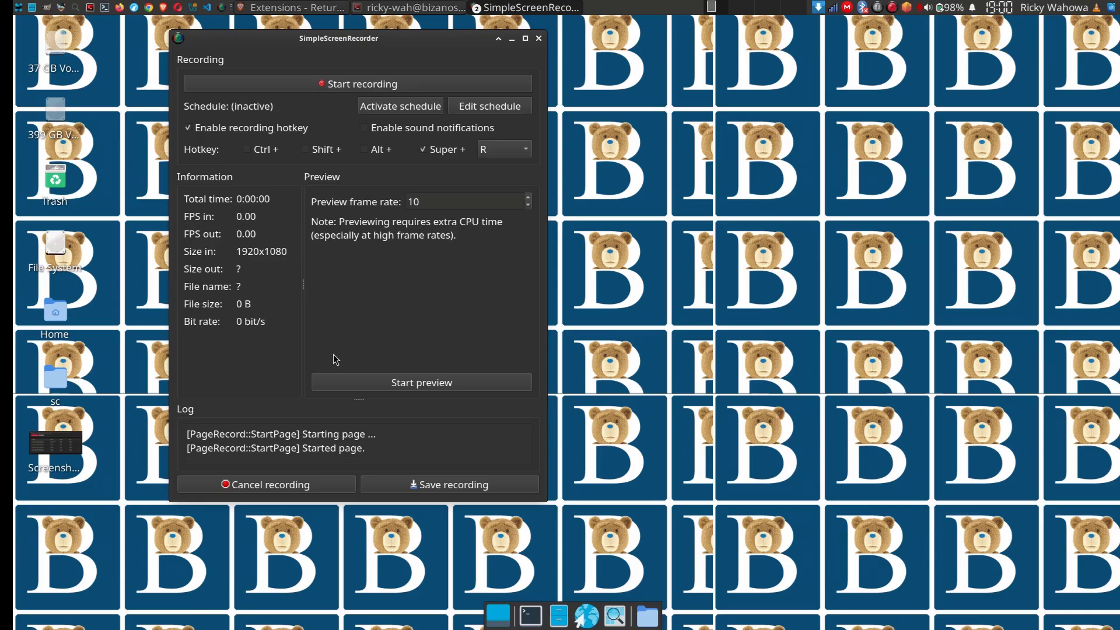
mouse_move(365, 92)
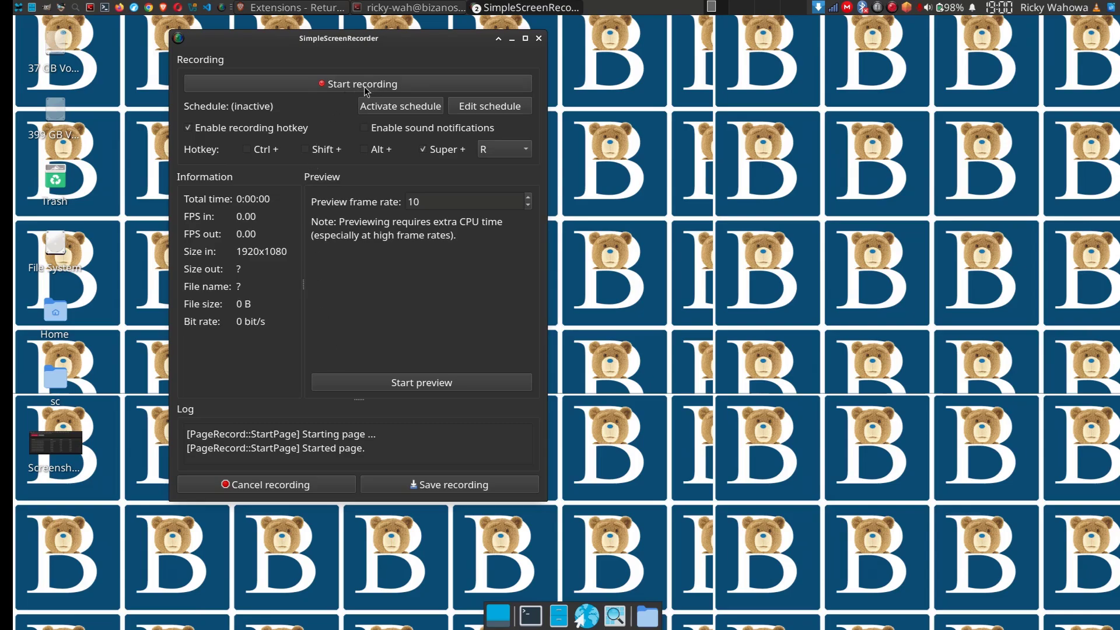
mouse_move(362, 89)
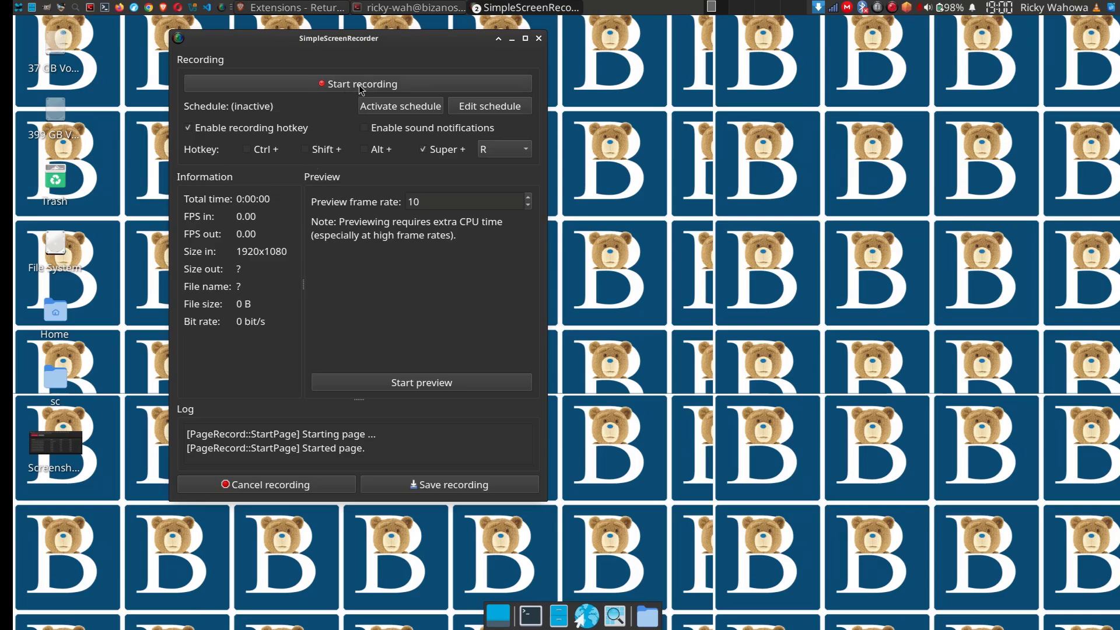
Step: Record a roughly 20-second test clip and save the recording
left_click(361, 84)
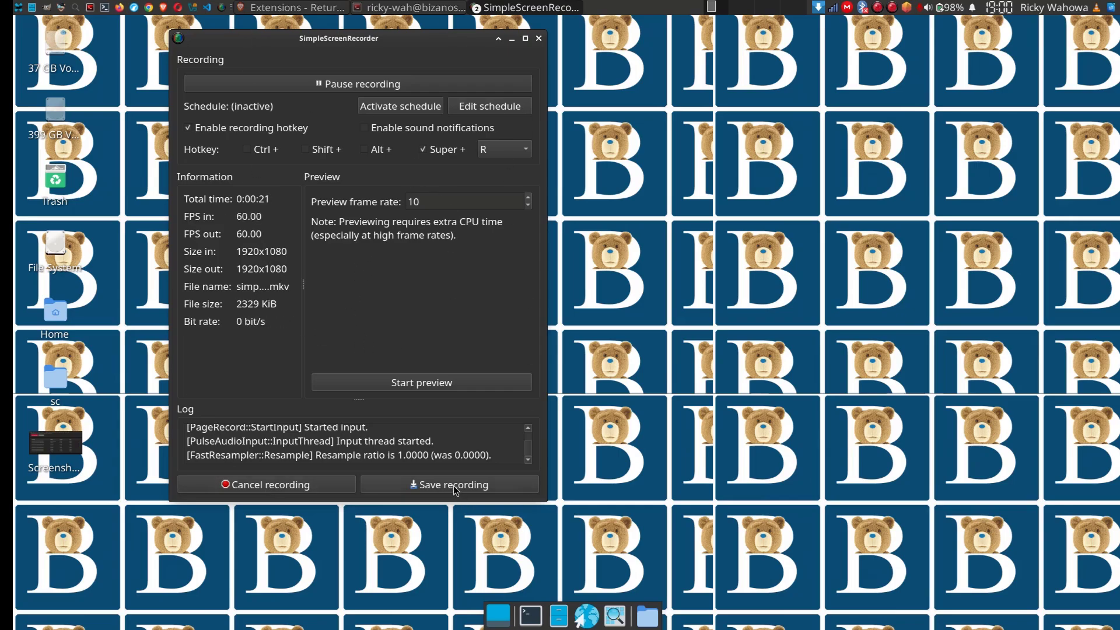
left_click(449, 484)
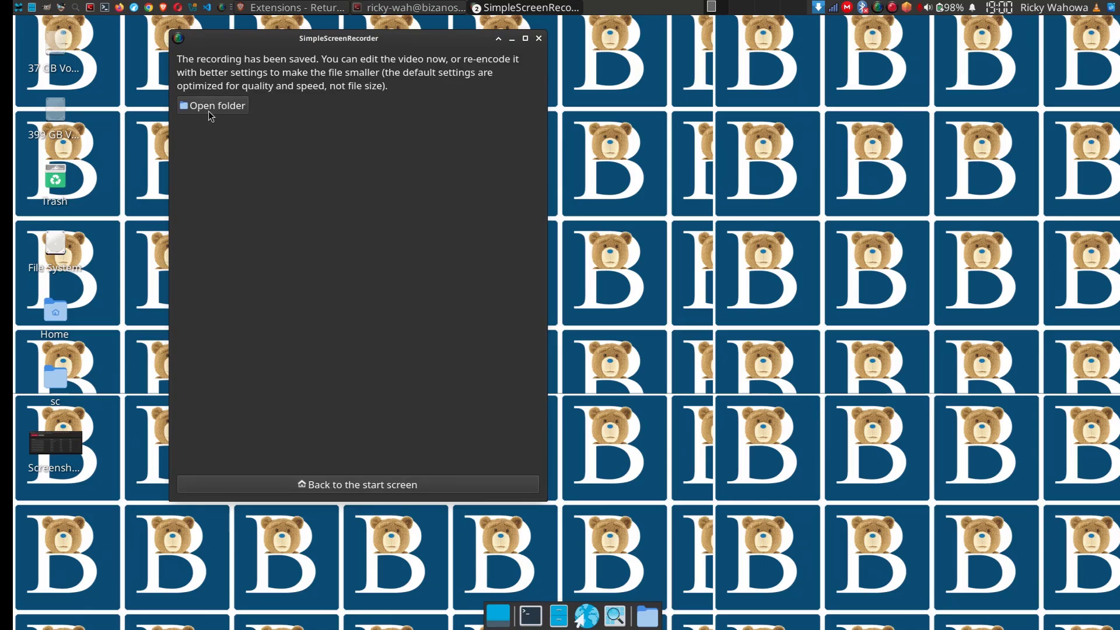
Step: Open Videos/new and check the 3.2 MiB MKV recording's context menu, then dismiss it
left_click(217, 105)
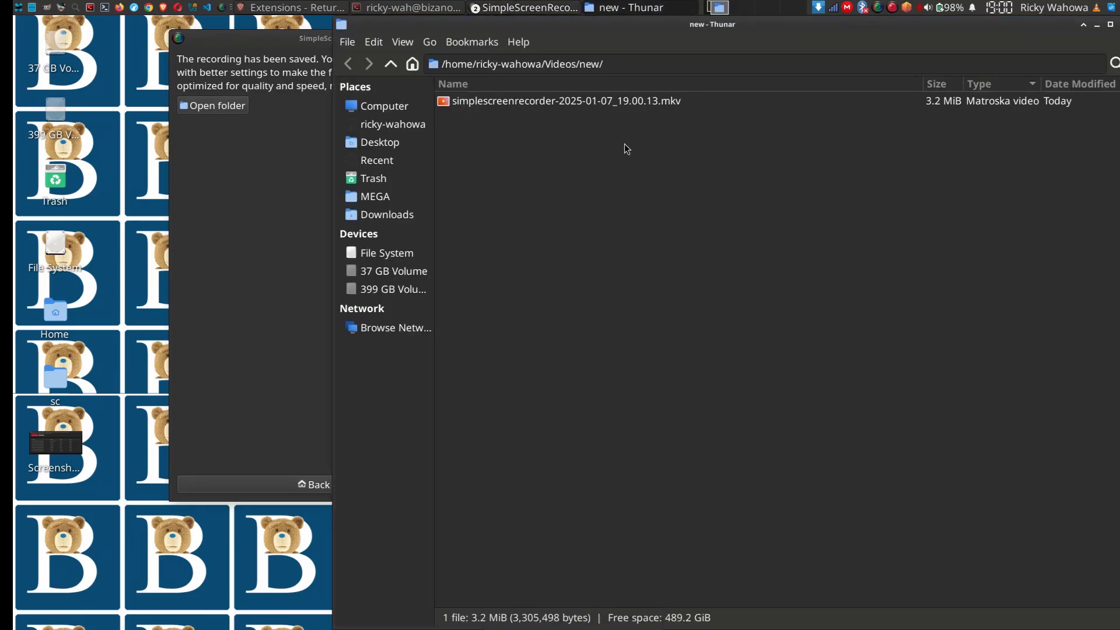
left_click(585, 64)
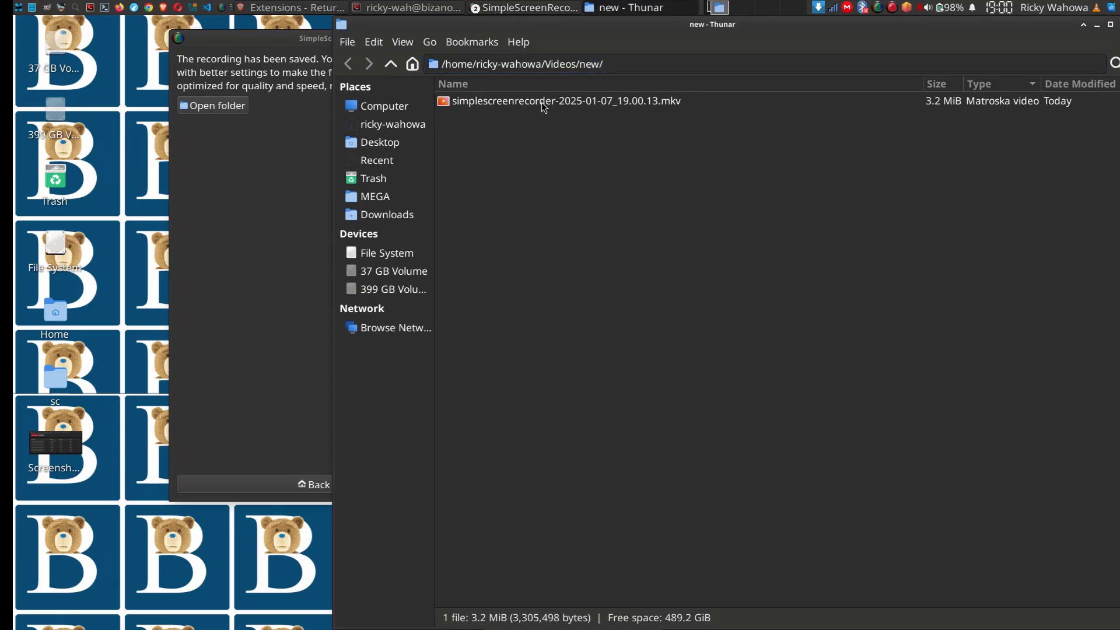
right_click(564, 101)
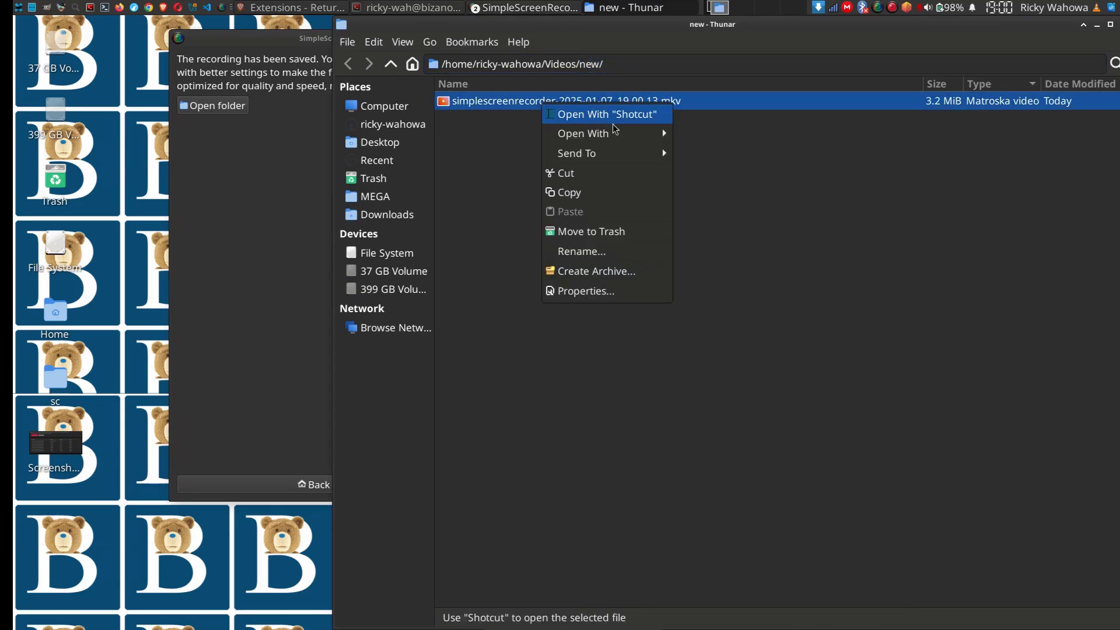
left_click(714, 164)
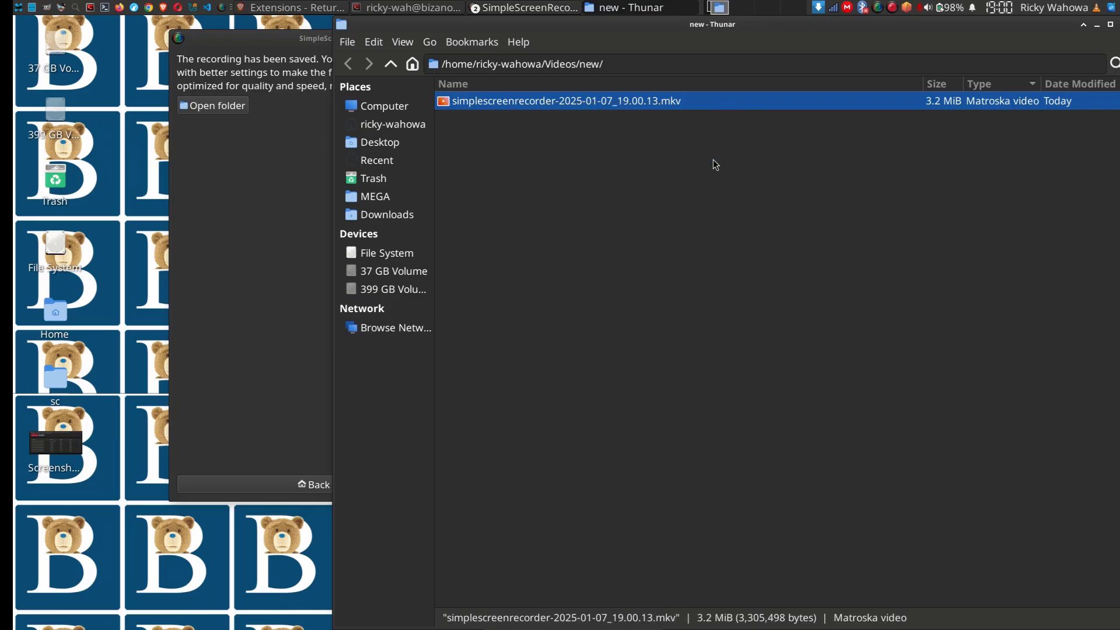
mouse_move(602, 261)
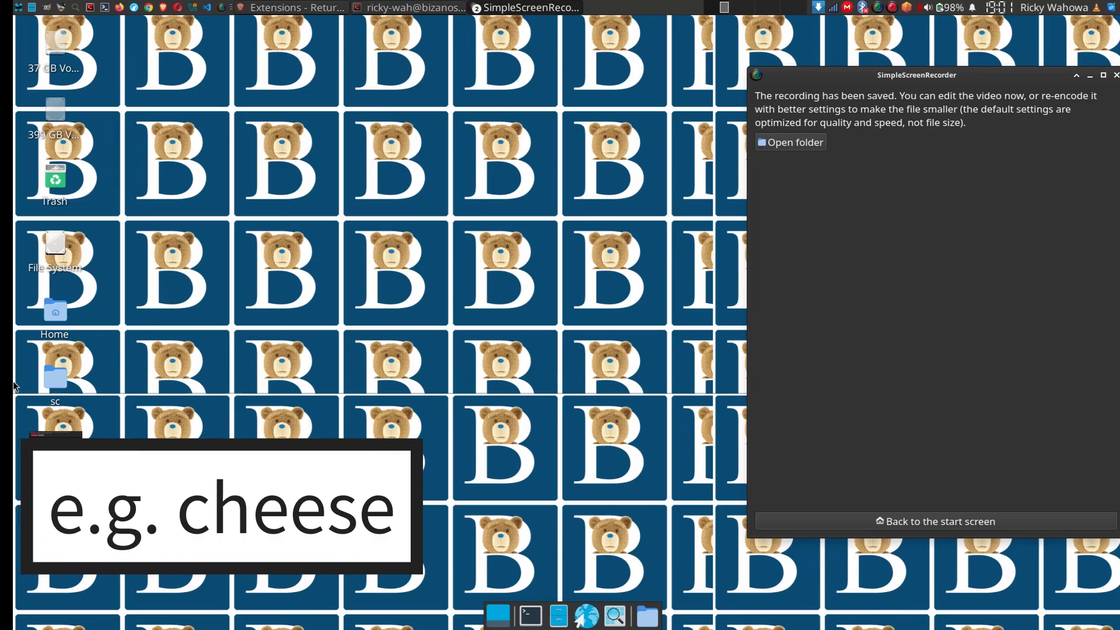
Step: Drag the SimpleScreenRecorder window aside to clear the desktop
left_click_drag(916, 75, 343, 191)
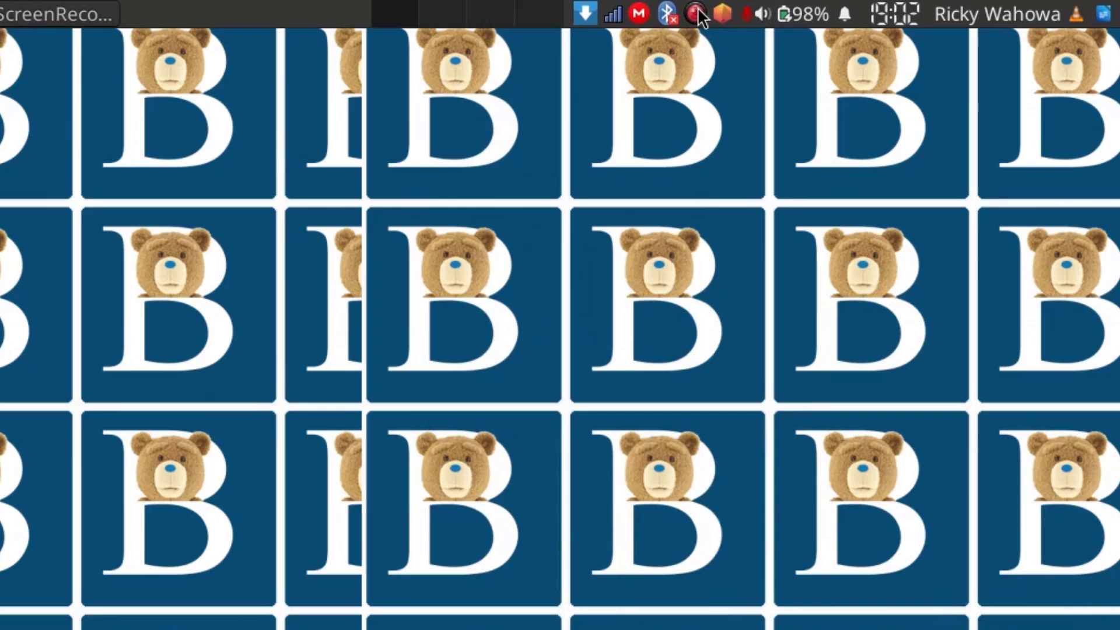
Step: Open the SimpleScreenRecorder tray menu with pause, cancel and save options
left_click(698, 13)
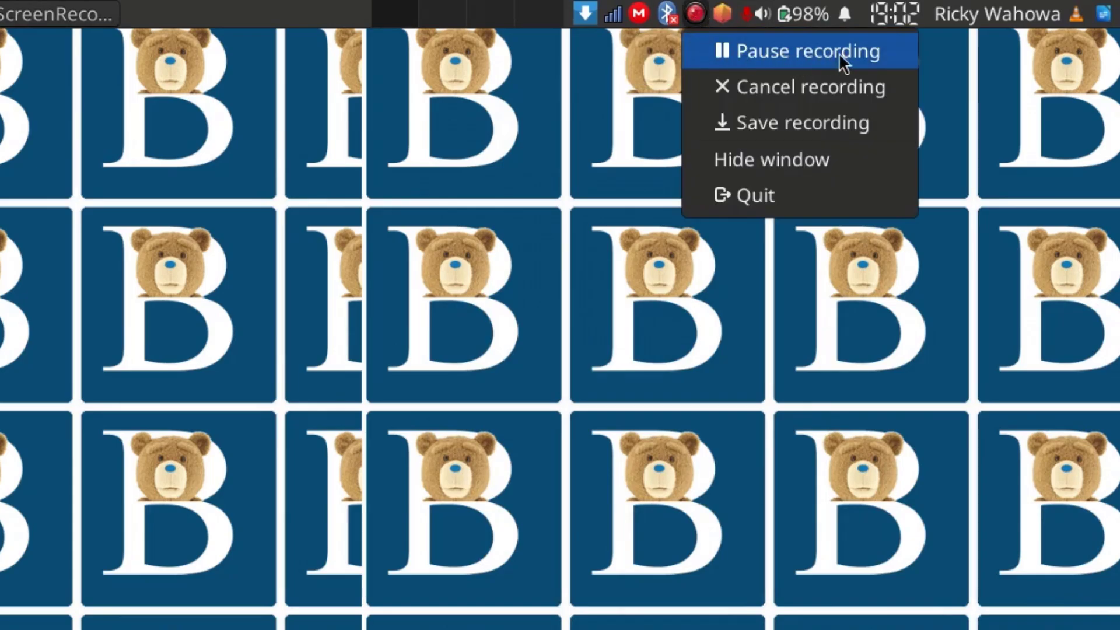
mouse_move(945, 113)
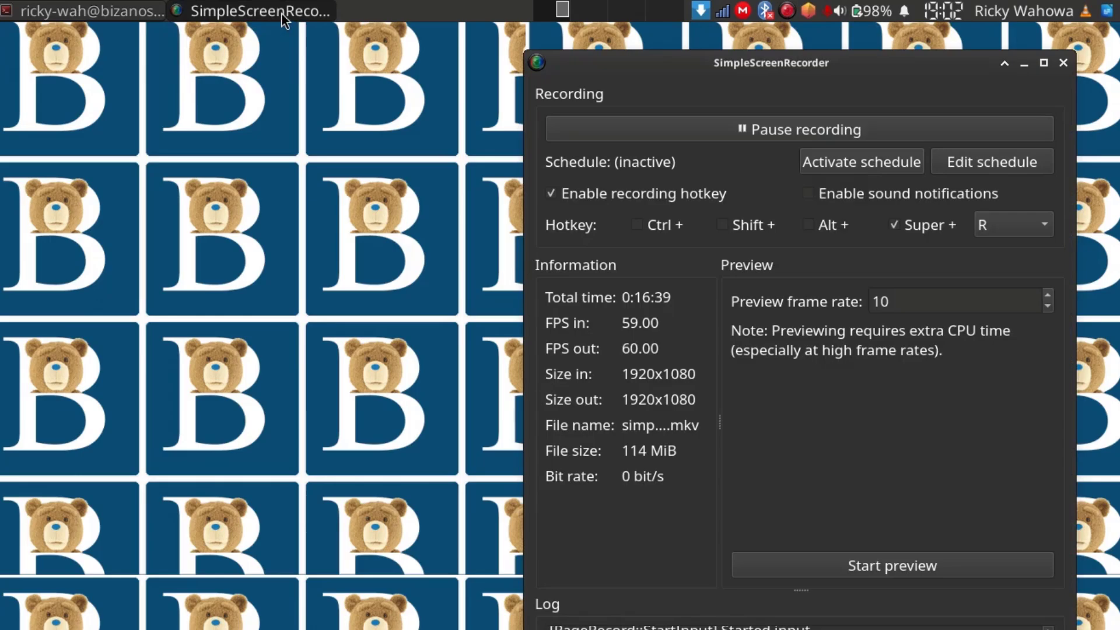
left_click_drag(769, 62, 236, 69)
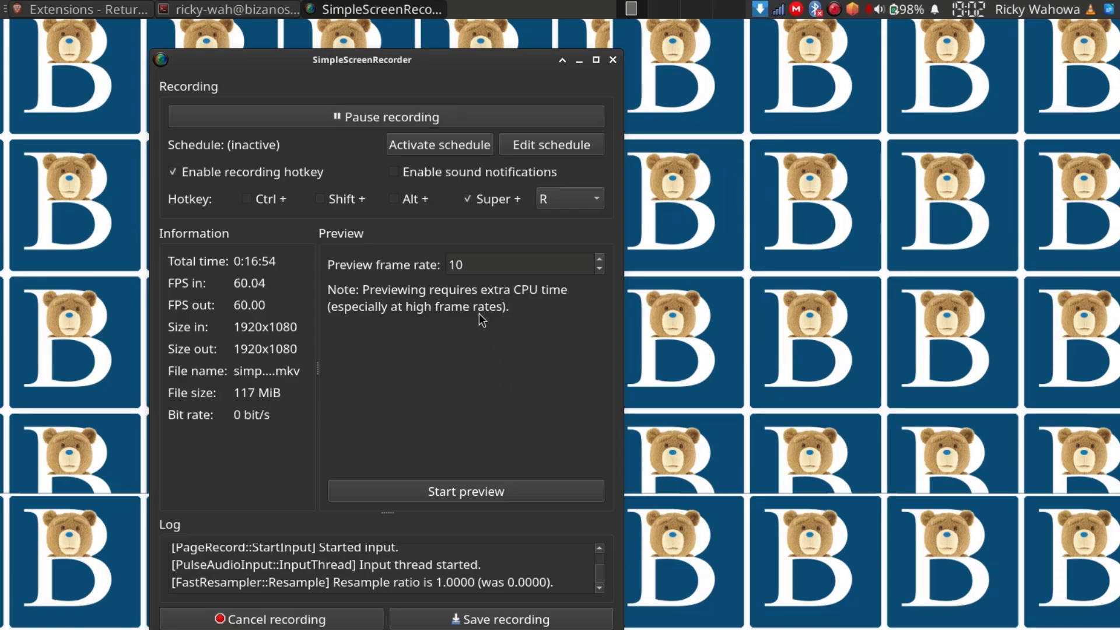
mouse_move(330, 329)
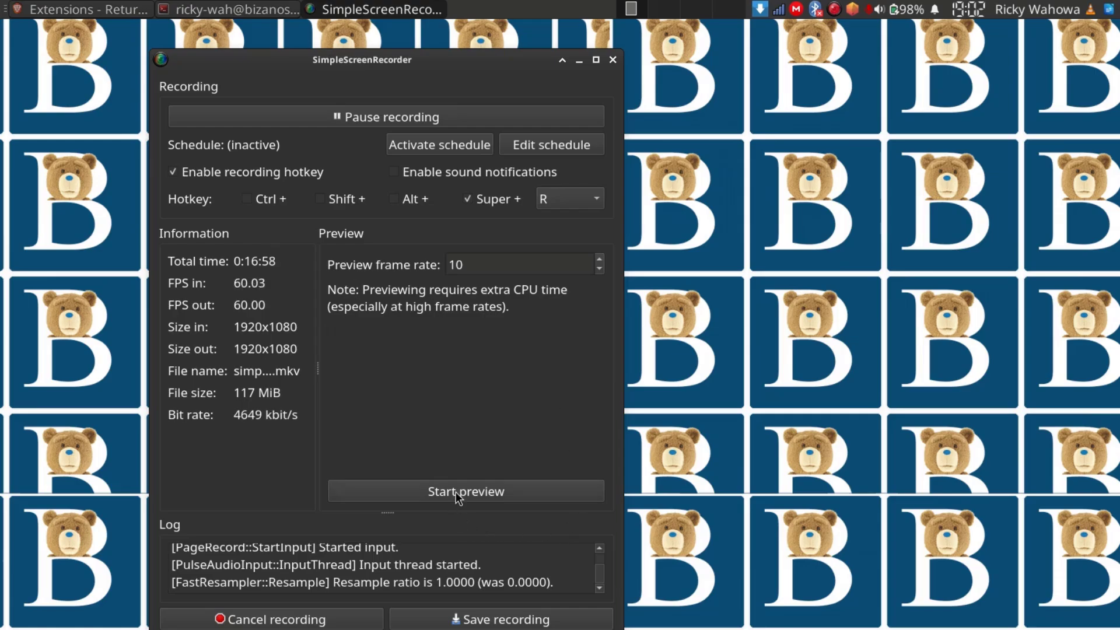
mouse_move(498, 365)
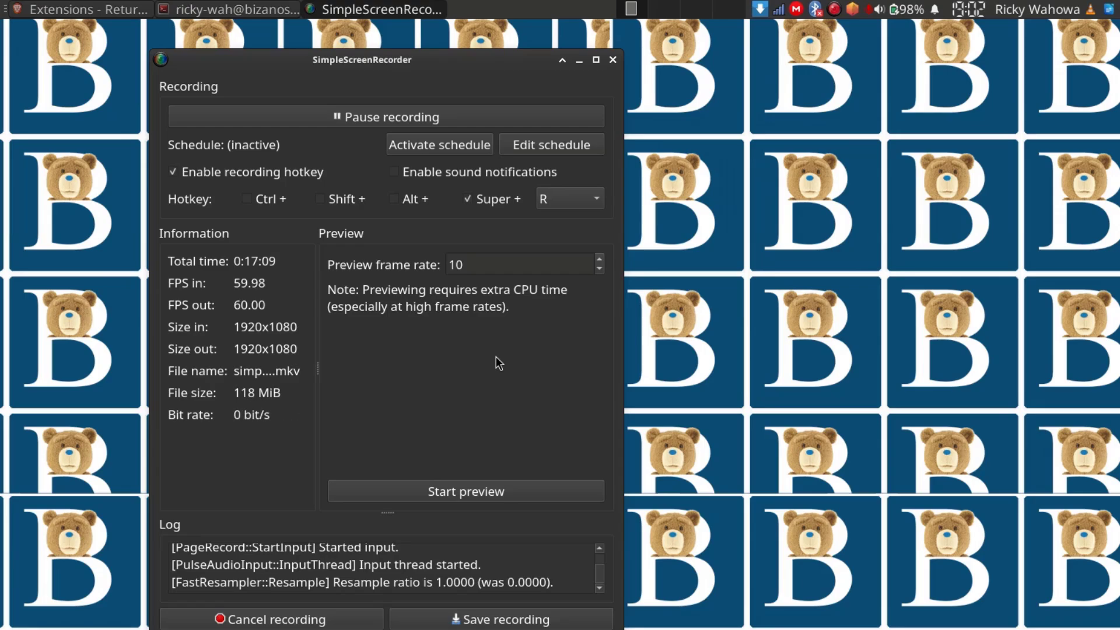
mouse_move(386, 69)
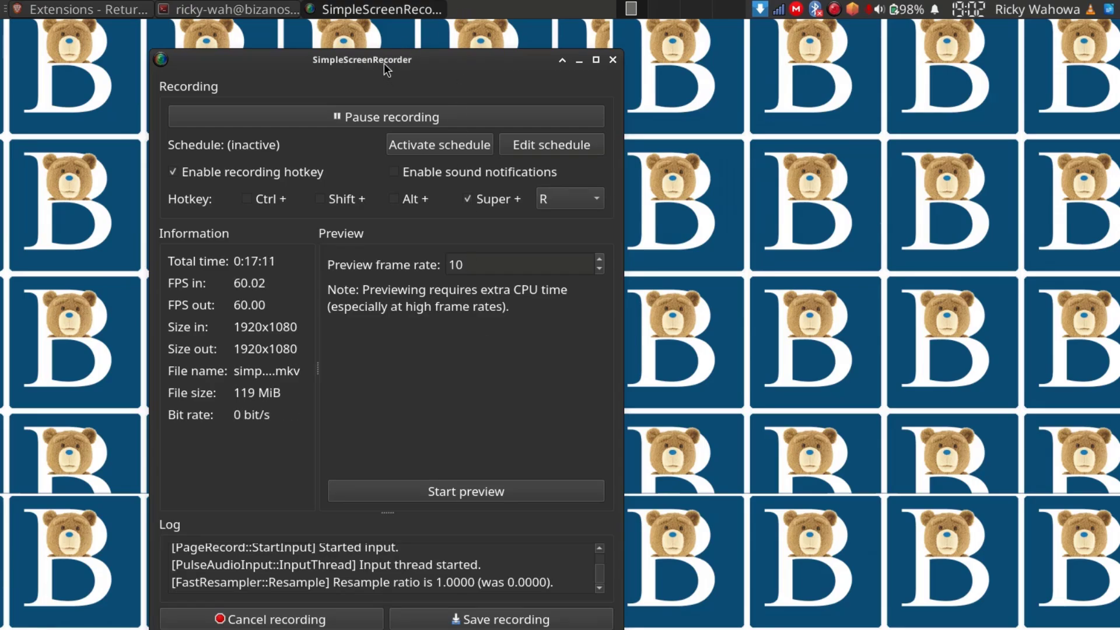
left_click_drag(362, 60, 807, 130)
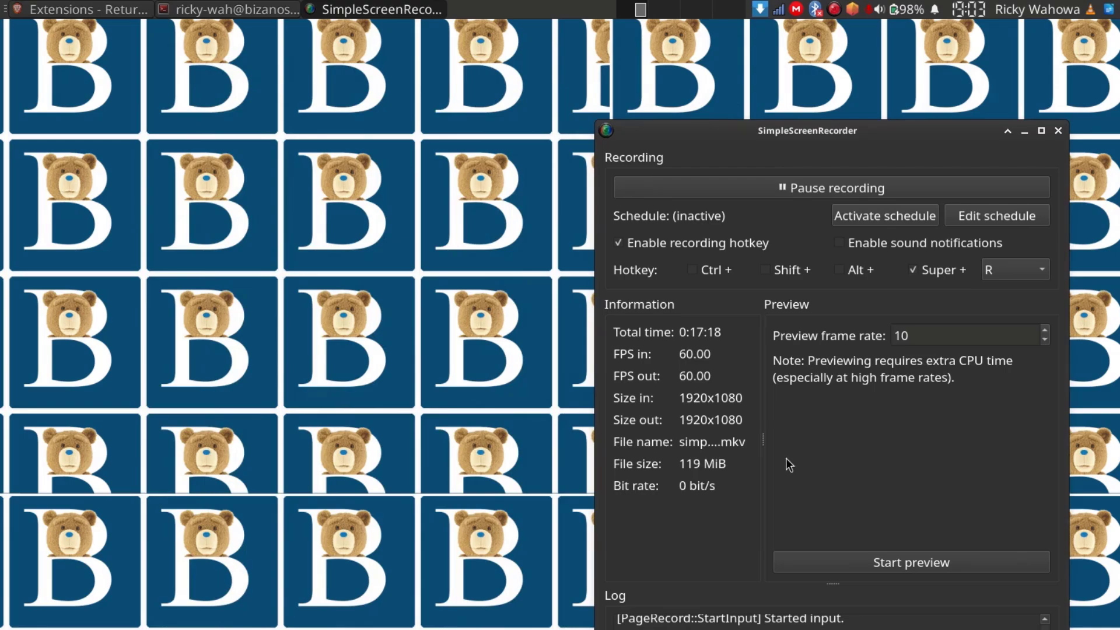
mouse_move(754, 347)
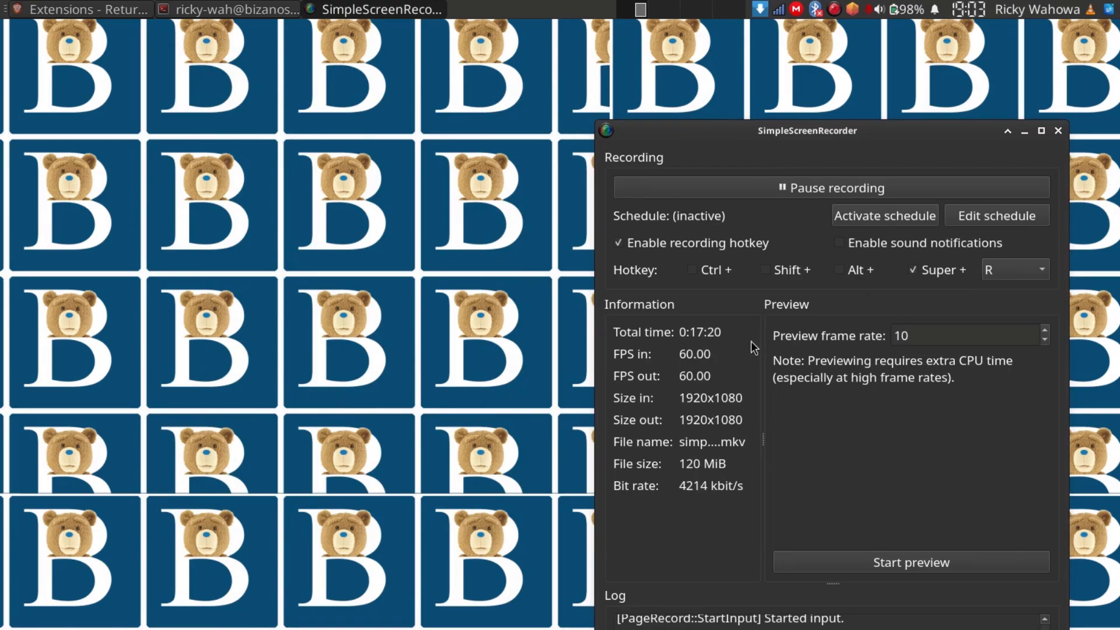
mouse_move(696, 602)
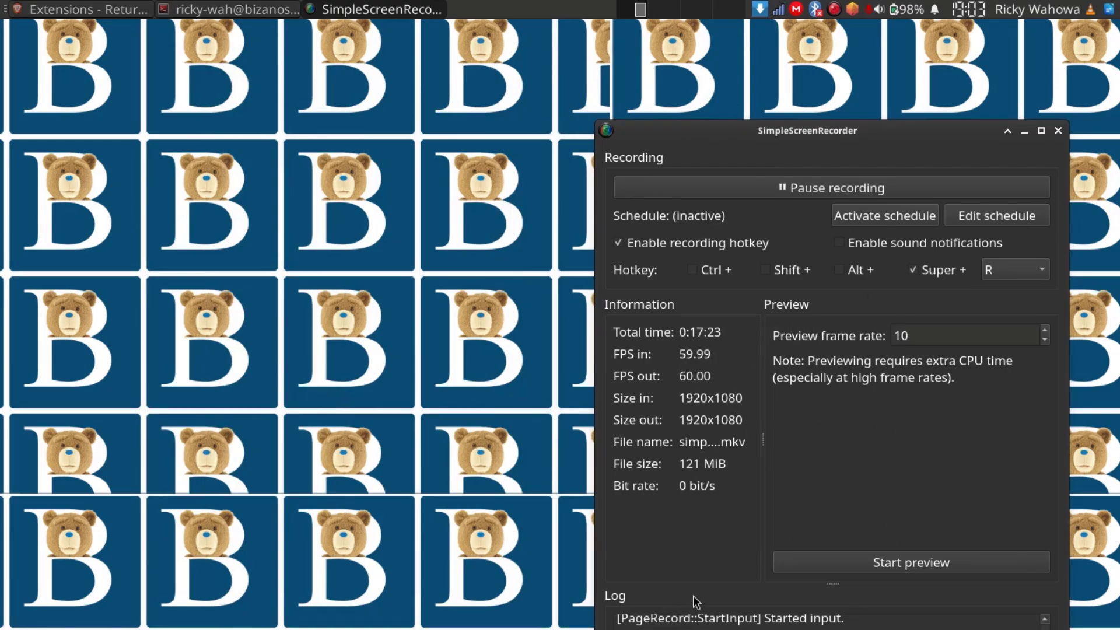